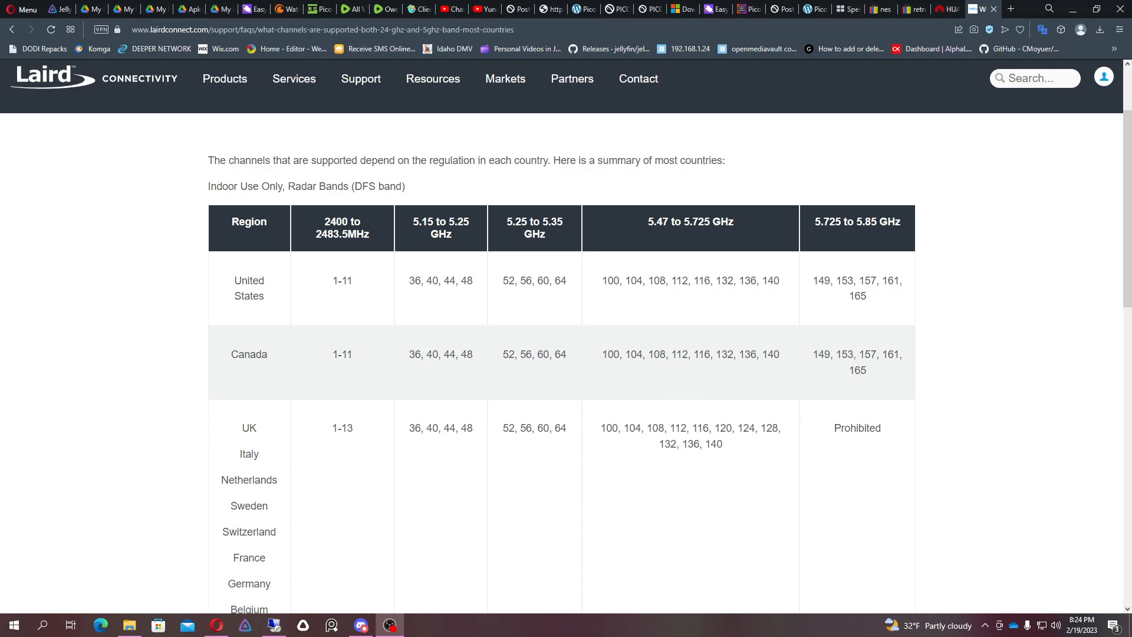
mouse_move(850, 578)
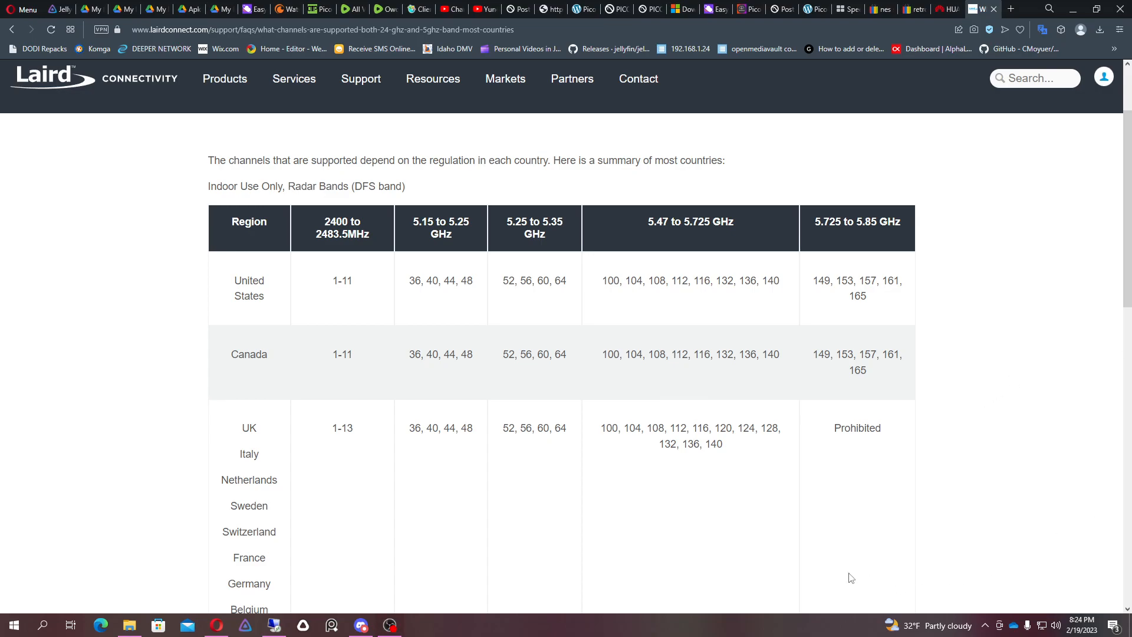
mouse_move(627, 302)
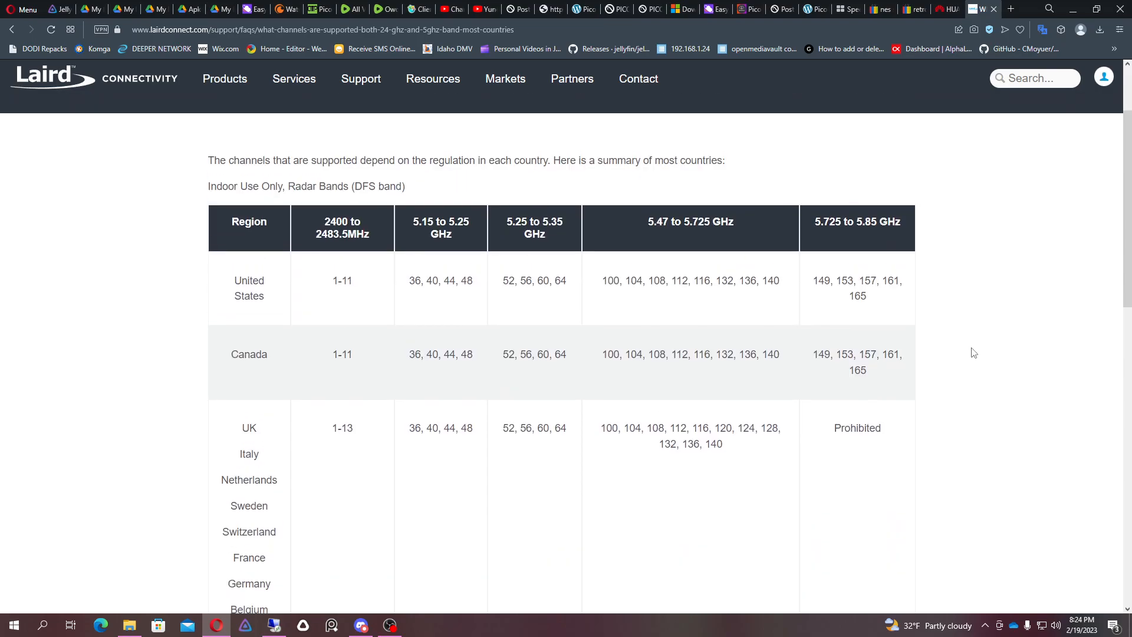
- Review the 5 GHz bandwidth options in Advanced Wi-Fi Settings without changing channel 157 or 20/40/80 MHz
scroll(down, 3)
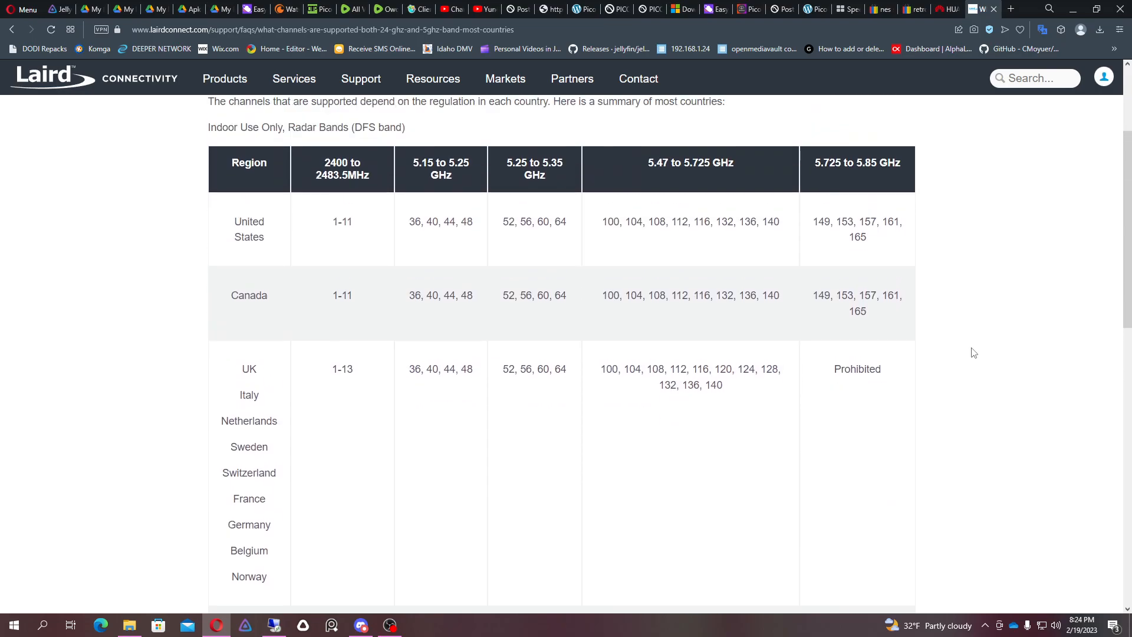
mouse_move(803, 174)
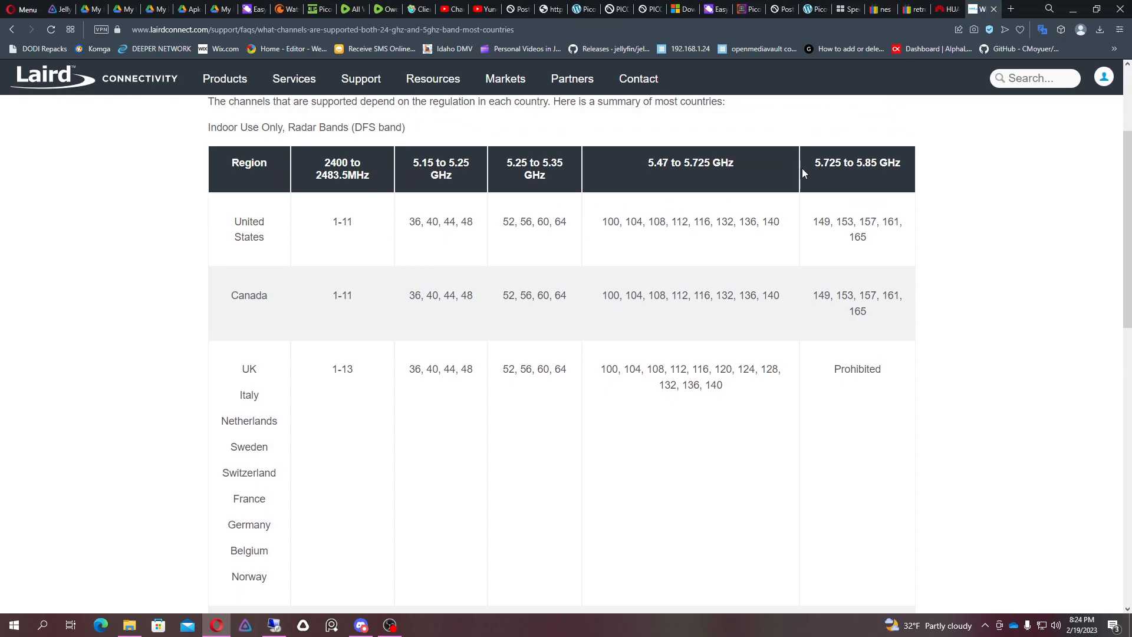
mouse_move(511, 362)
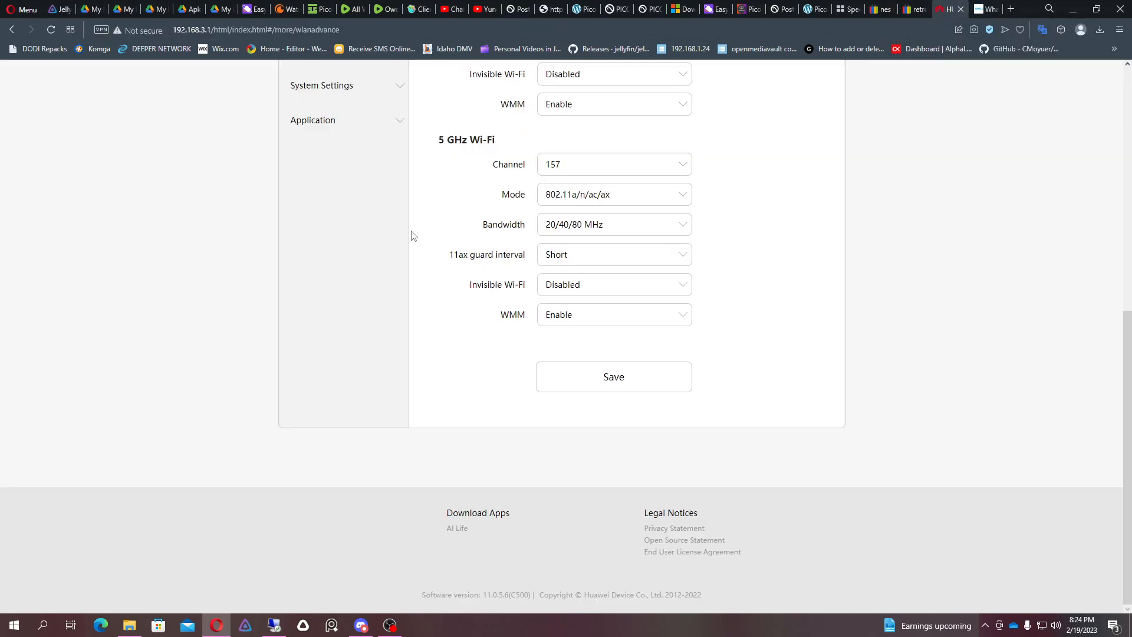
scroll(up, 3)
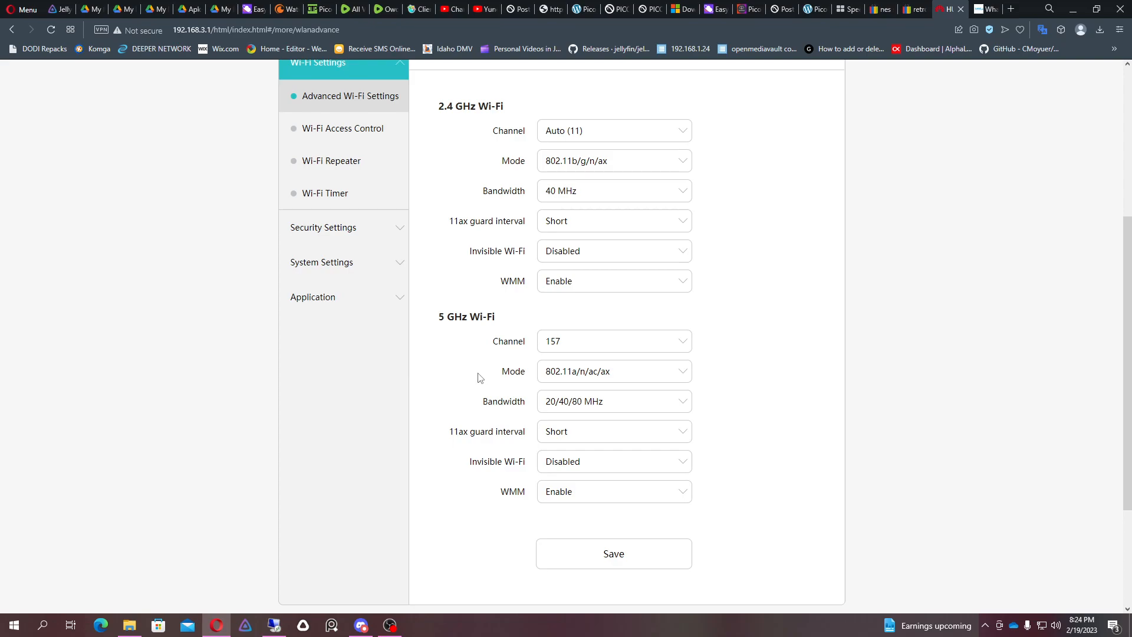
mouse_move(476, 377)
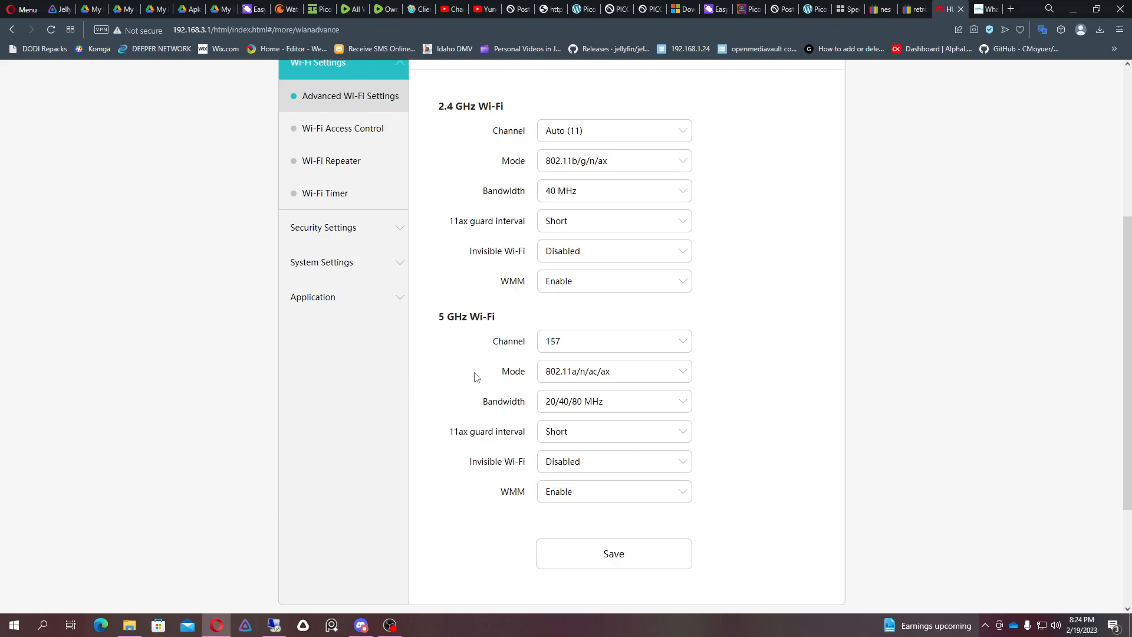
mouse_move(521, 401)
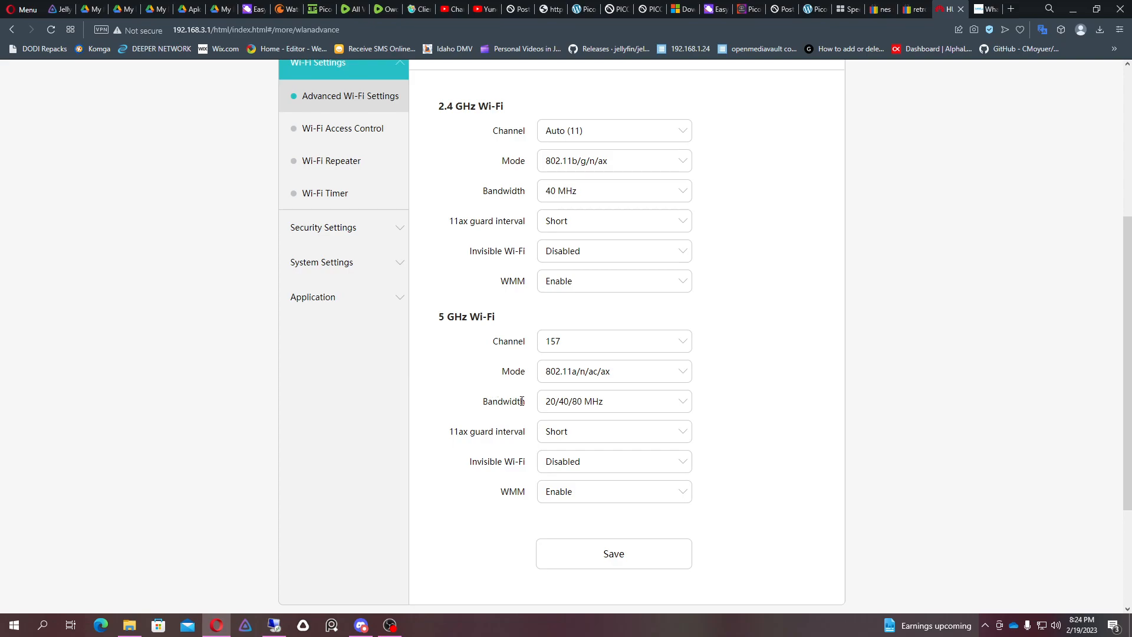
click(613, 401)
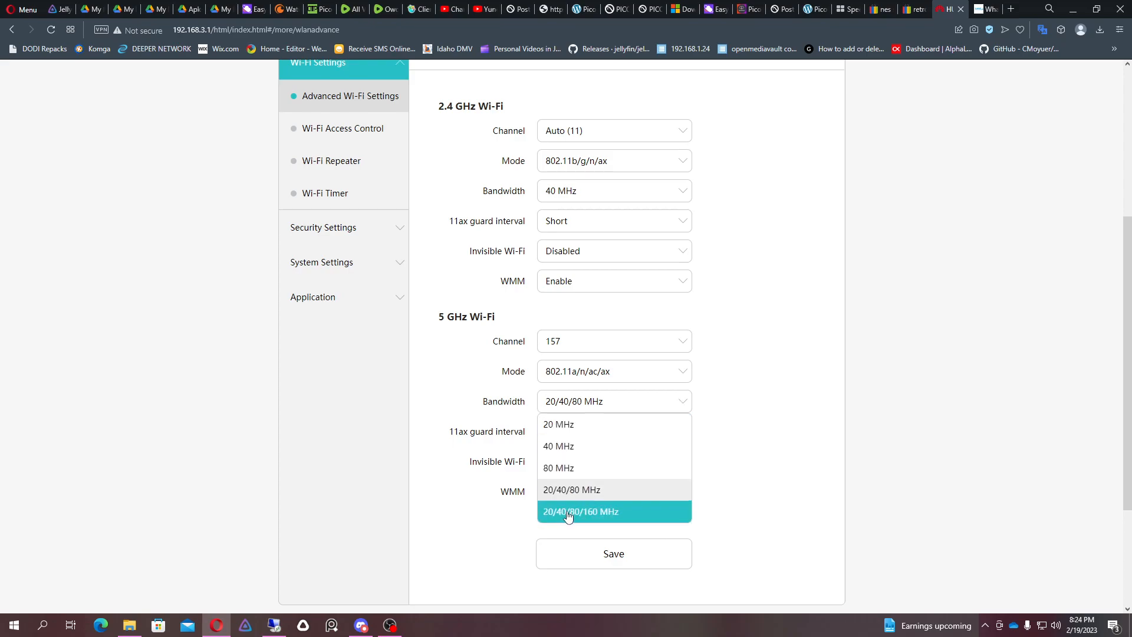
click(571, 490)
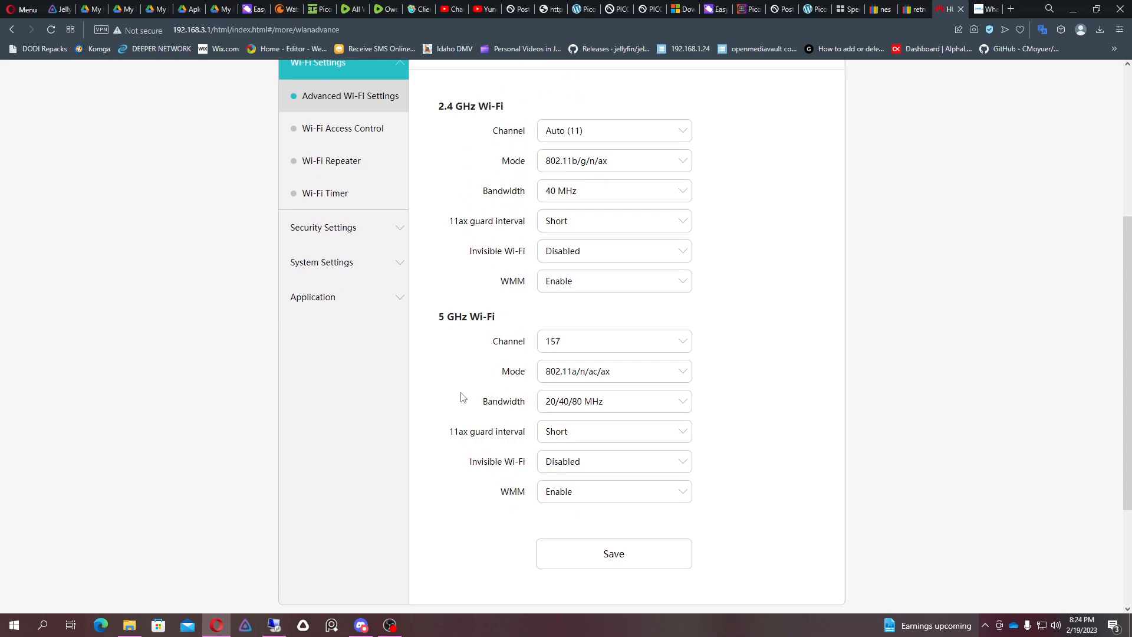
mouse_move(462, 353)
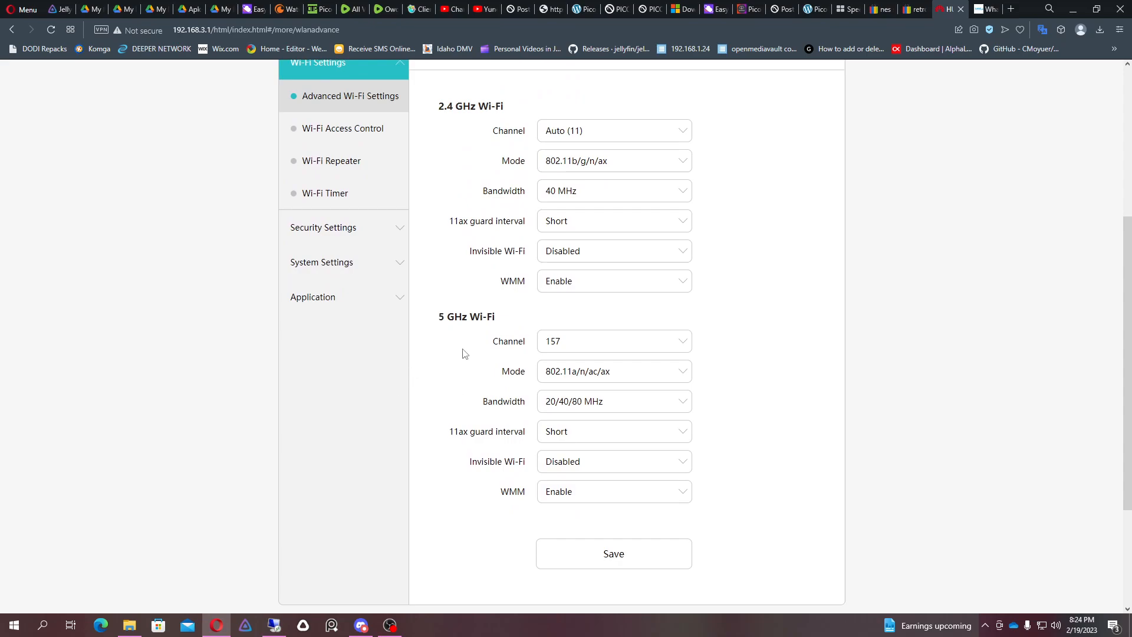
mouse_move(712, 387)
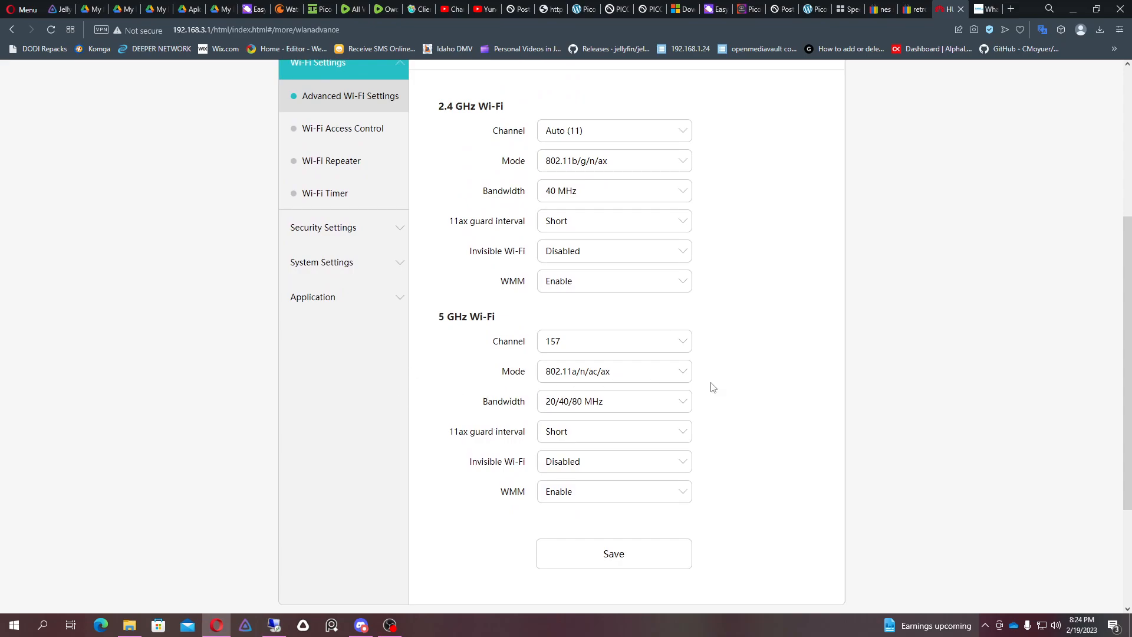
click(613, 401)
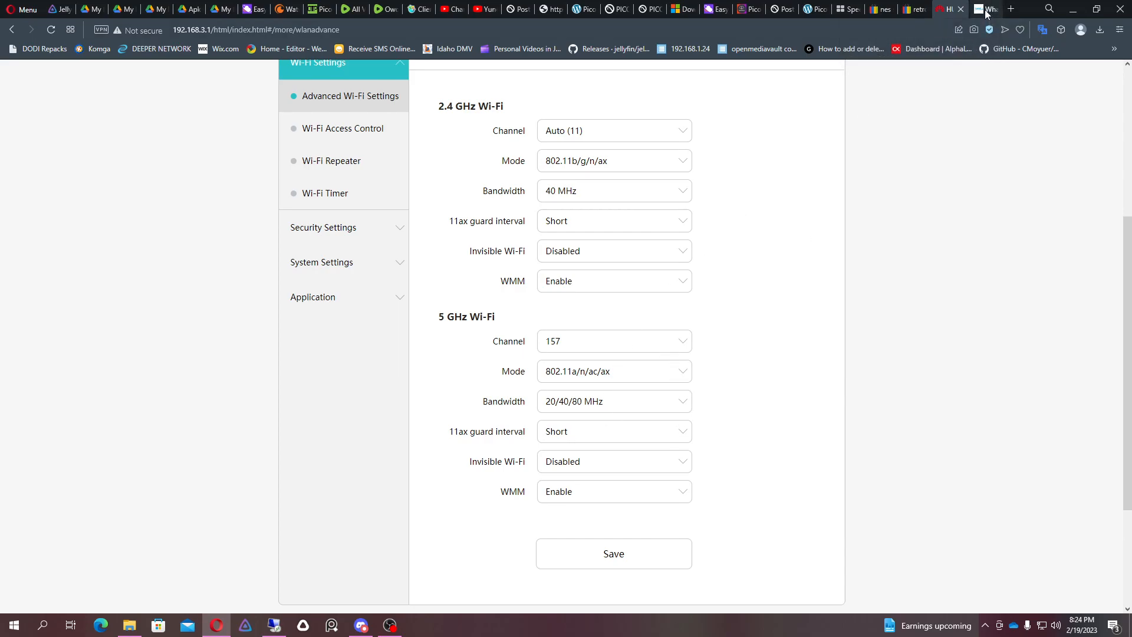
- Return to the Laird FAQ page and scroll through the regional 2.4 and 5 GHz channel table
click(947, 8)
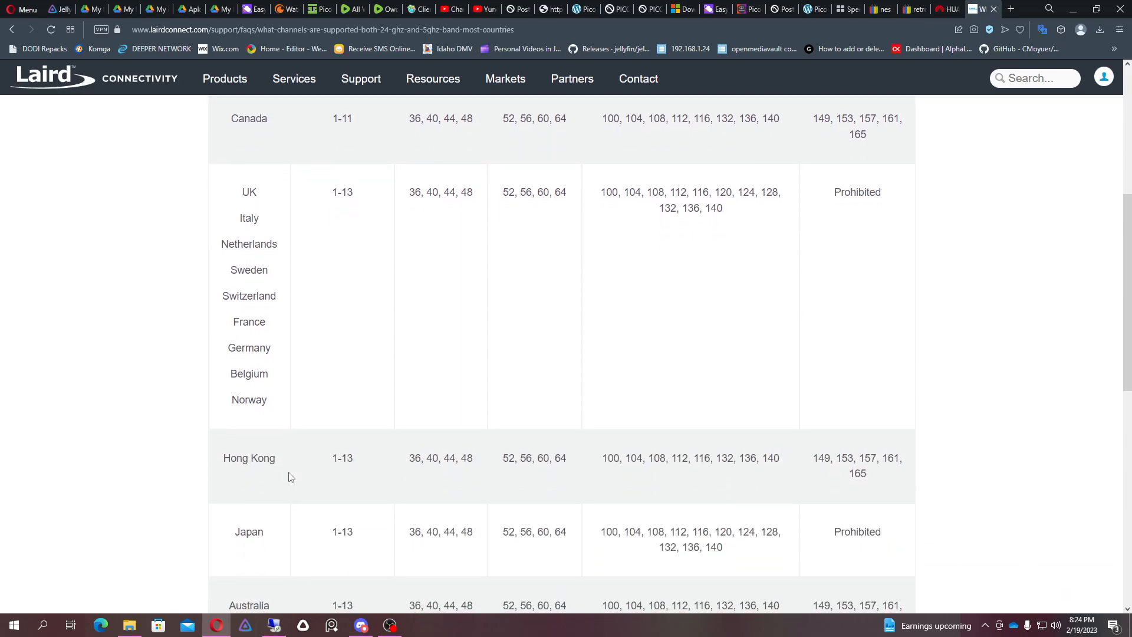
mouse_move(301, 476)
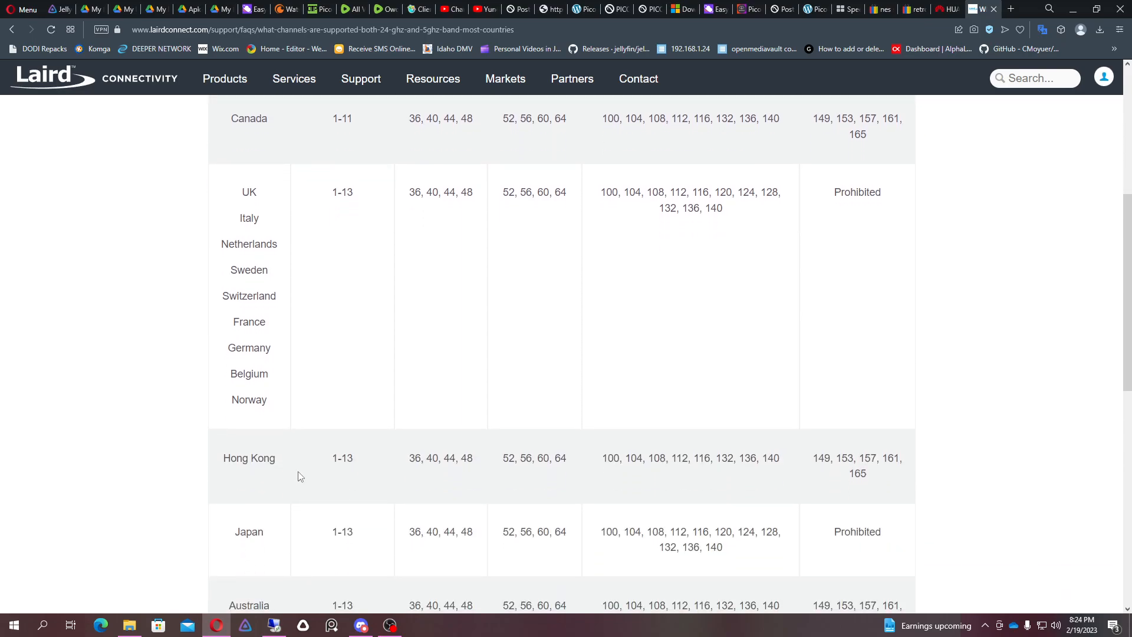
scroll(down, 3)
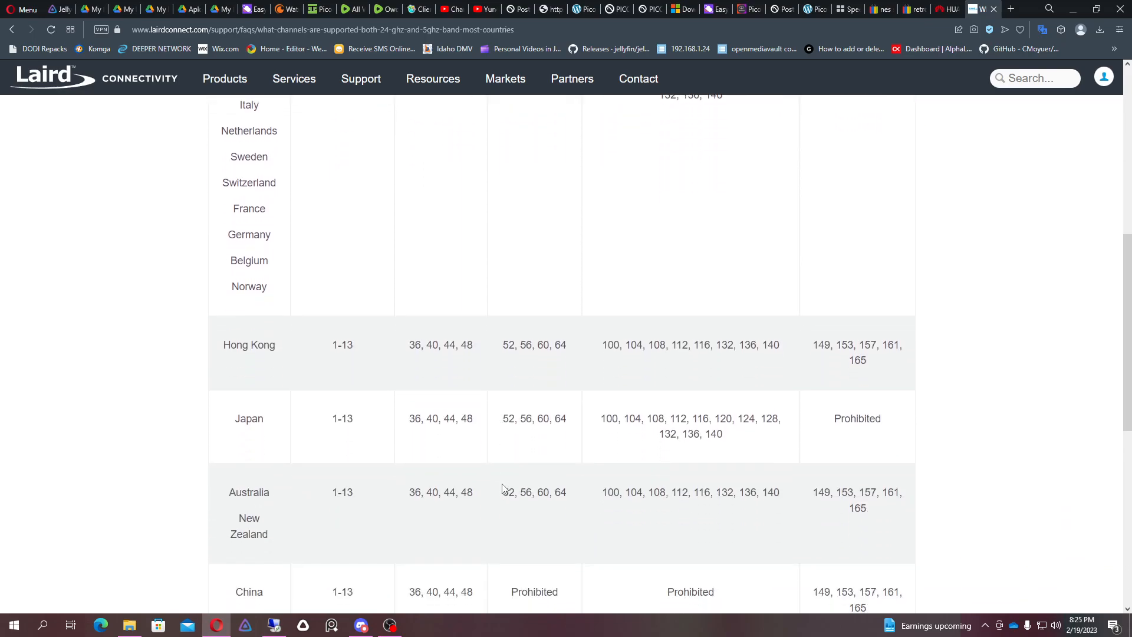
scroll(down, 3)
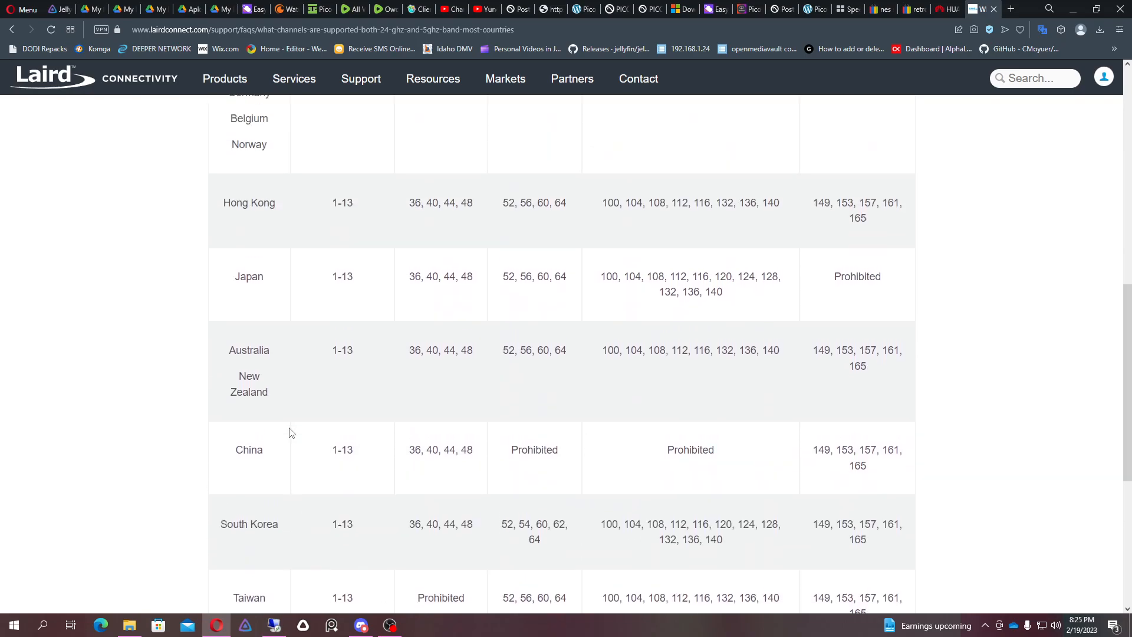
scroll(down, 3)
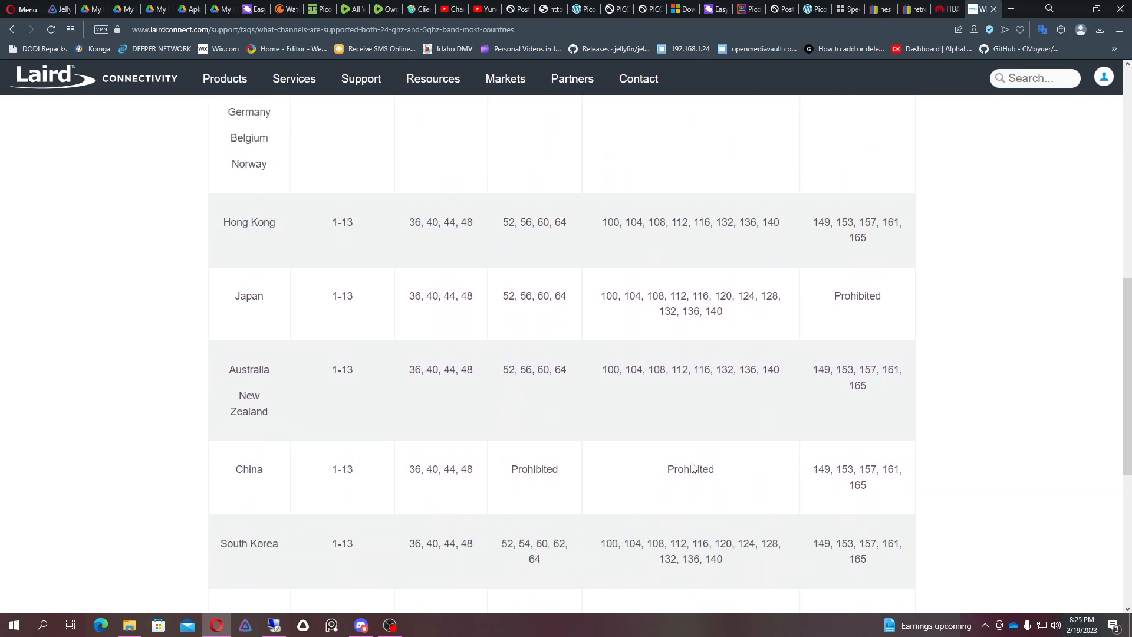
scroll(up, 3)
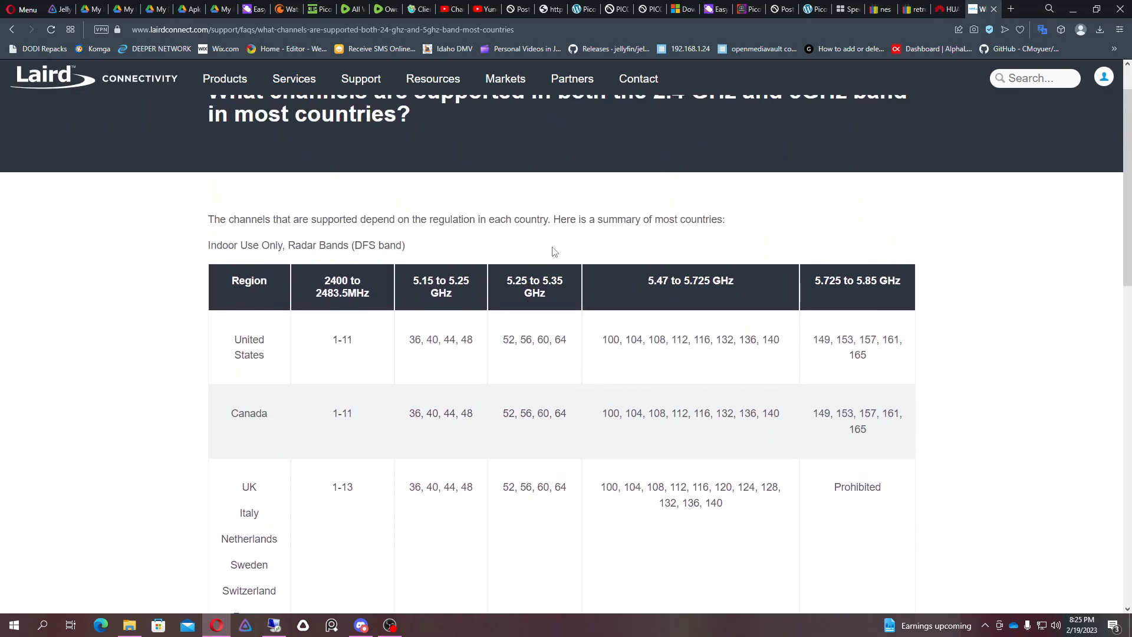
mouse_move(607, 304)
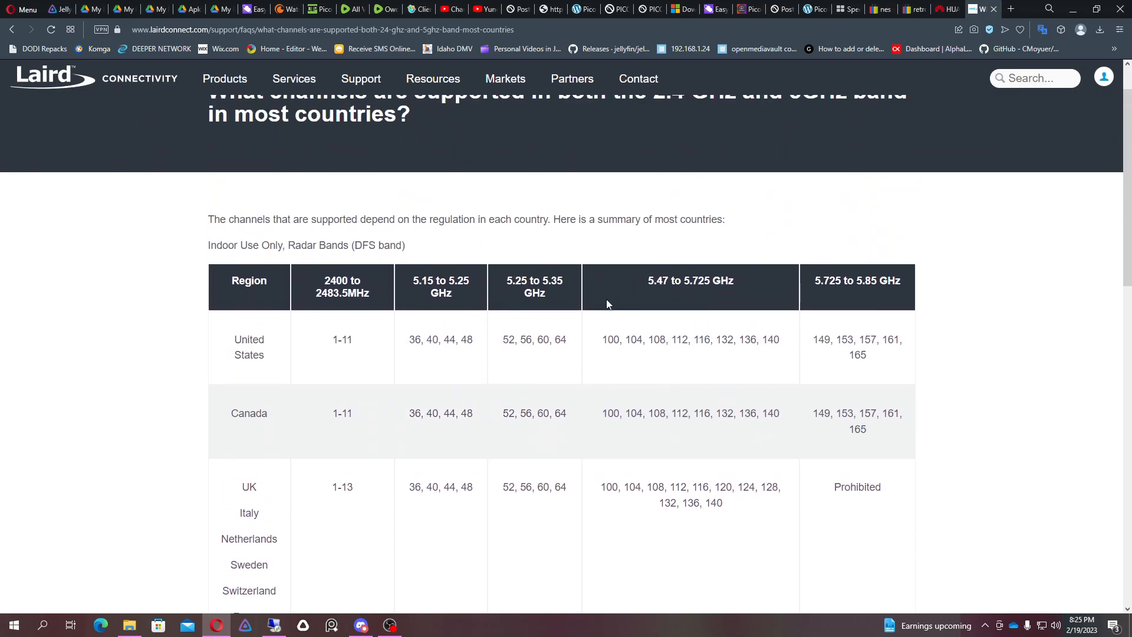
scroll(down, 3)
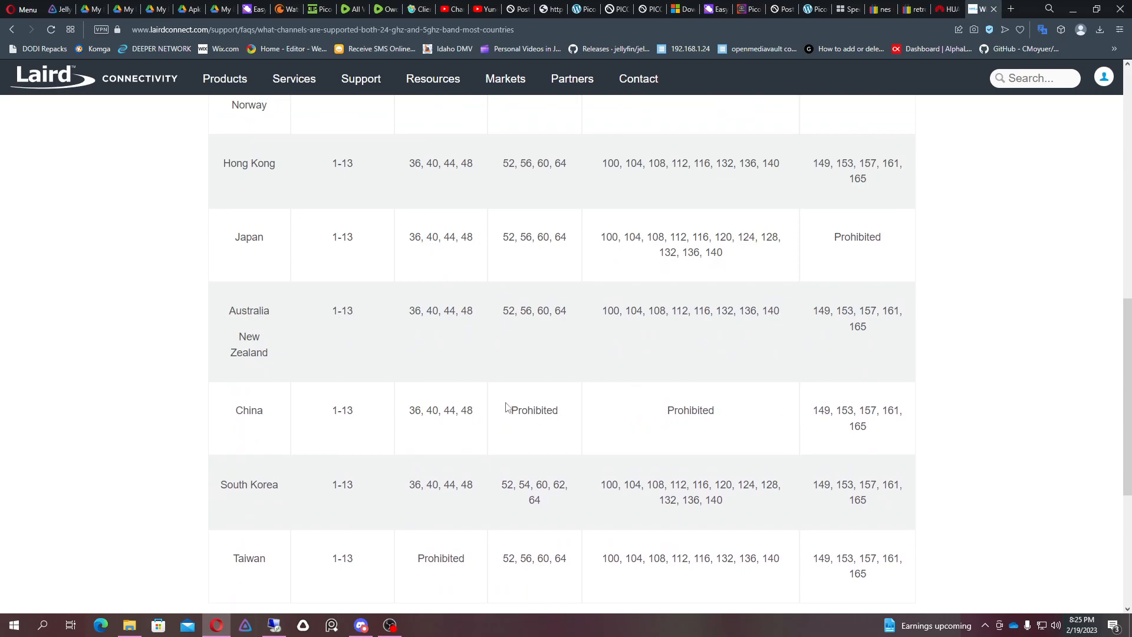
mouse_move(727, 425)
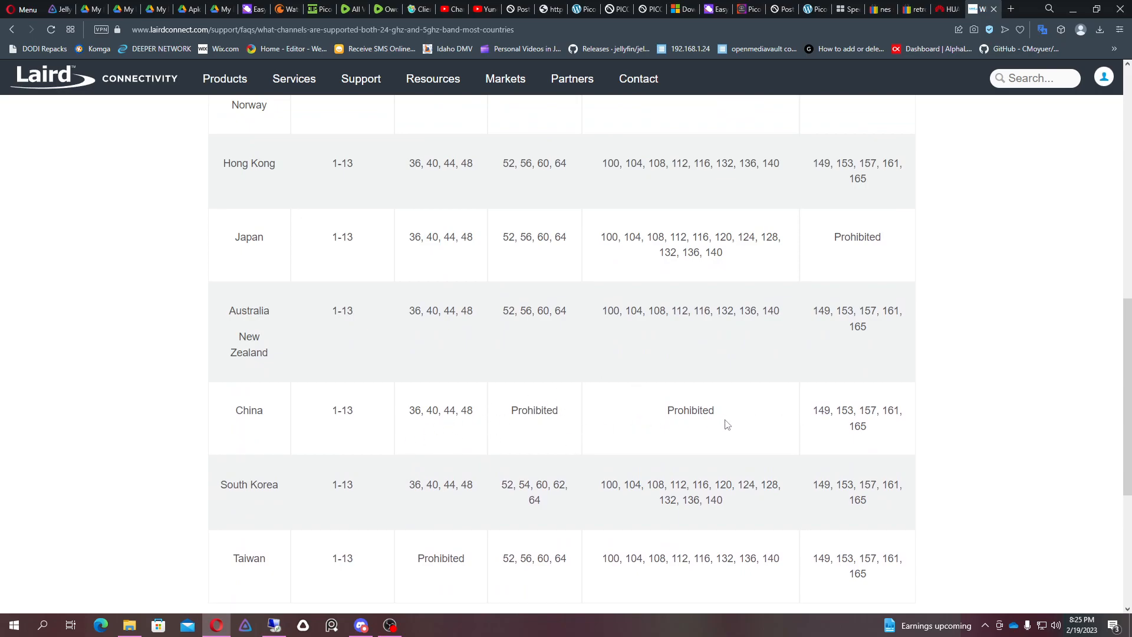
mouse_move(704, 424)
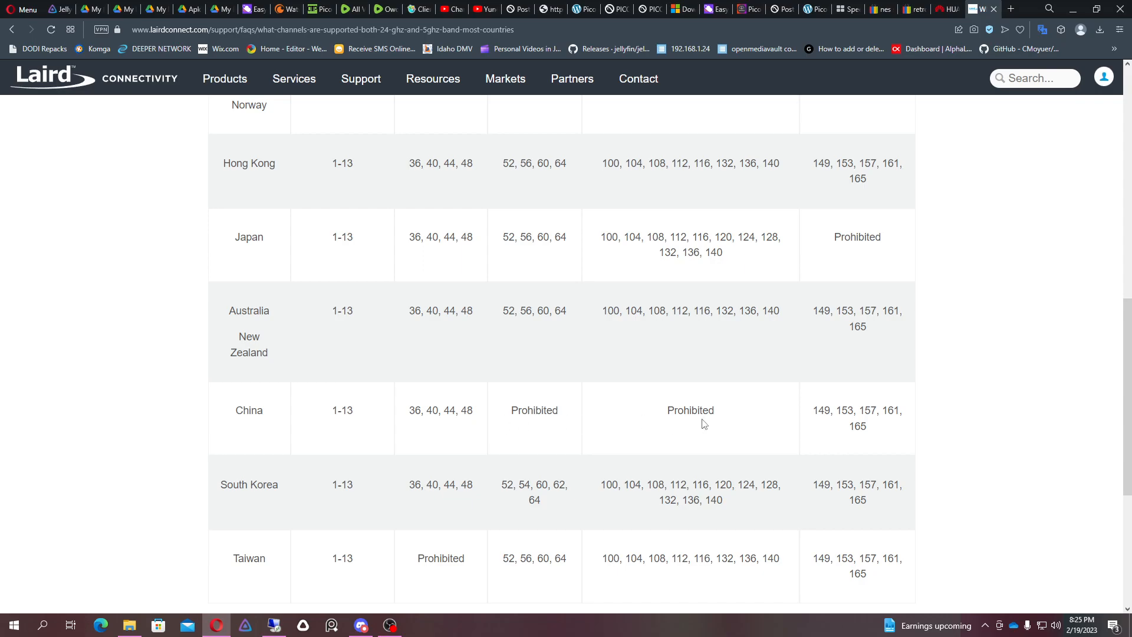
mouse_move(592, 420)
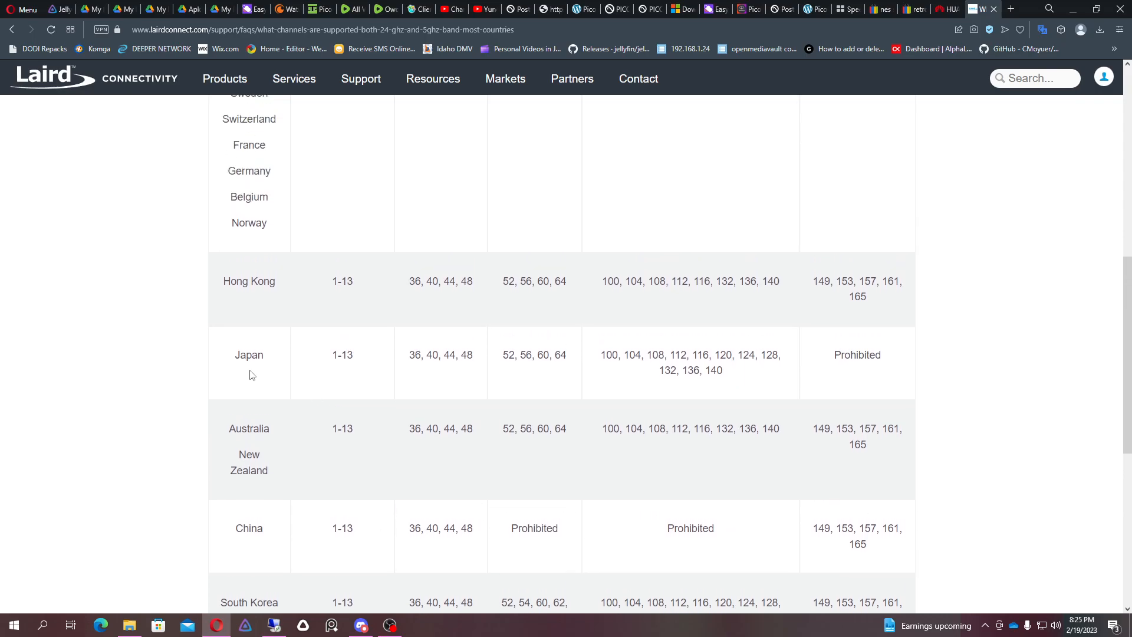
scroll(up, 3)
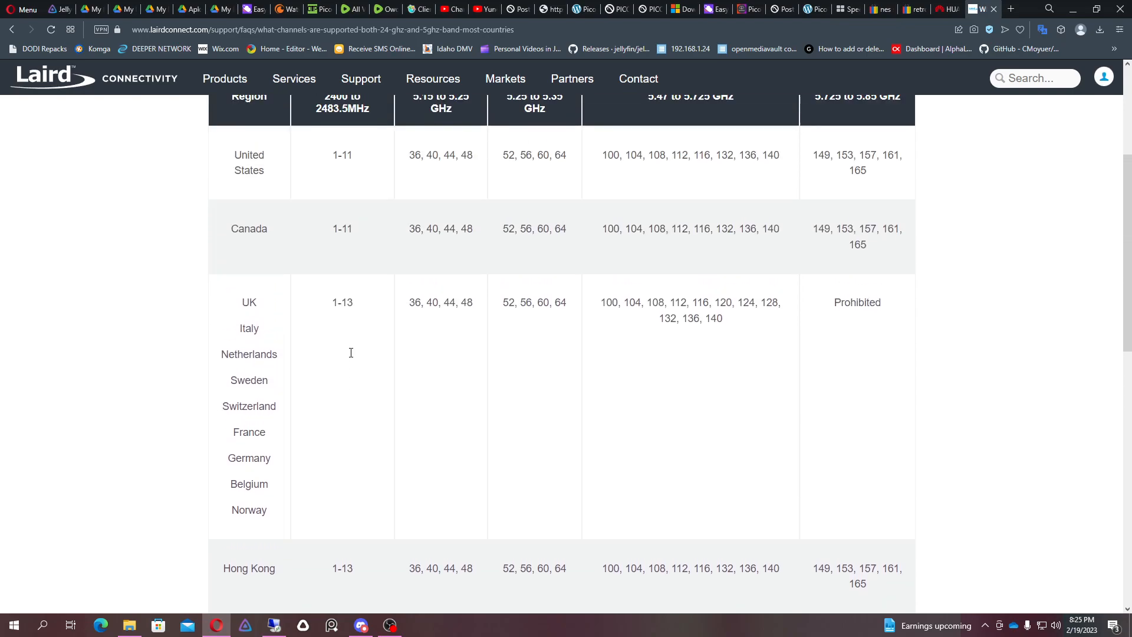
- Scroll back and forth through the country rows of the channel table to compare 5 GHz entries
scroll(up, 3)
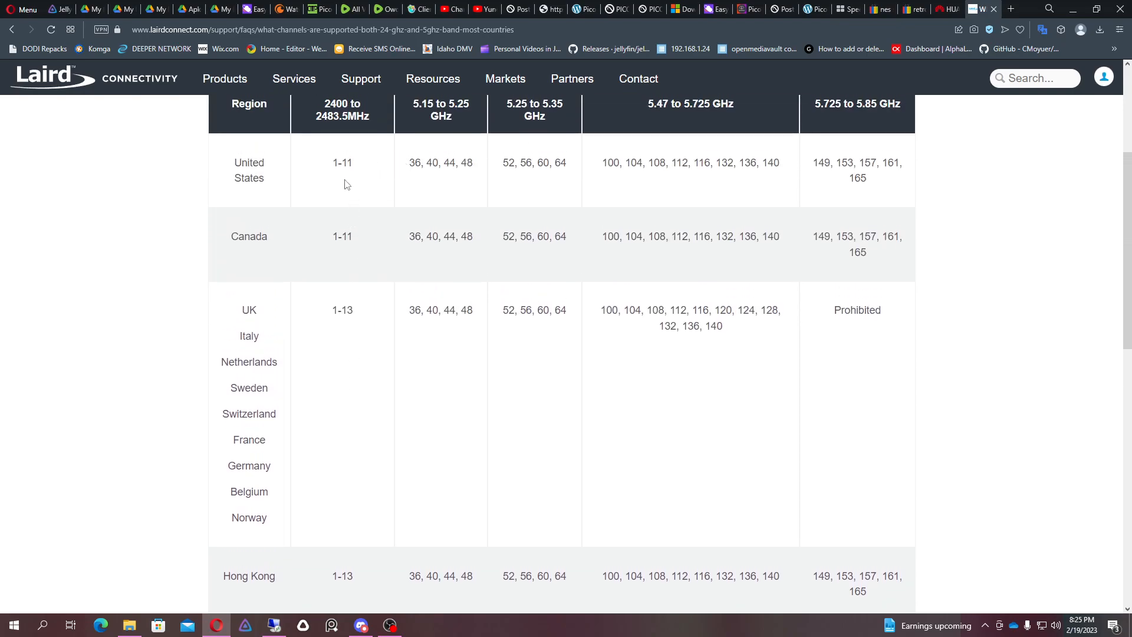
scroll(down, 3)
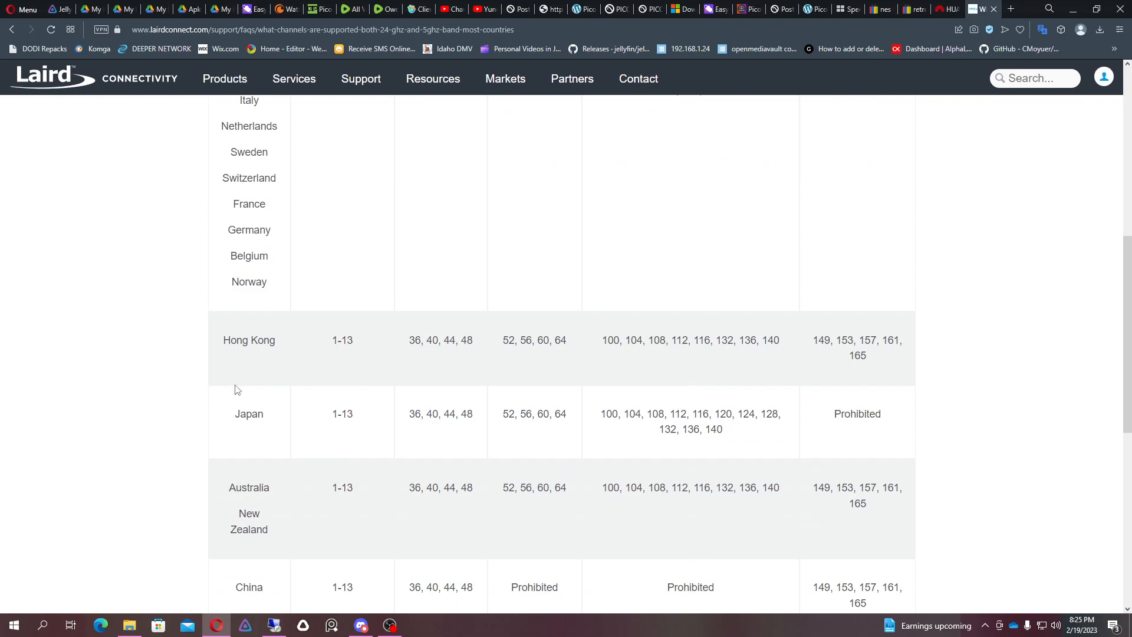
scroll(down, 3)
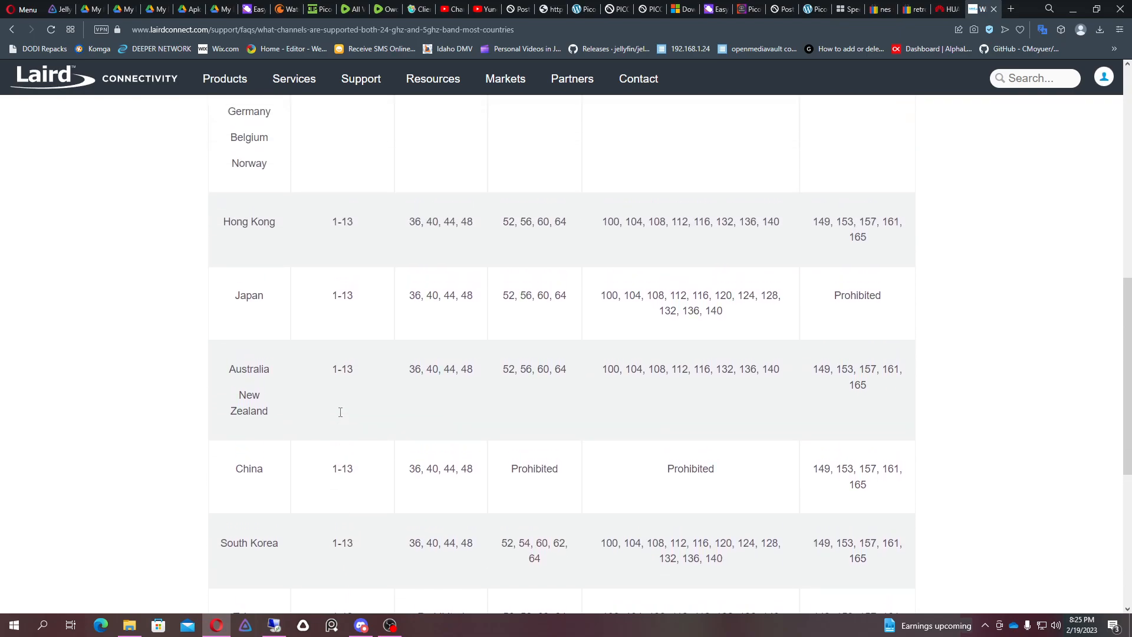
scroll(up, 3)
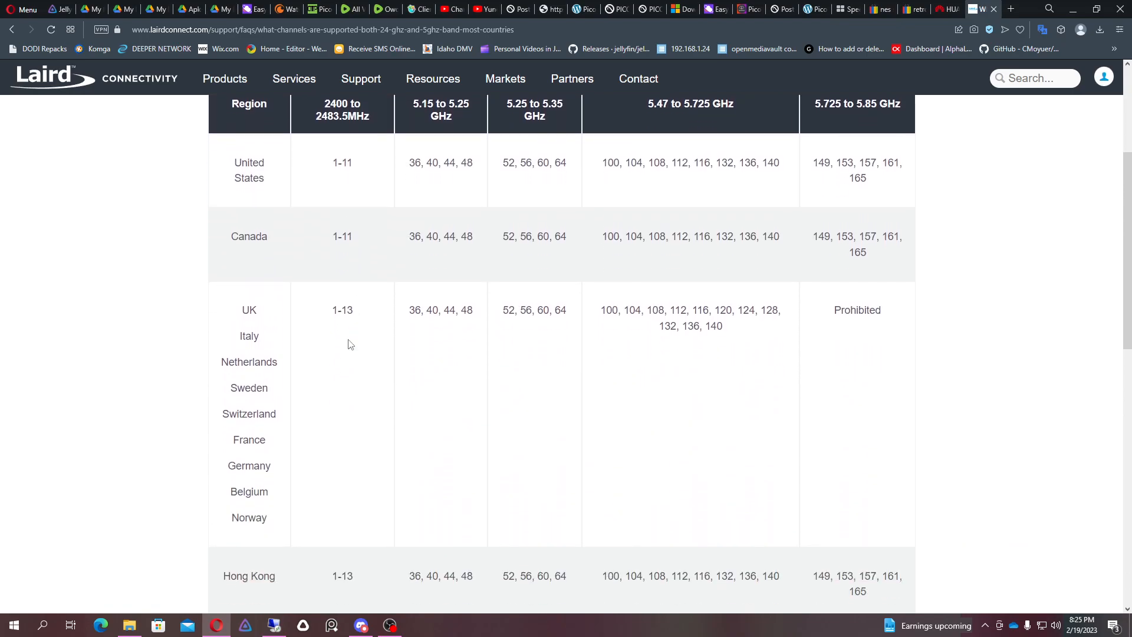
scroll(down, 3)
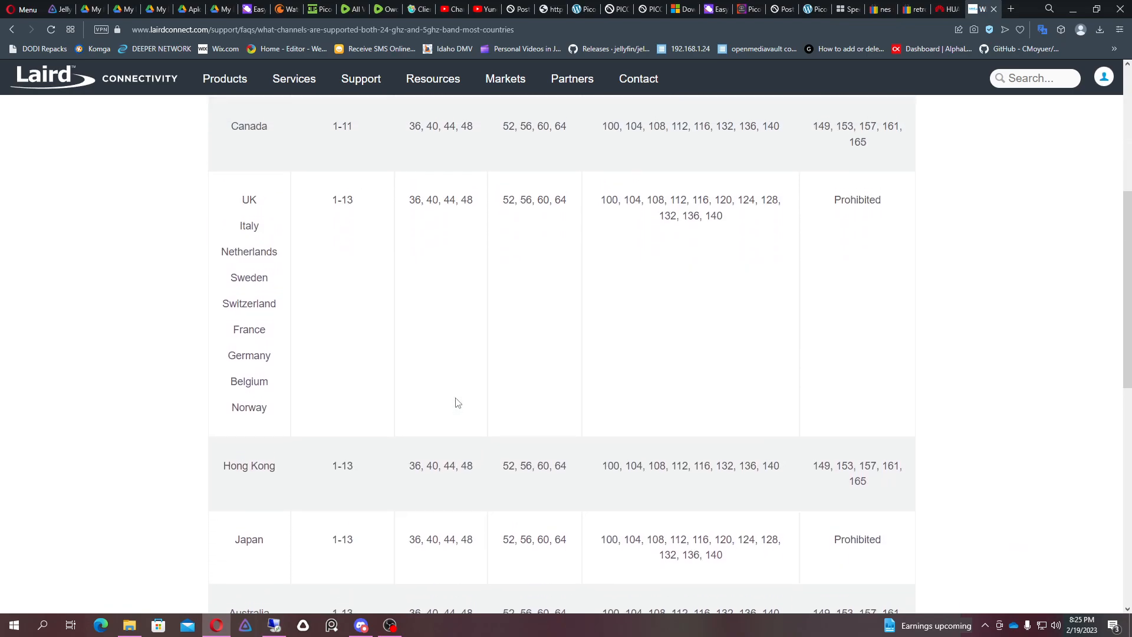
scroll(down, 3)
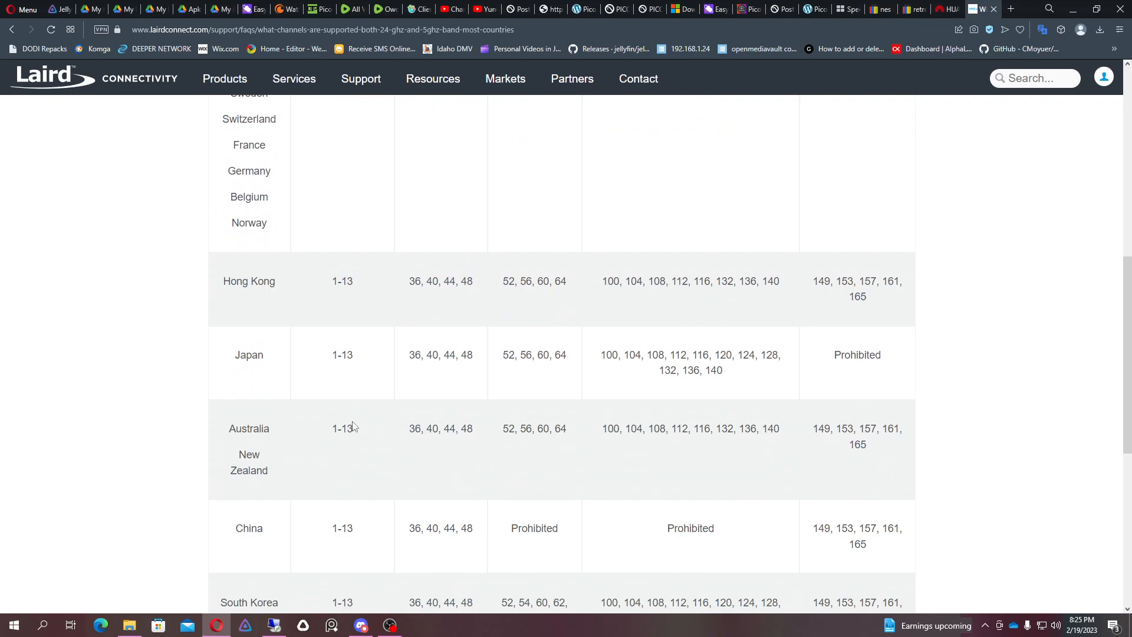
scroll(up, 3)
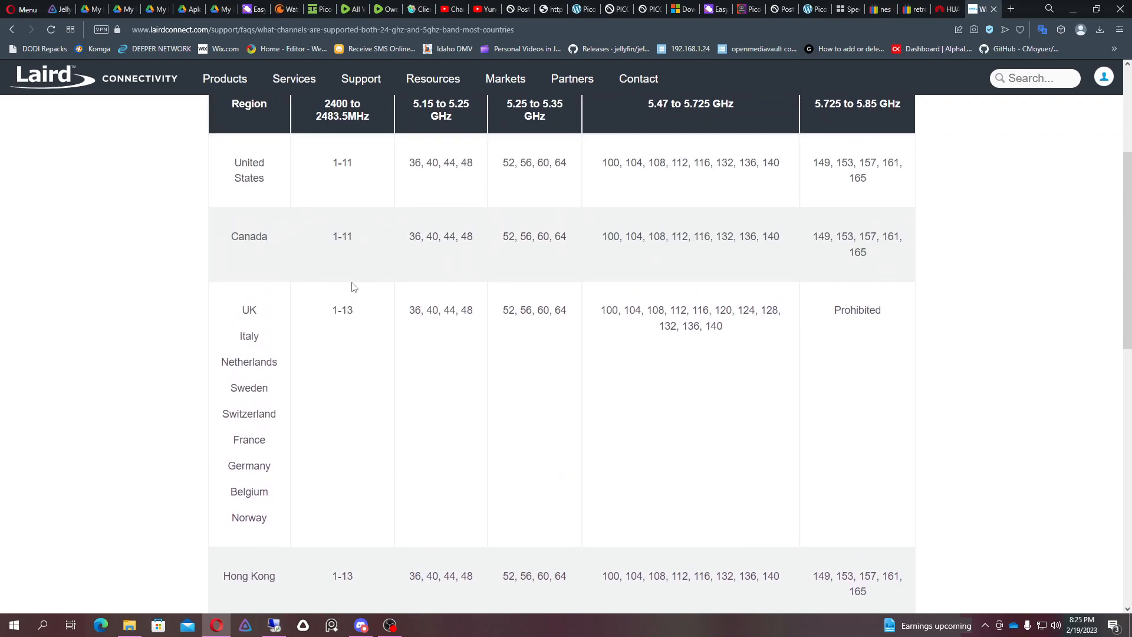
scroll(down, 3)
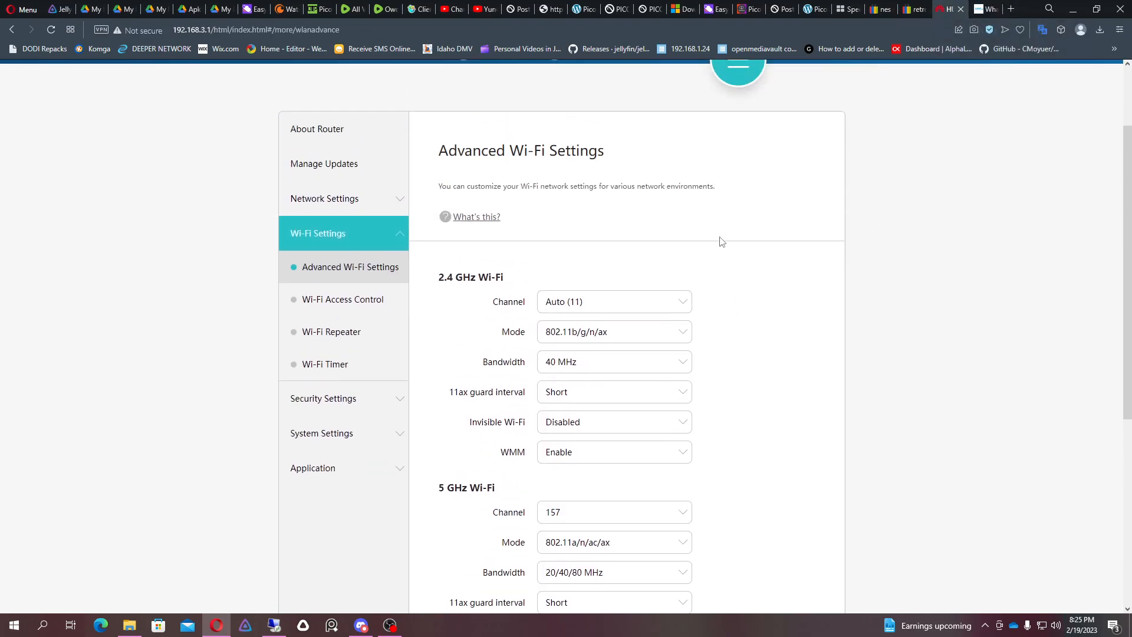
- Check the router's 2.4 GHz channel choices in Advanced Wi-Fi Settings
click(613, 362)
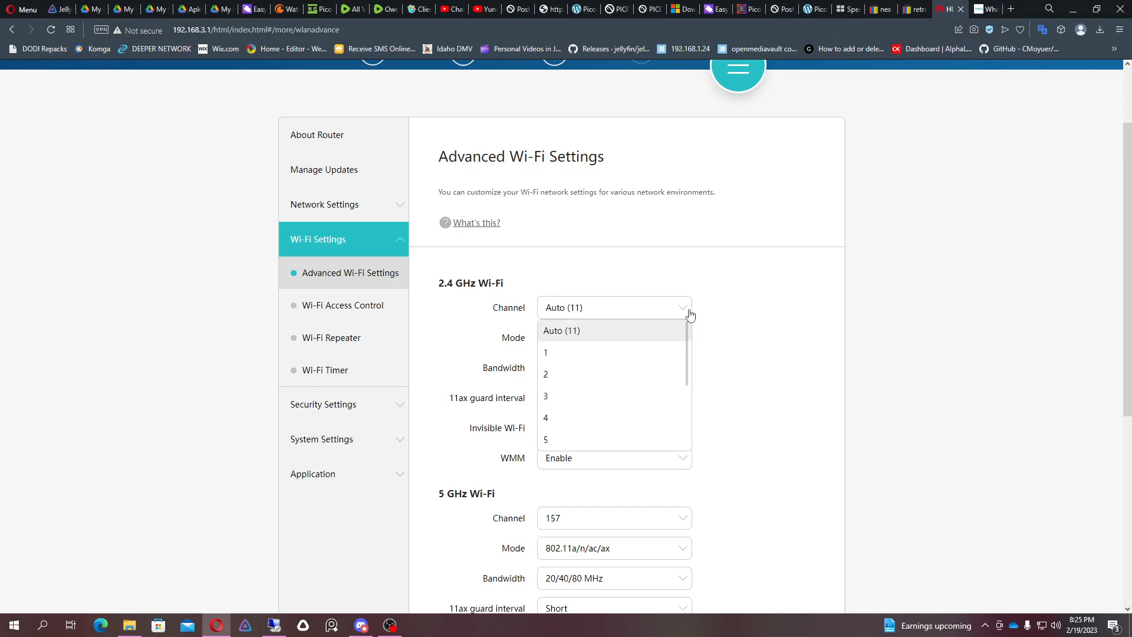
scroll(down, 3)
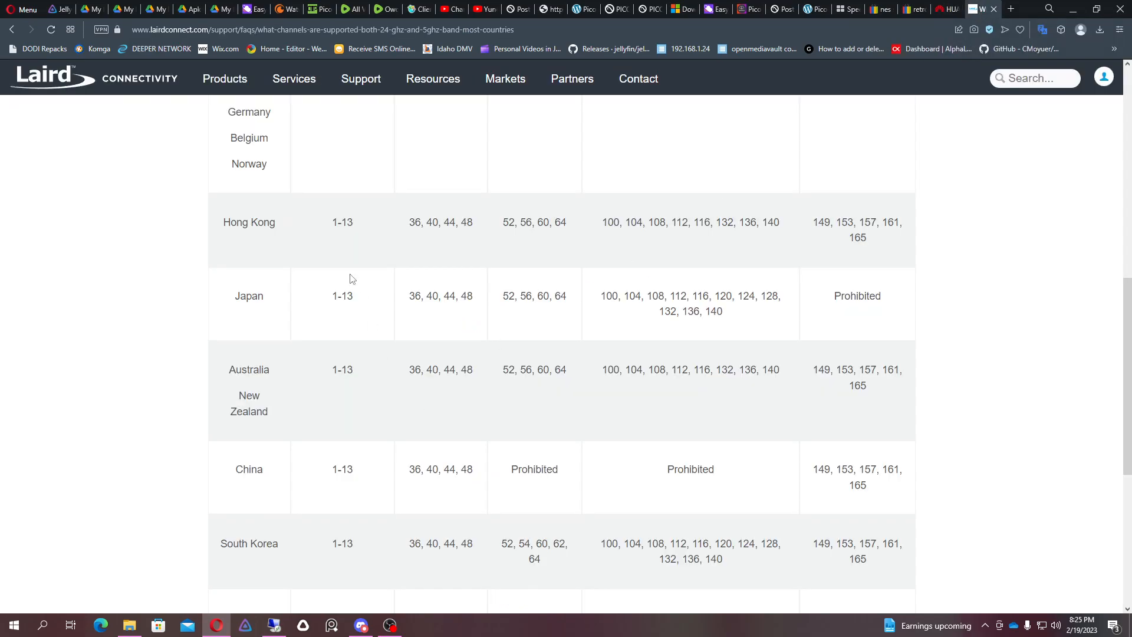
- Scroll the Laird table to see which countries allow the 5.47–5.725 GHz channels
scroll(down, 3)
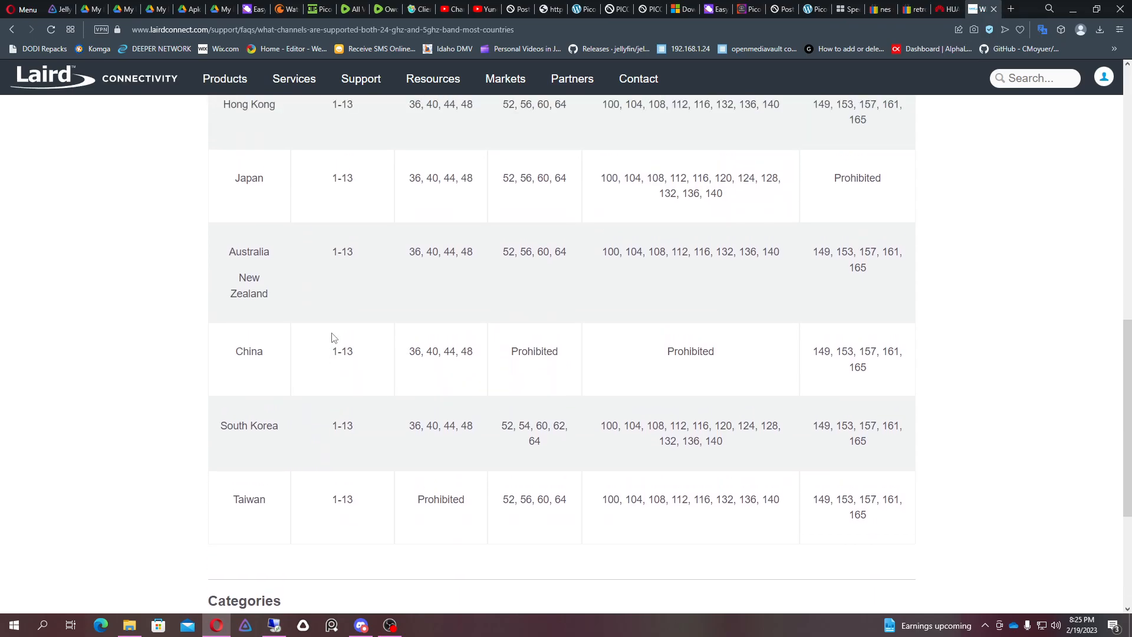
scroll(up, 3)
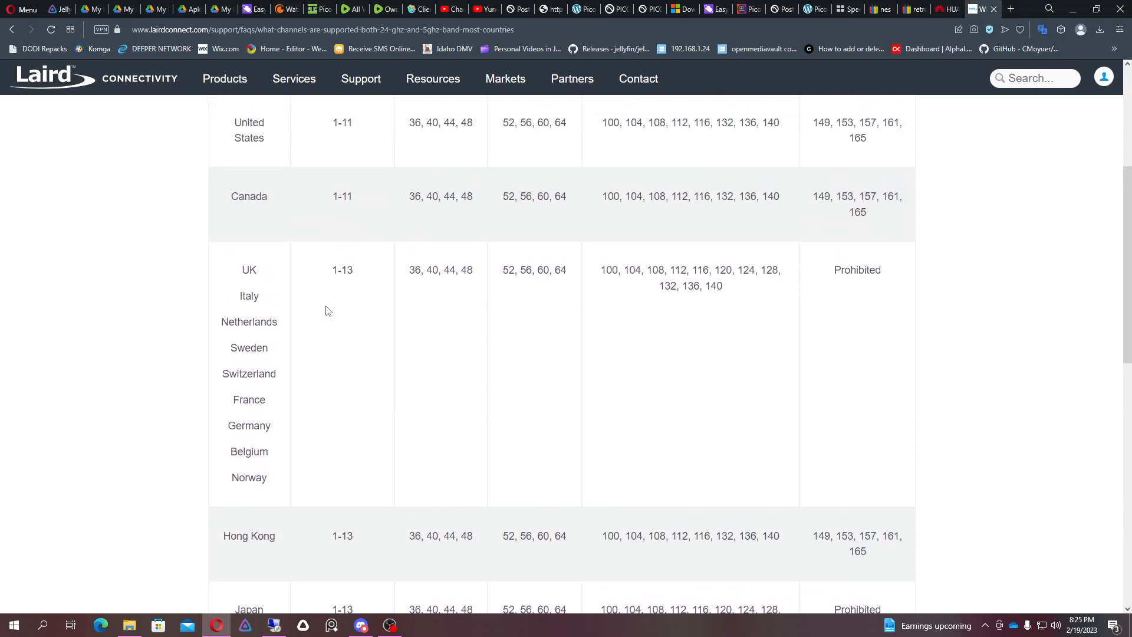
scroll(down, 3)
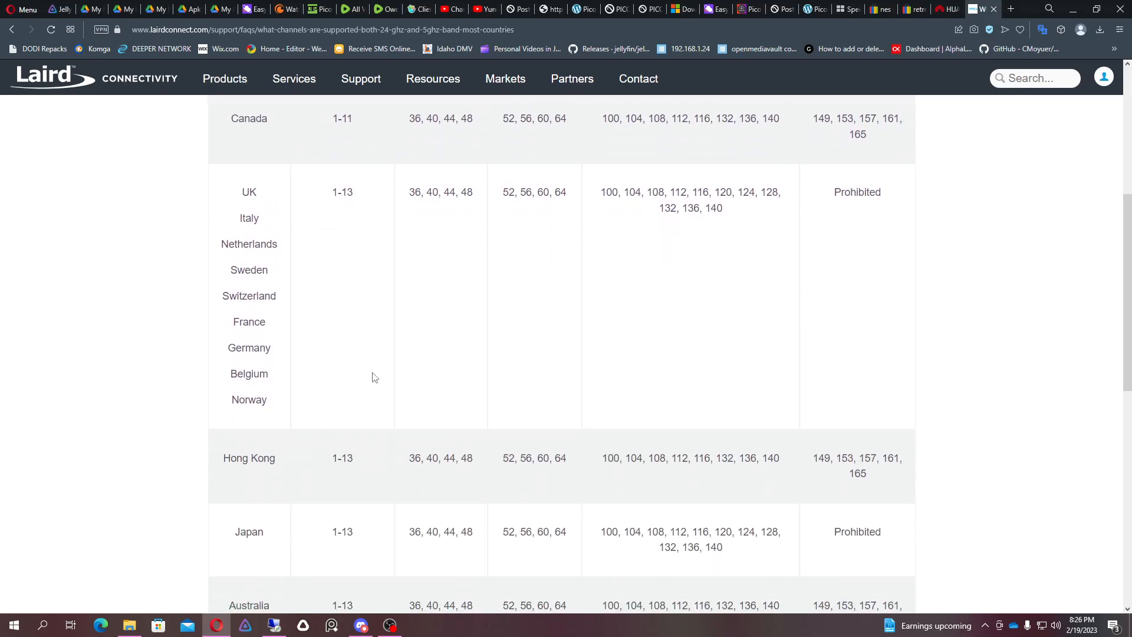
scroll(down, 3)
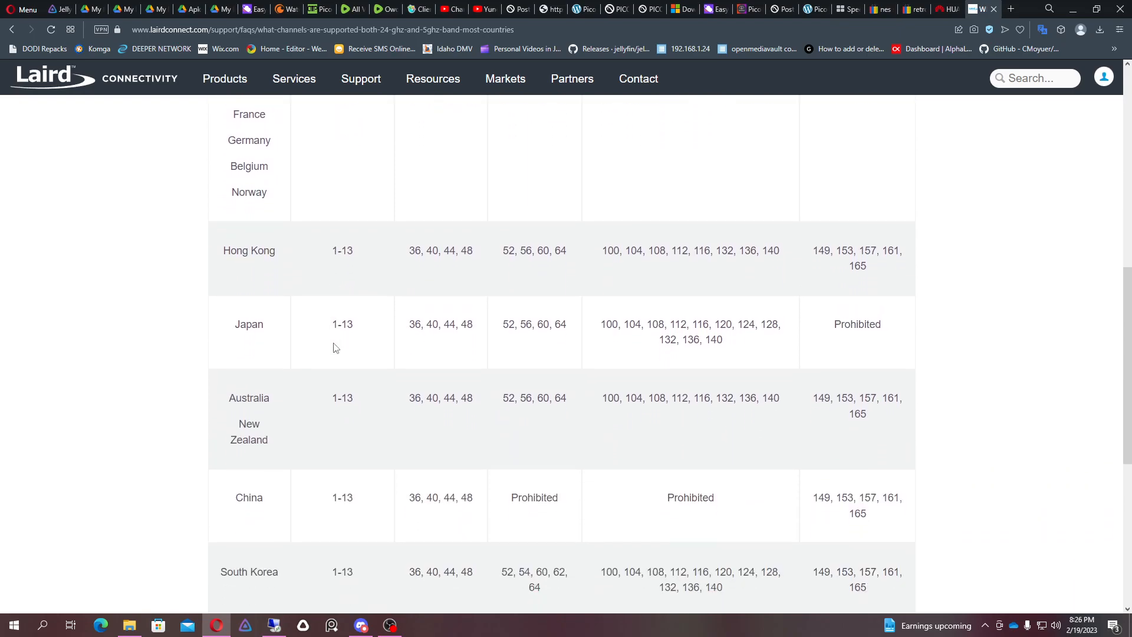
scroll(up, 3)
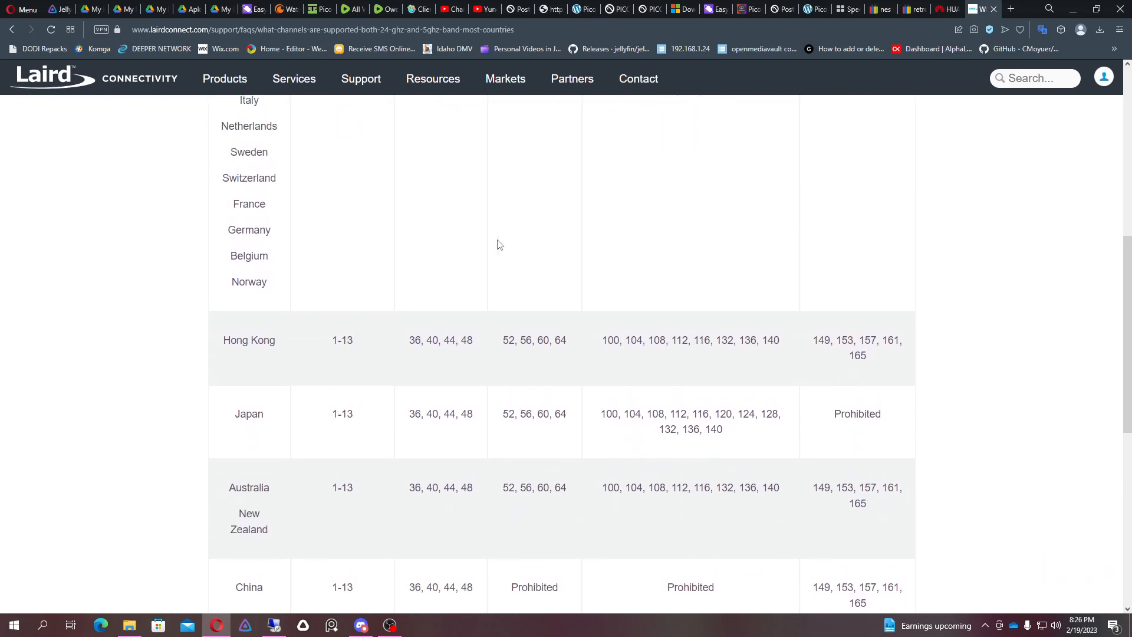
mouse_move(990, 371)
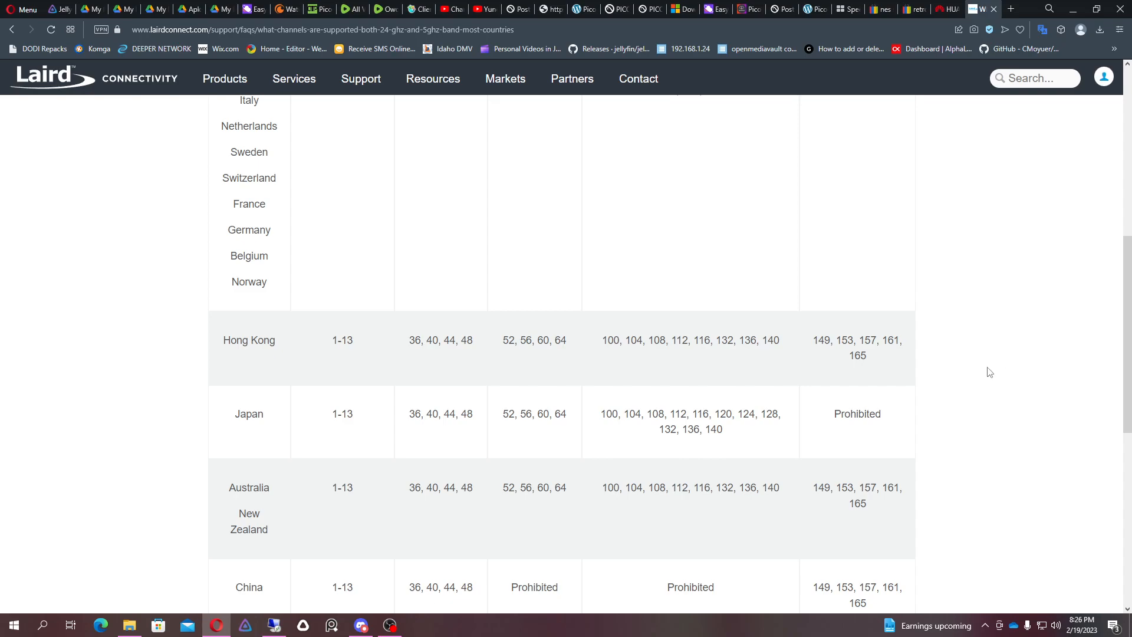
scroll(down, 3)
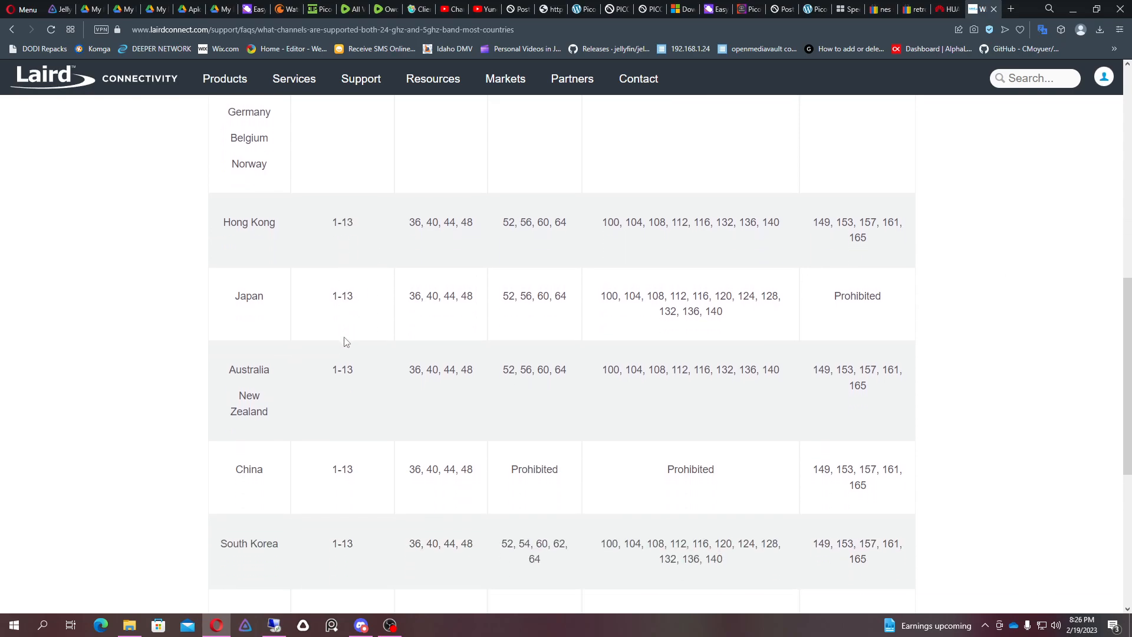
mouse_move(350, 440)
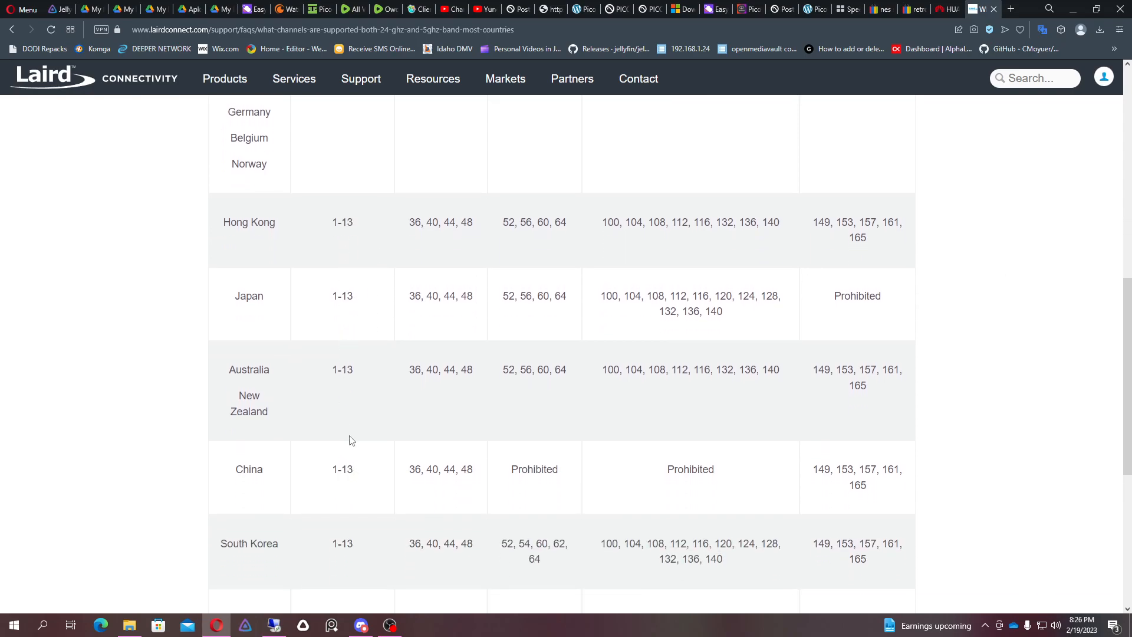
mouse_move(430, 403)
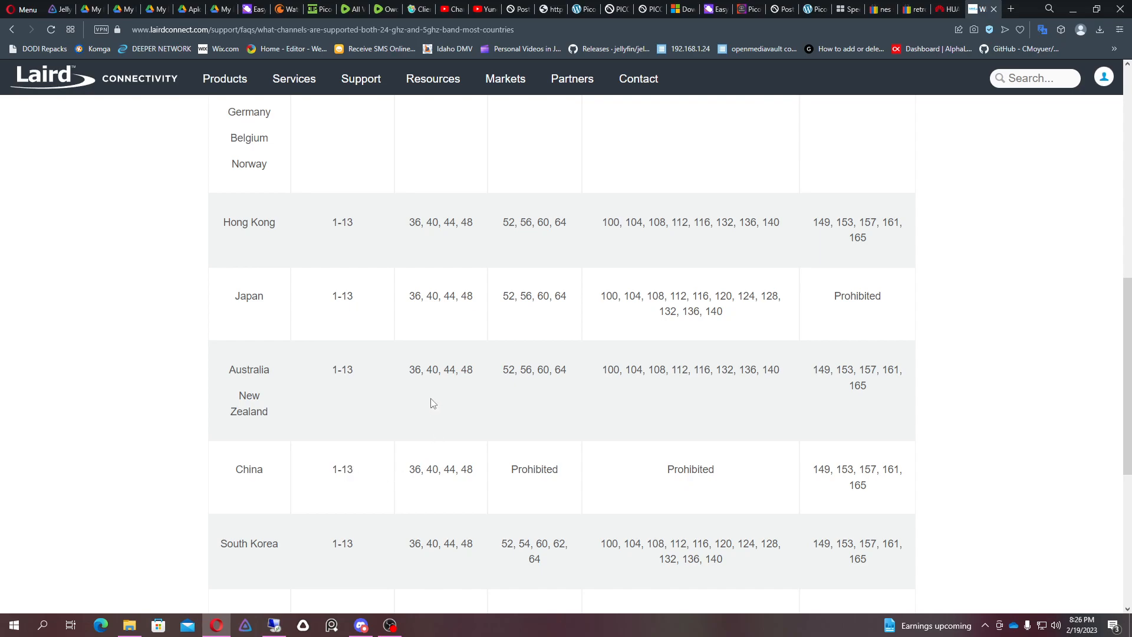
- Finish reviewing the regional rows and return to the router's Advanced Wi-Fi Settings
scroll(down, 3)
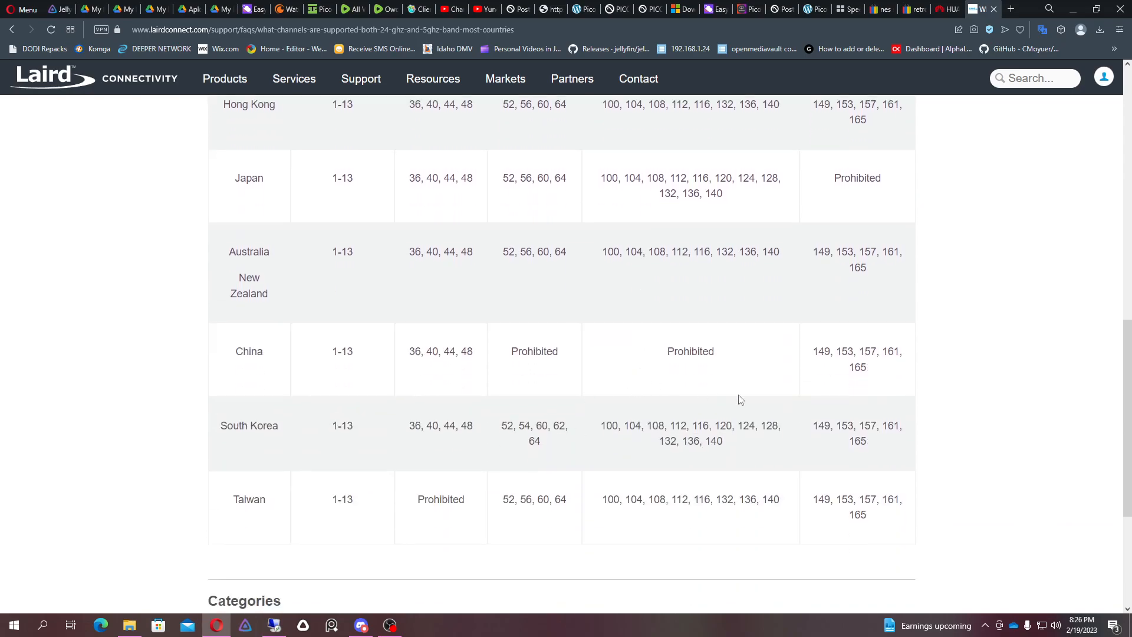
mouse_move(465, 488)
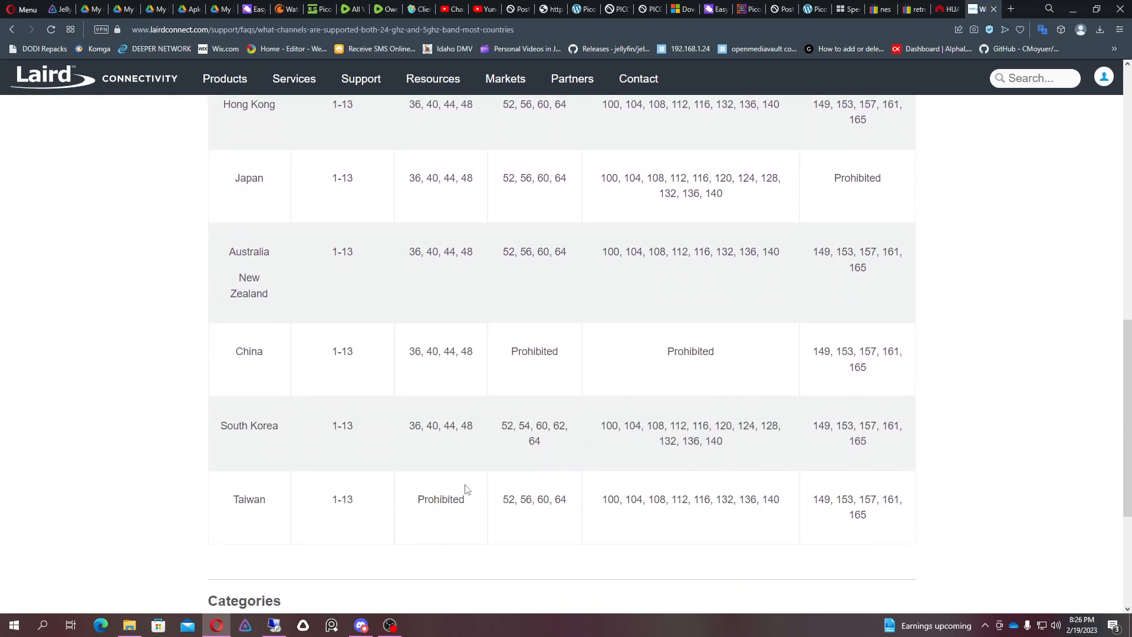
scroll(up, 3)
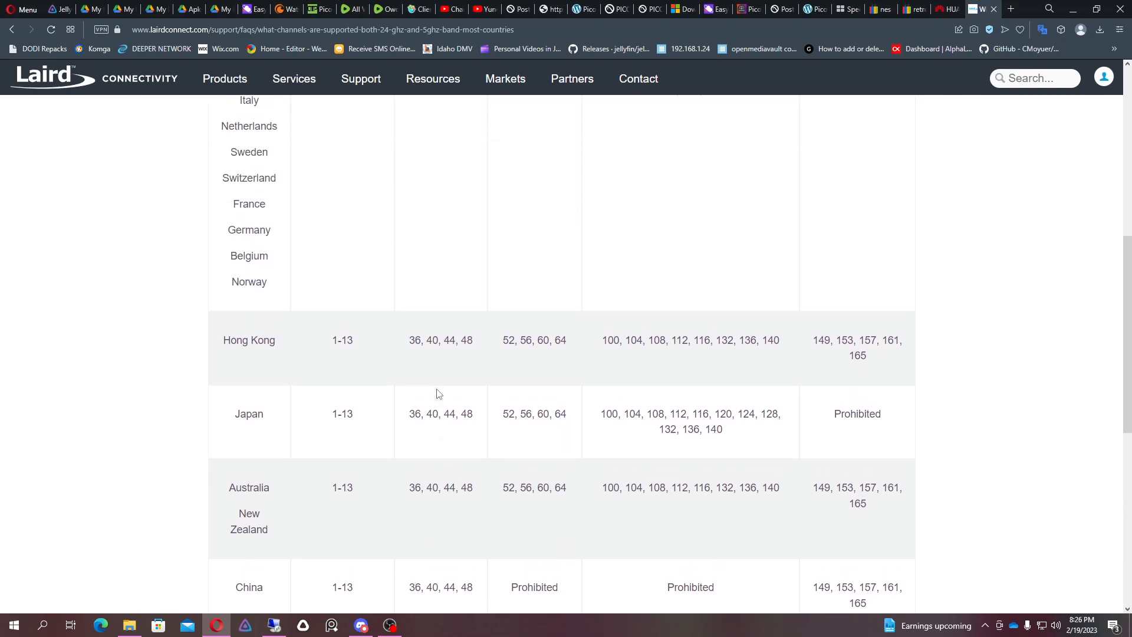
scroll(up, 3)
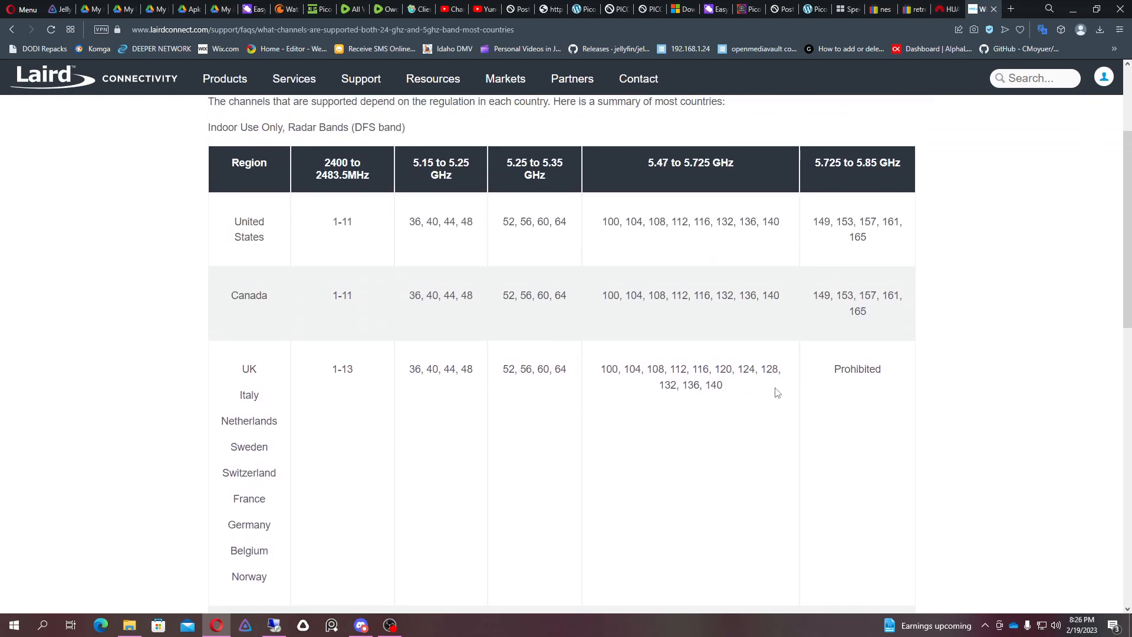
mouse_move(253, 374)
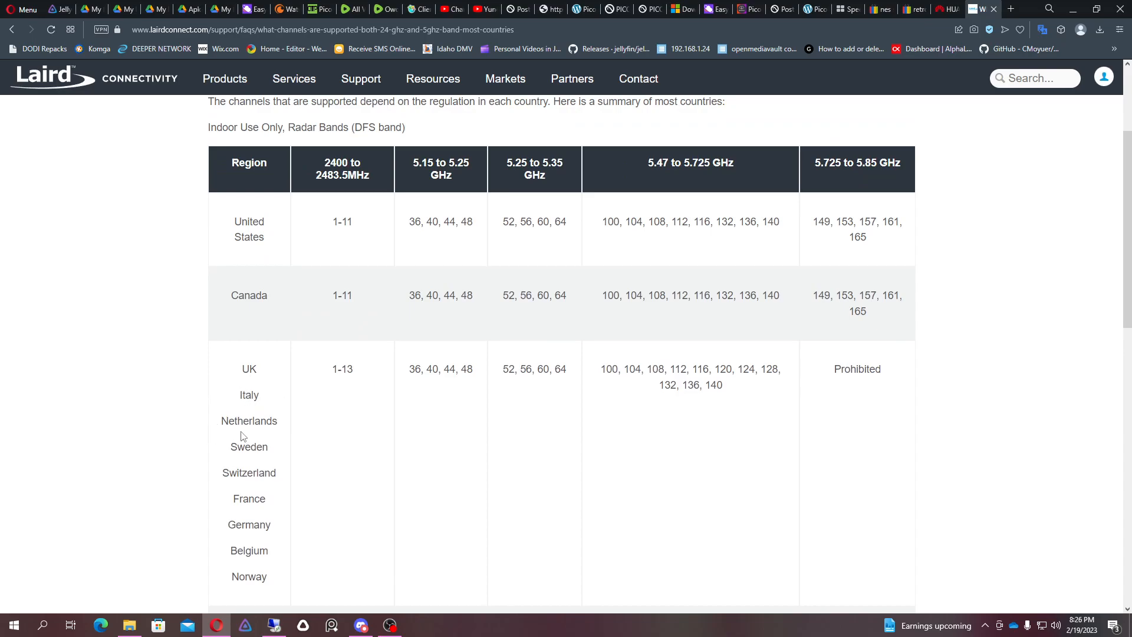
scroll(down, 3)
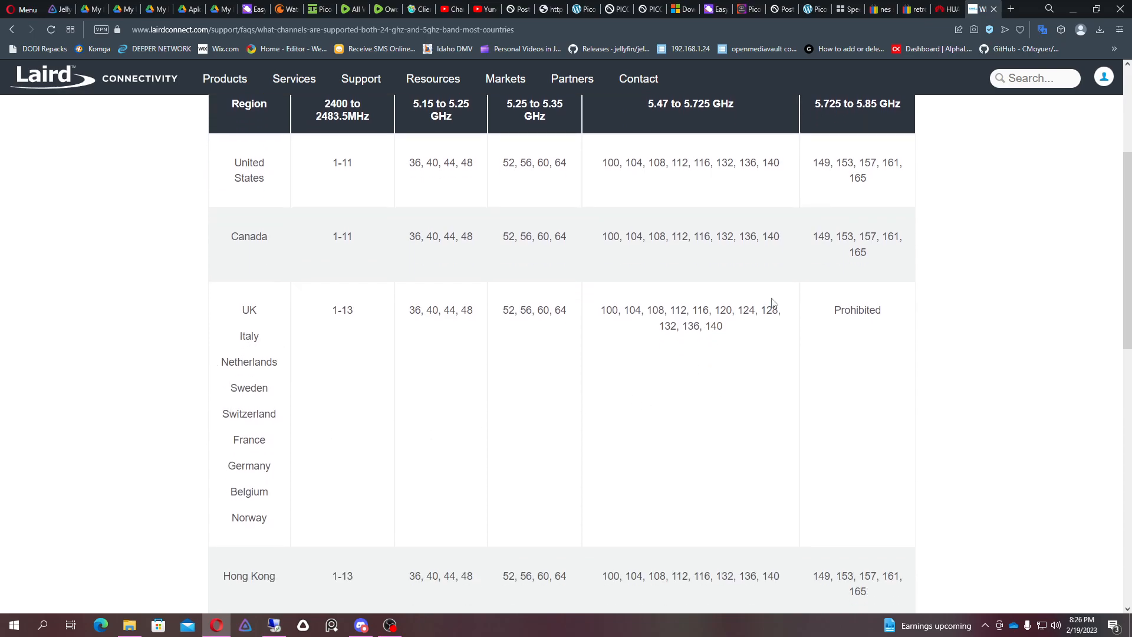
click(939, 9)
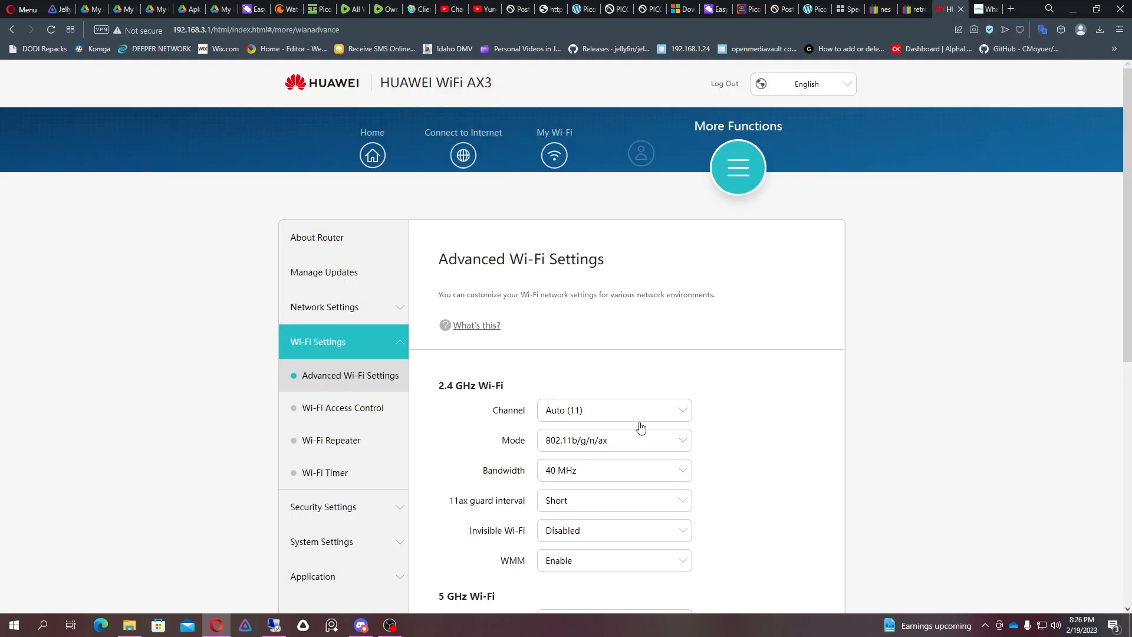
mouse_move(698, 430)
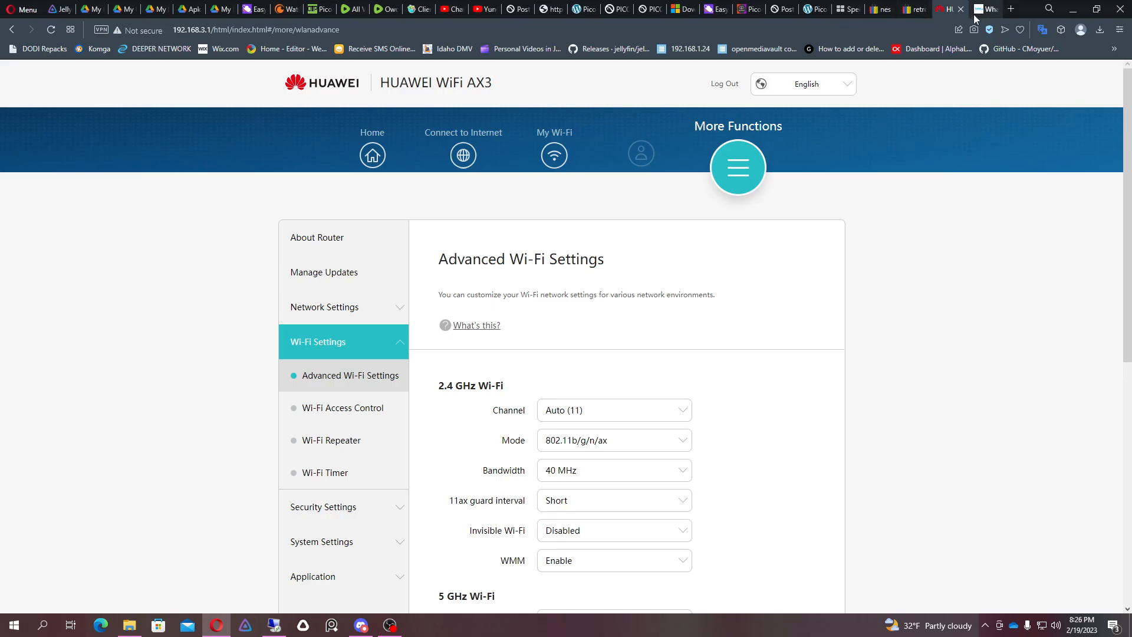
- Review the Laird table down through China, South Korea and Taiwan, then back to the United States rows at the top
click(976, 8)
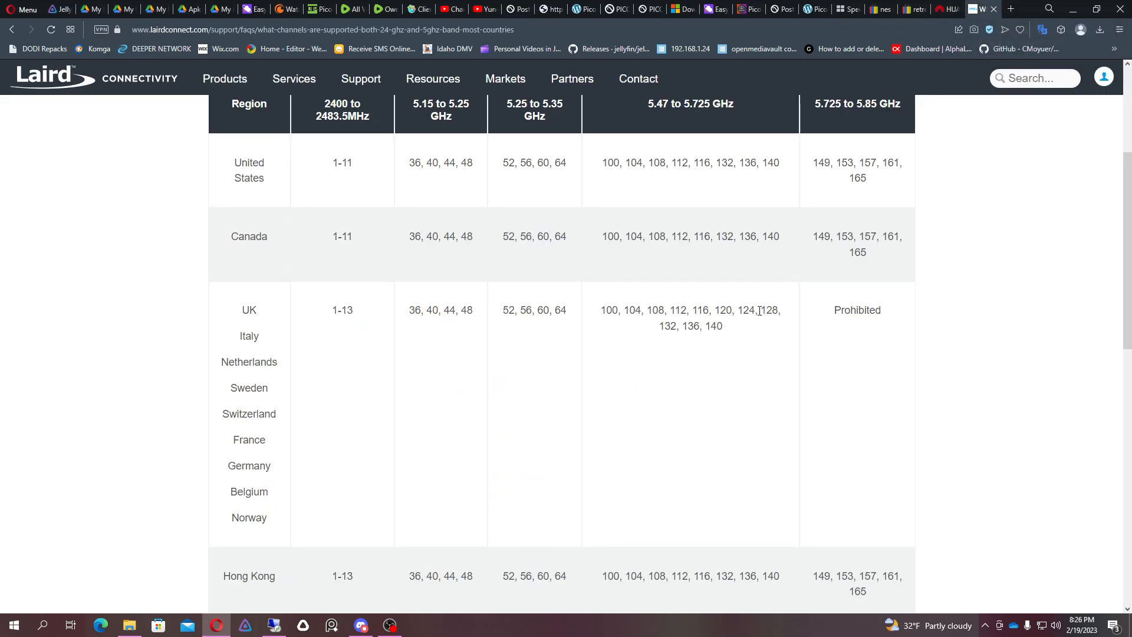
mouse_move(847, 310)
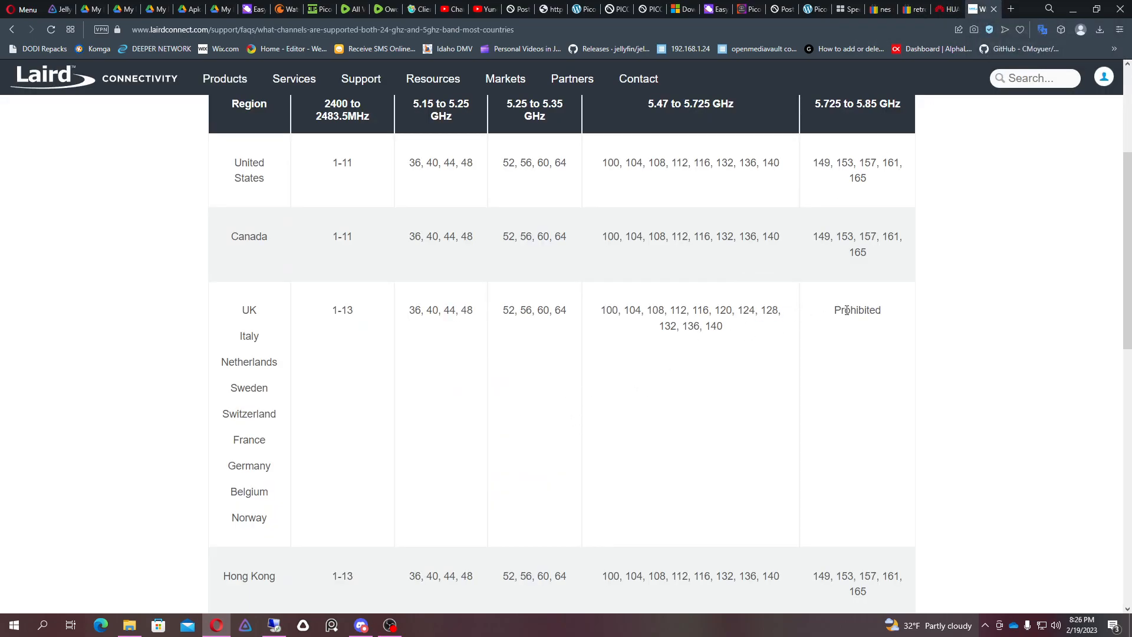
mouse_move(882, 272)
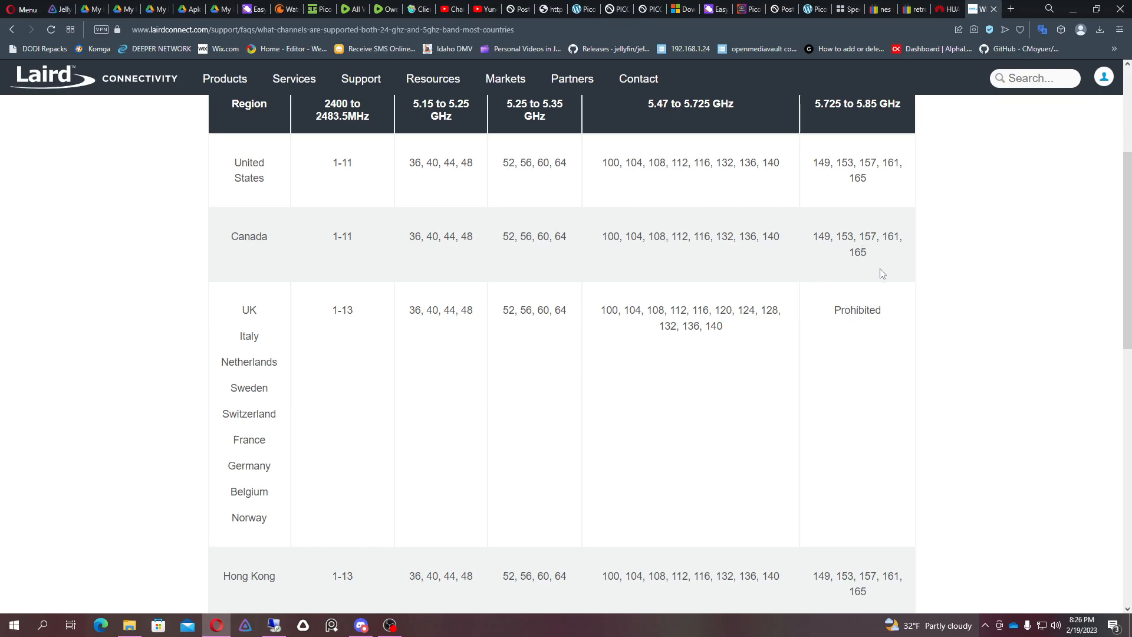
scroll(up, 3)
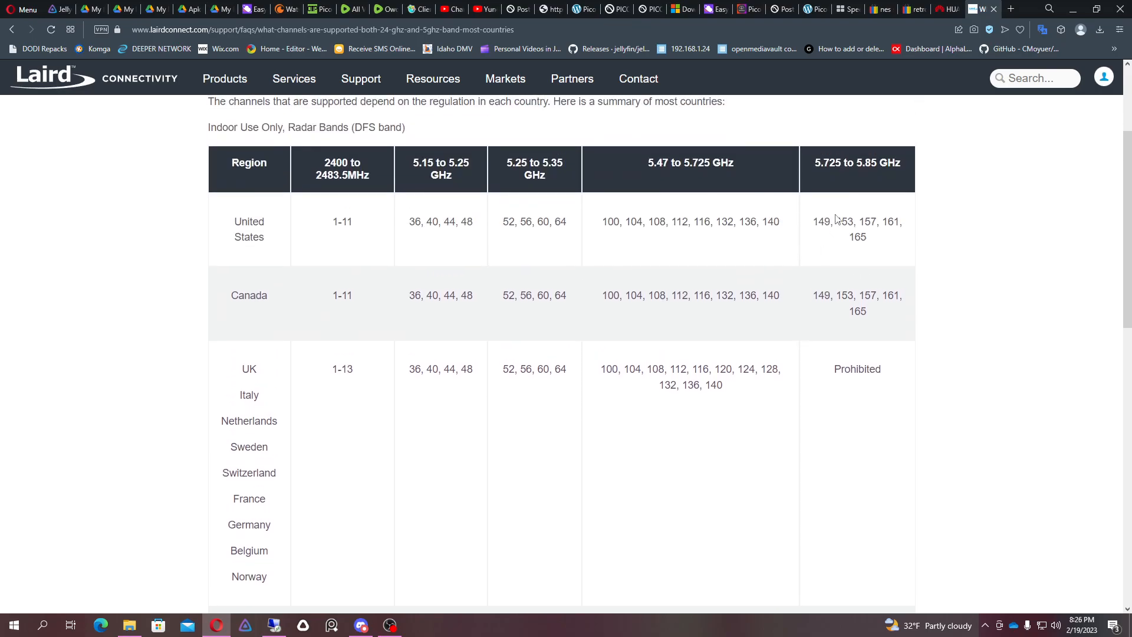
scroll(down, 3)
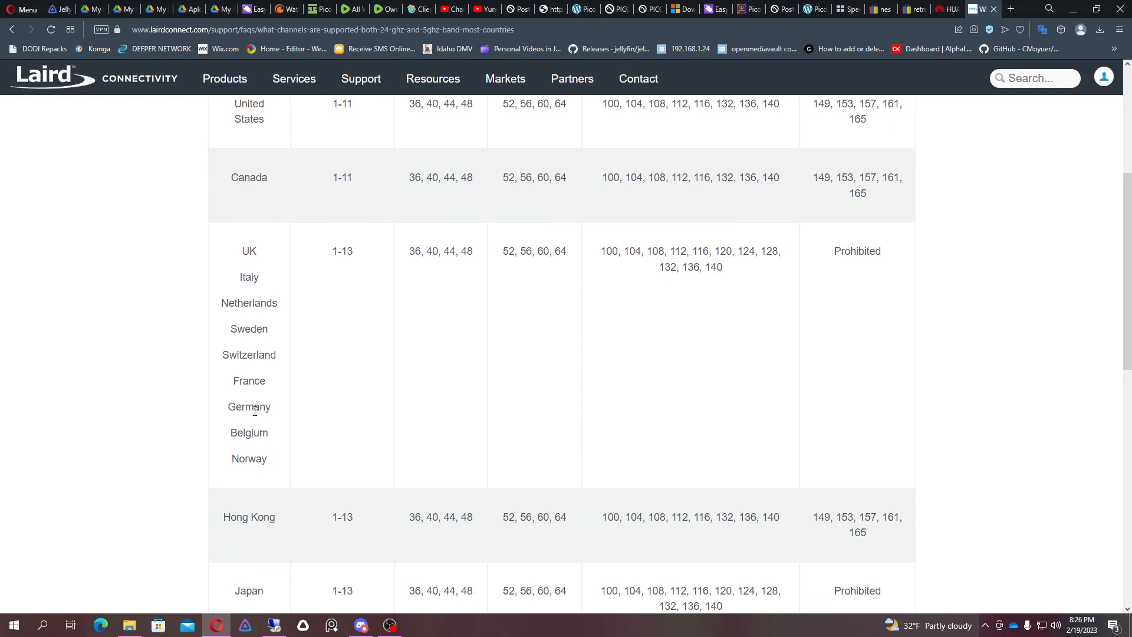
mouse_move(832, 354)
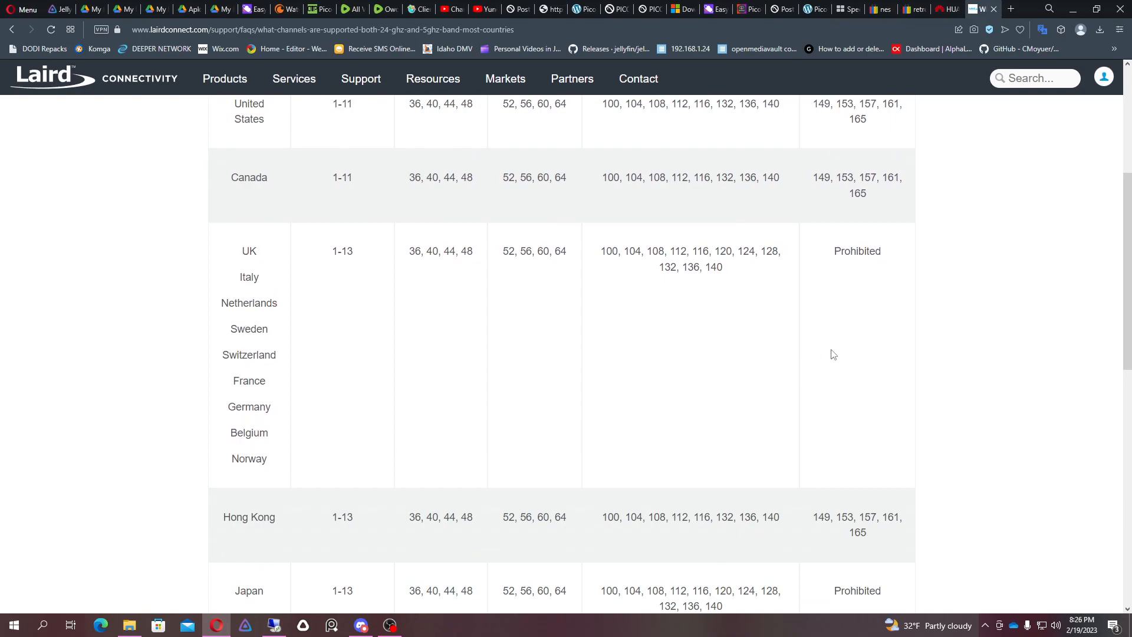
mouse_move(486, 351)
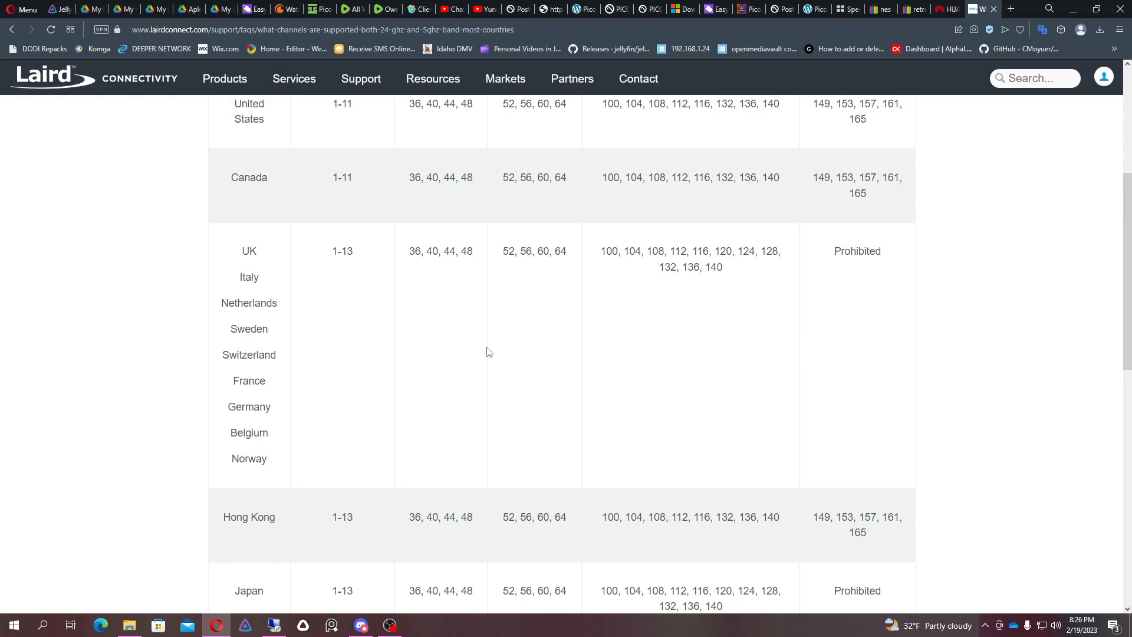
scroll(down, 3)
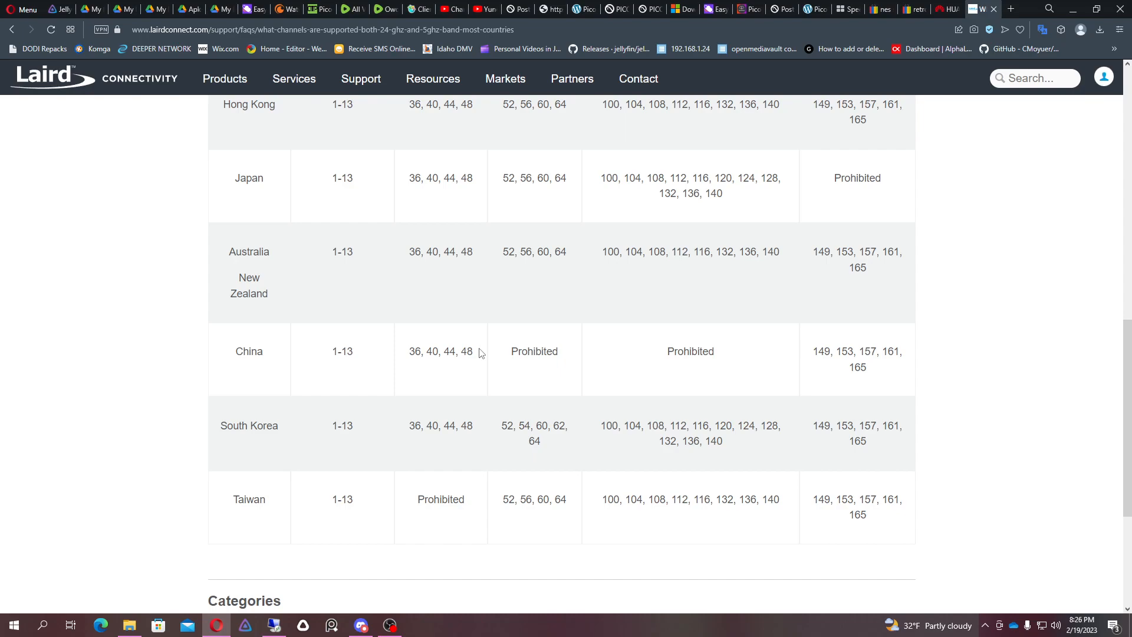
scroll(up, 3)
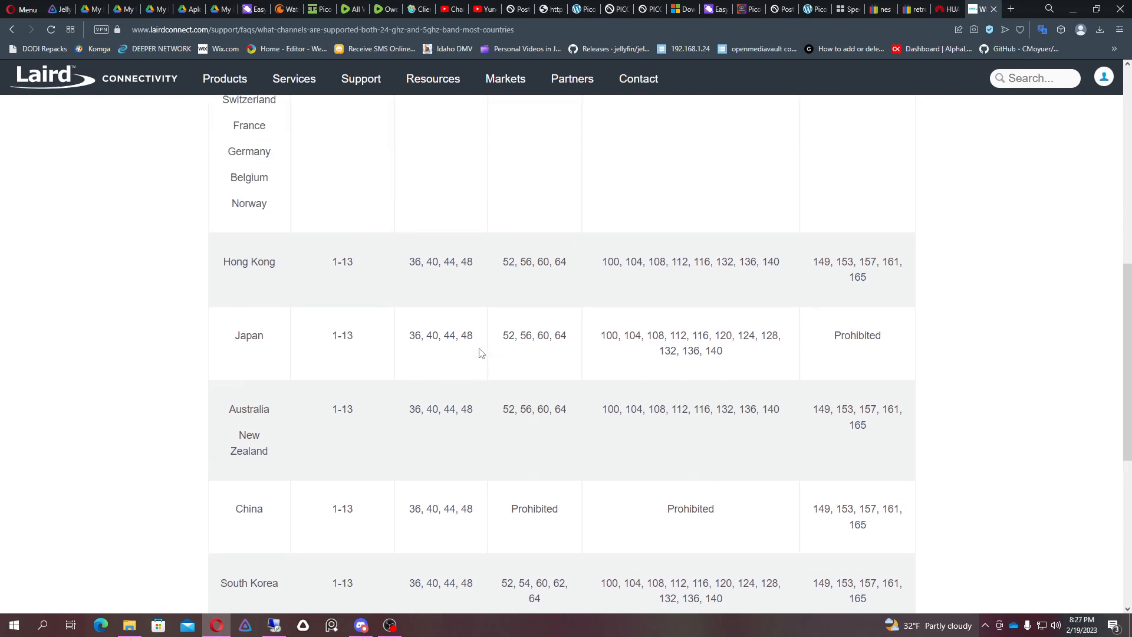
scroll(up, 3)
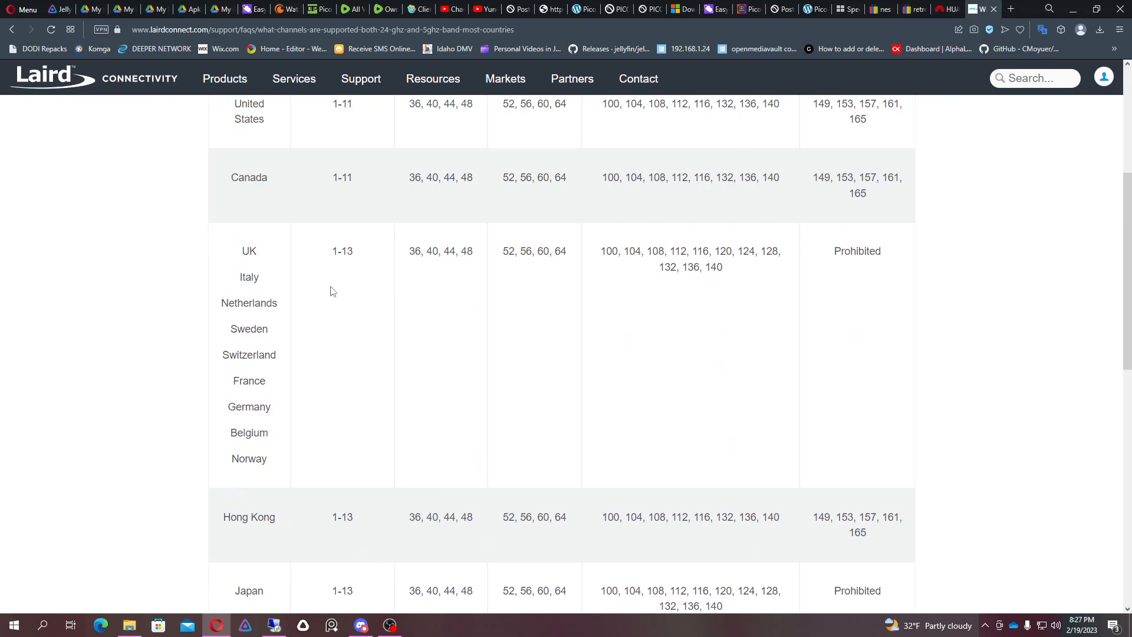
scroll(up, 3)
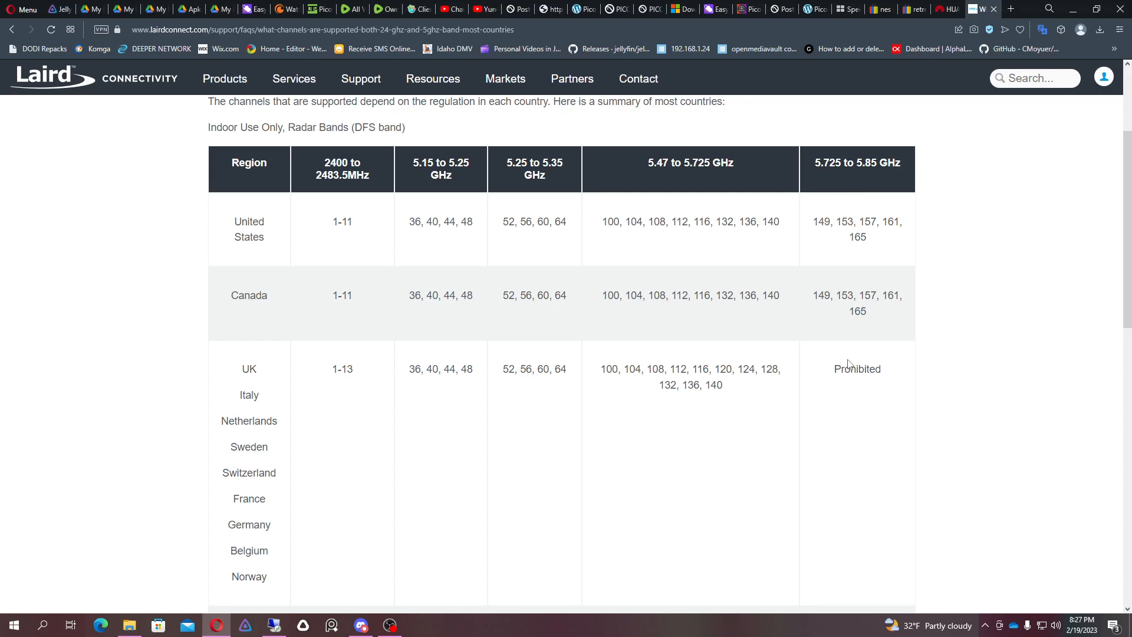
mouse_move(656, 195)
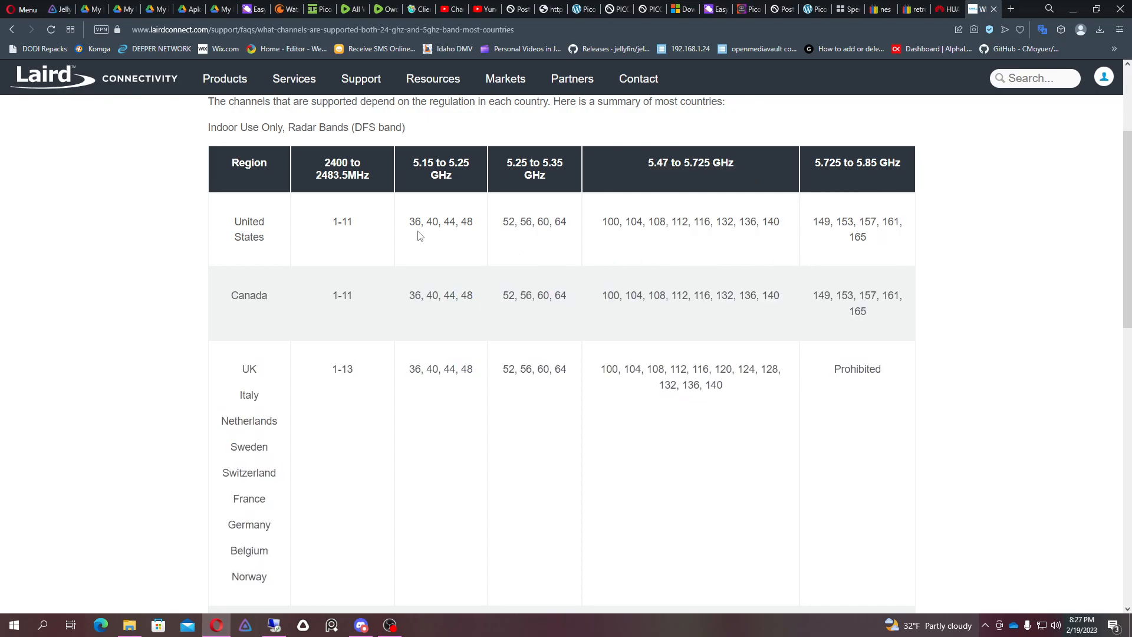
mouse_move(414, 221)
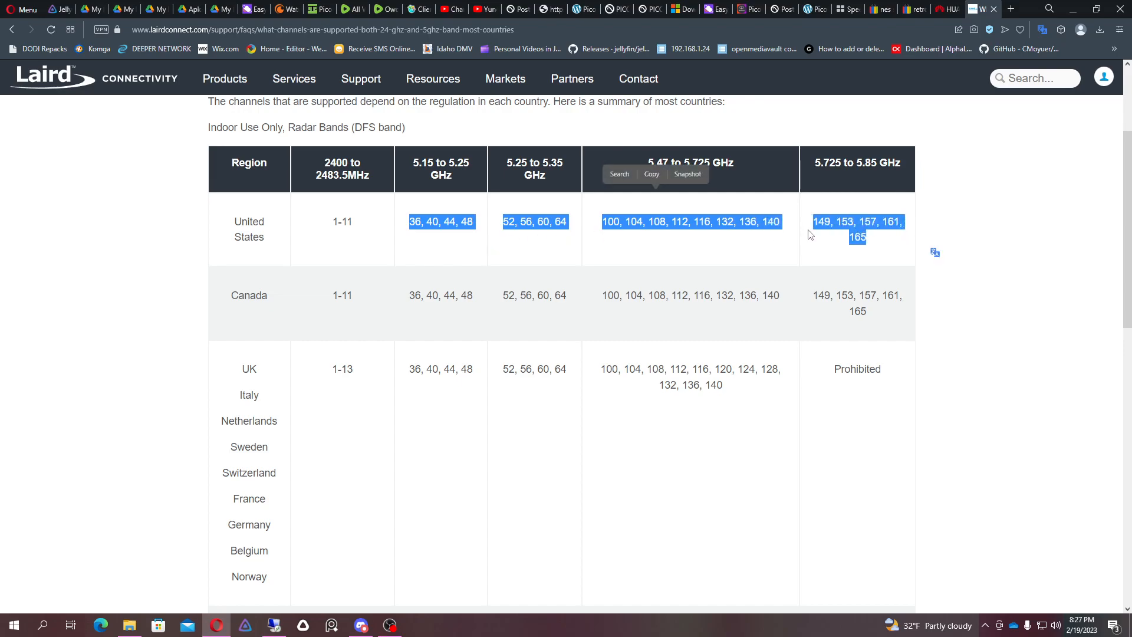
click(596, 314)
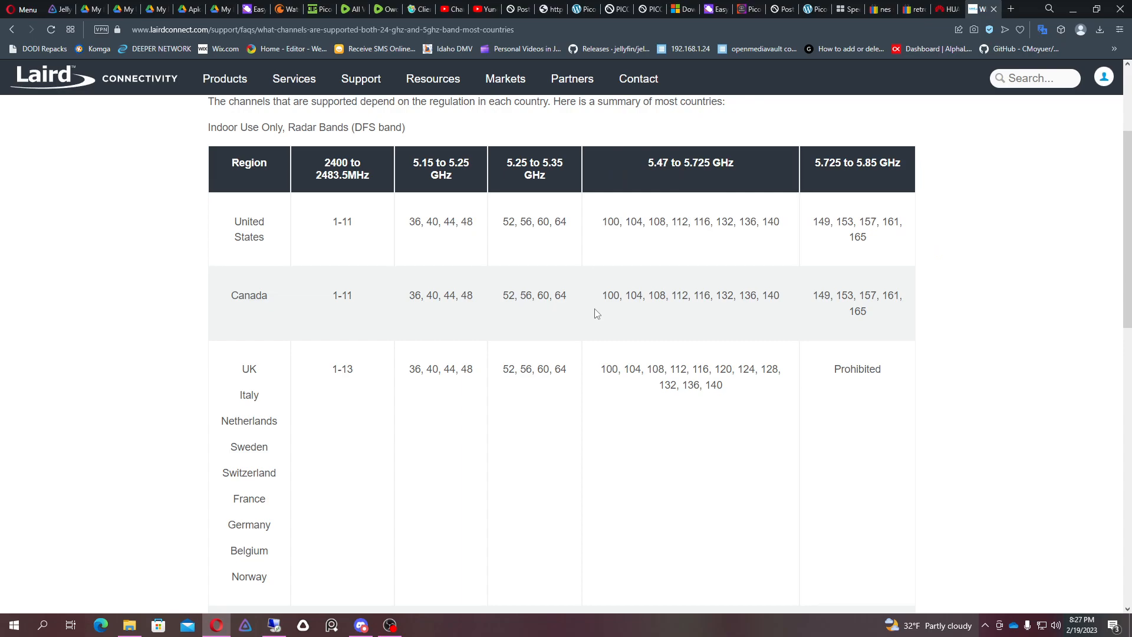
scroll(down, 3)
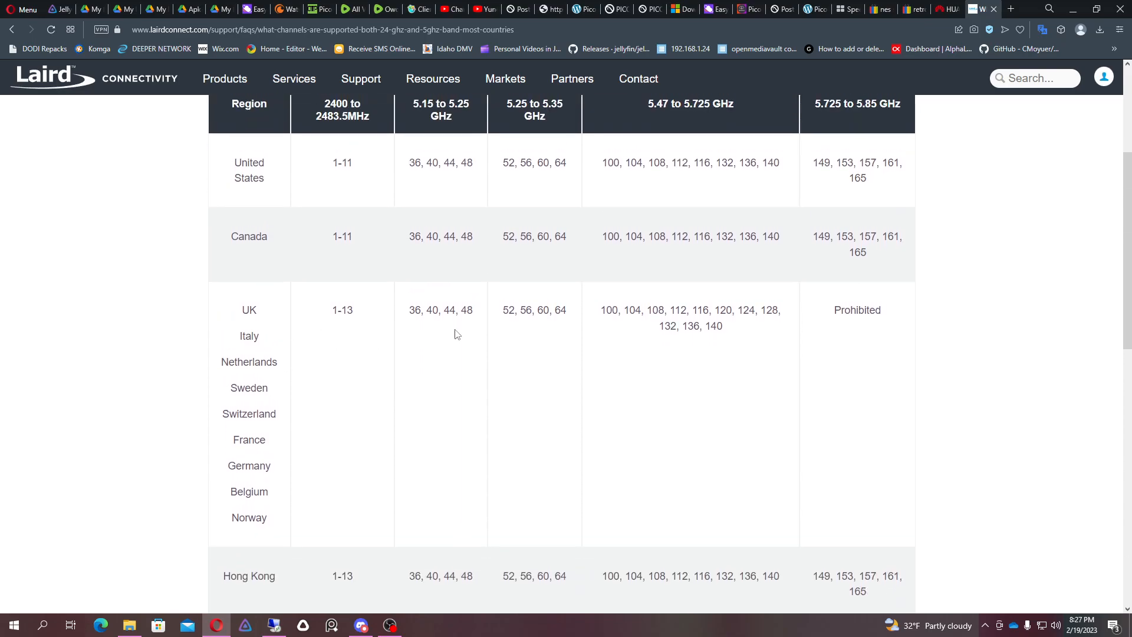
mouse_move(261, 342)
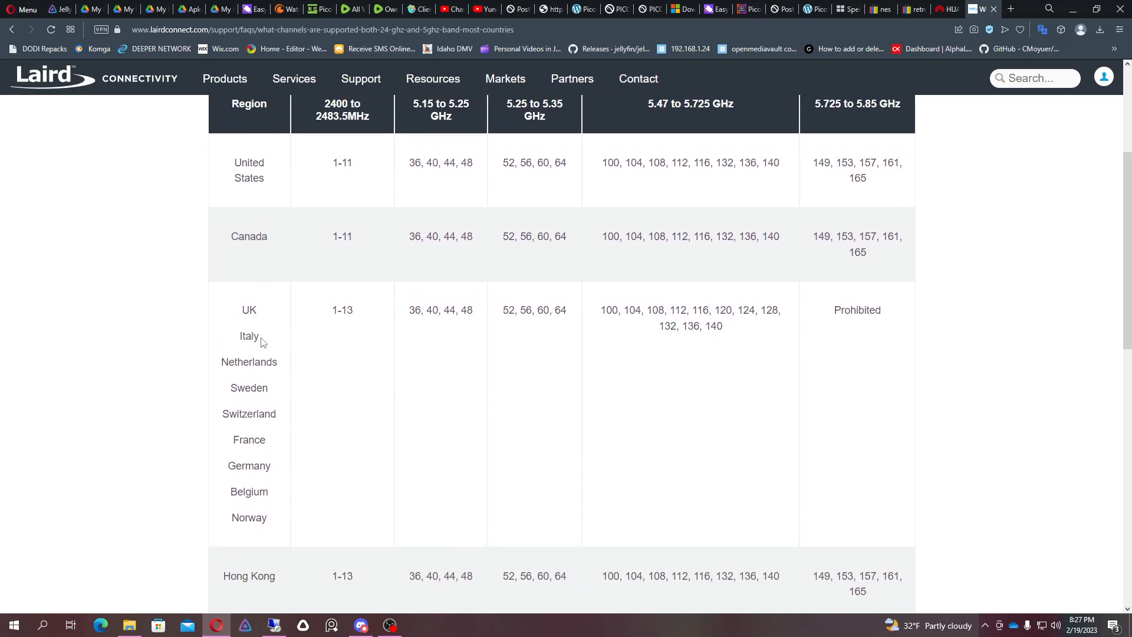
scroll(down, 3)
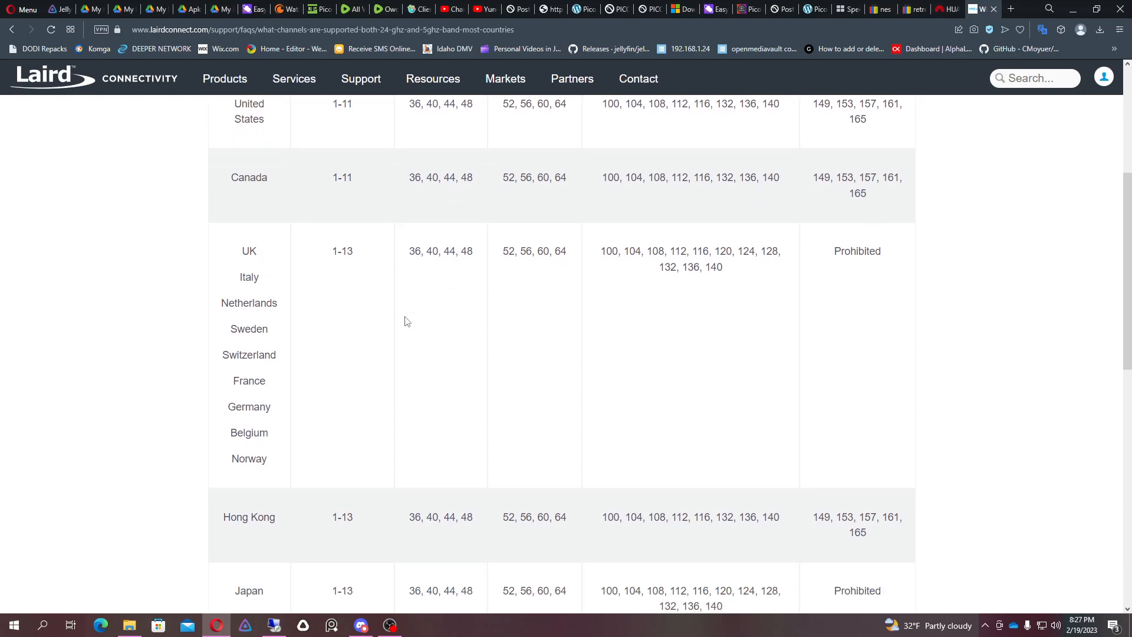
scroll(up, 3)
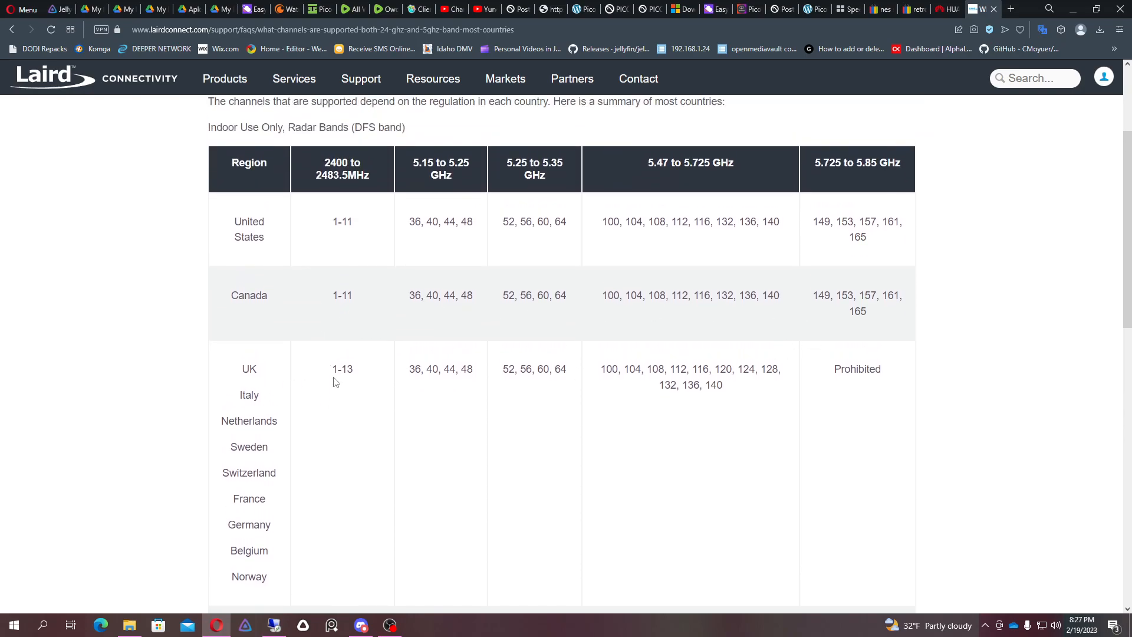
scroll(down, 3)
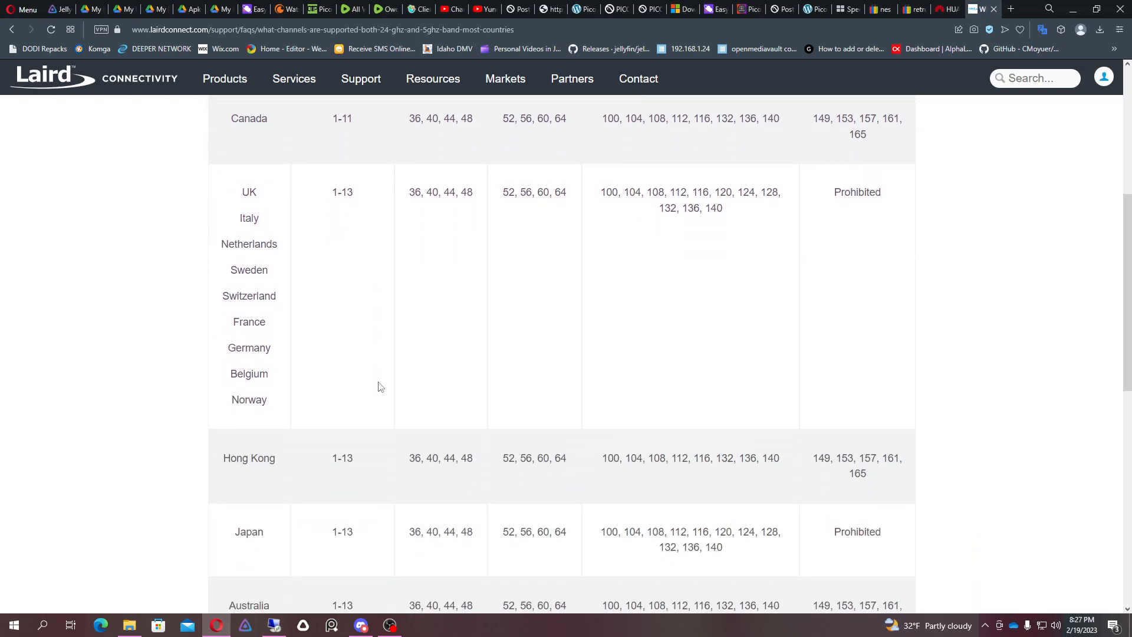
mouse_move(383, 400)
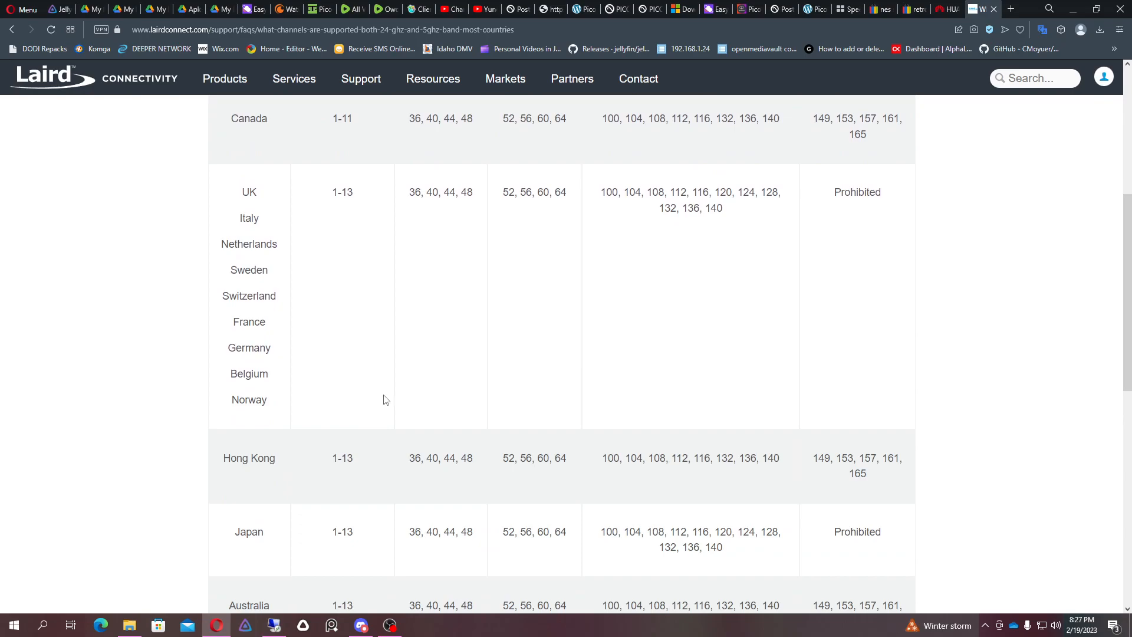
scroll(down, 3)
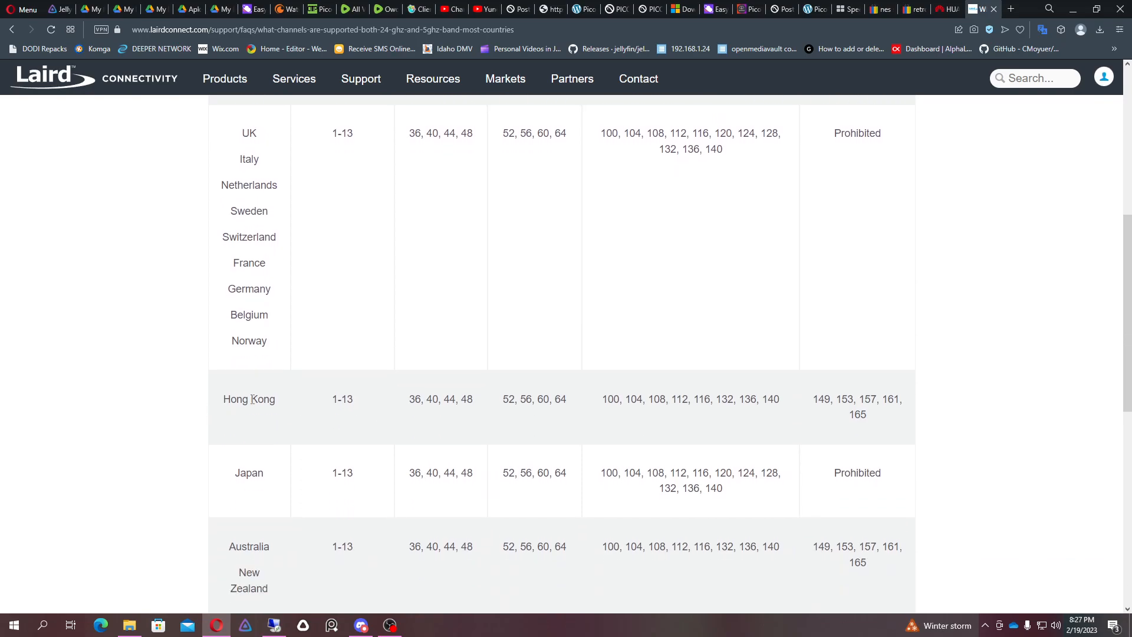
double_click(248, 472)
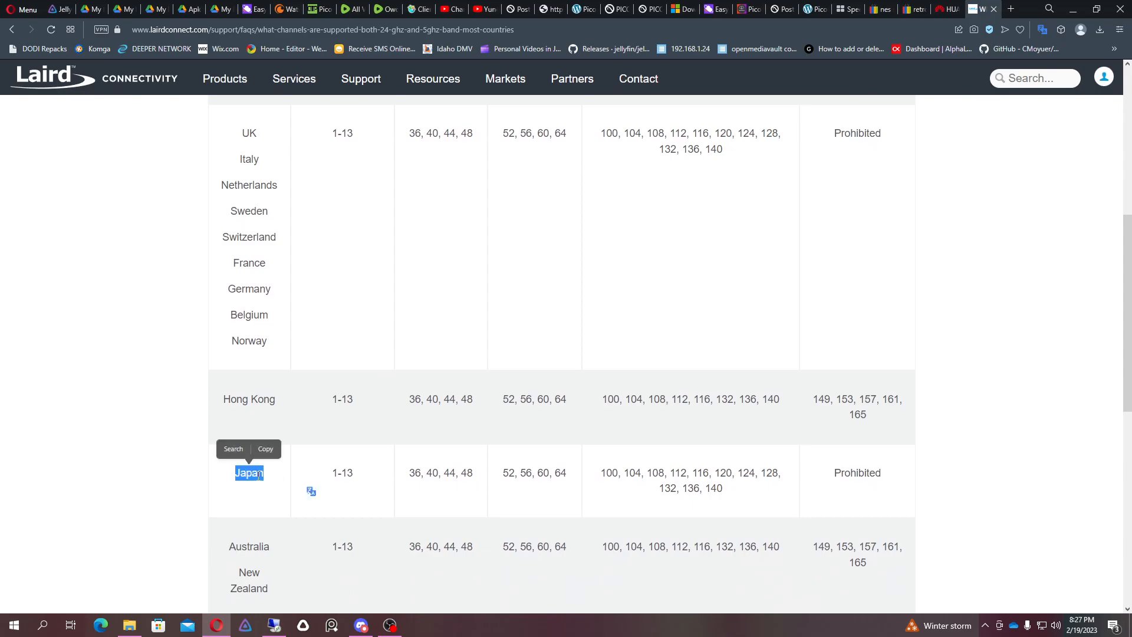
click(313, 474)
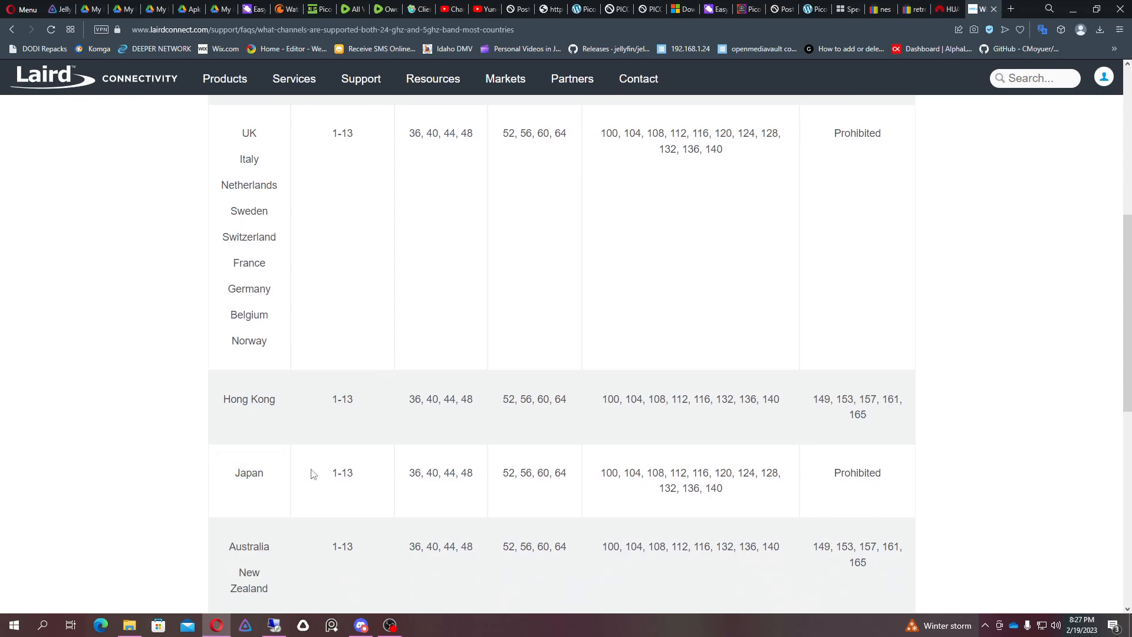
mouse_move(275, 476)
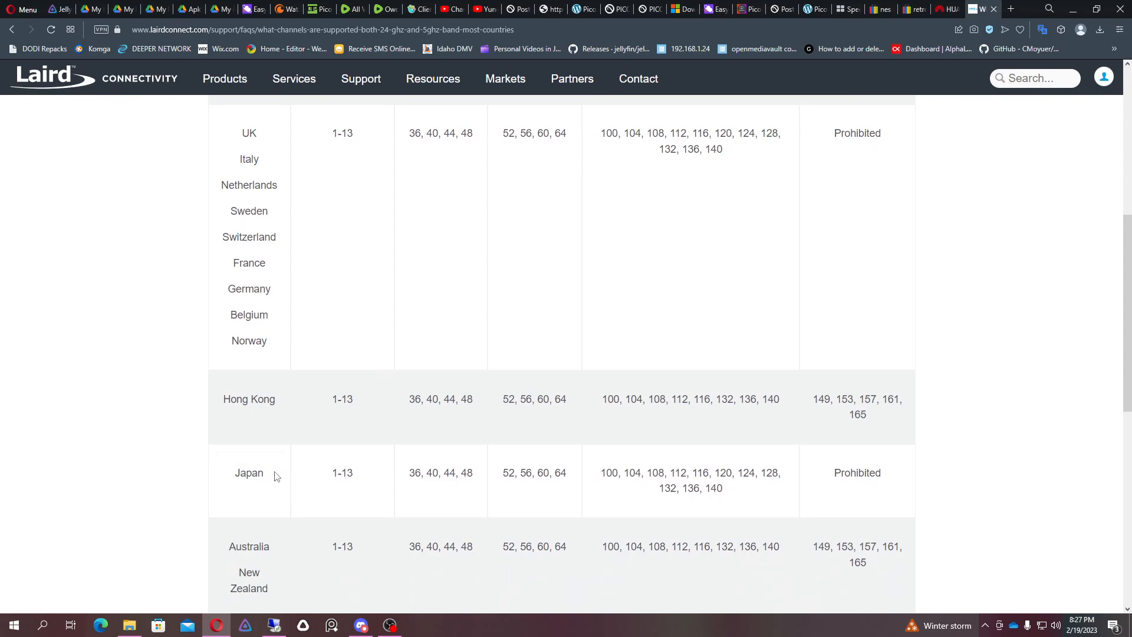
scroll(down, 3)
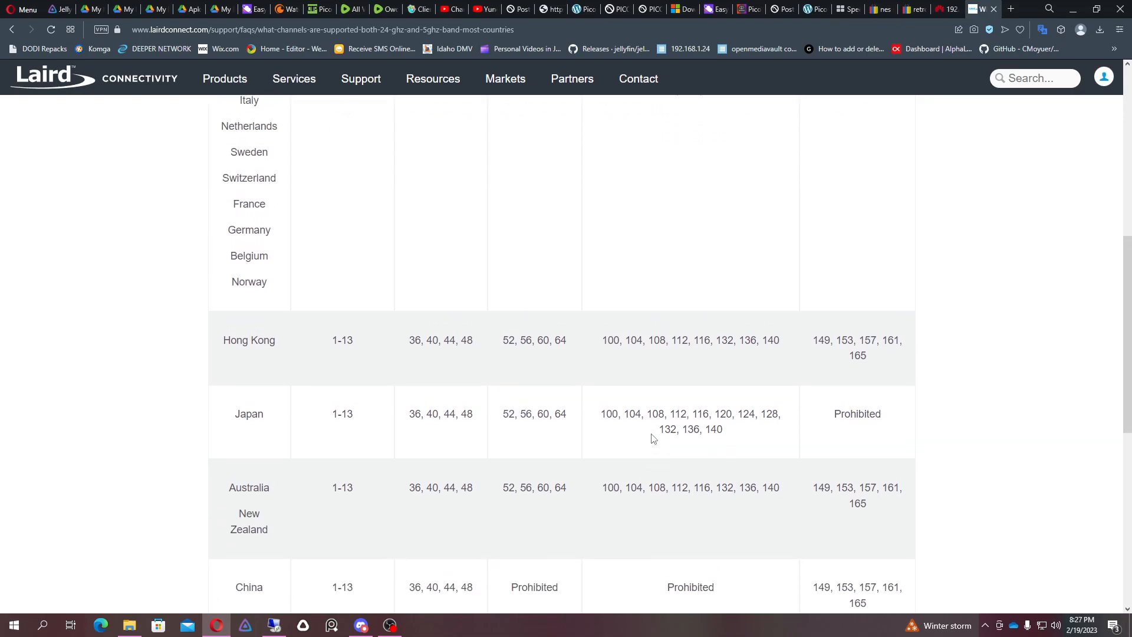
scroll(up, 3)
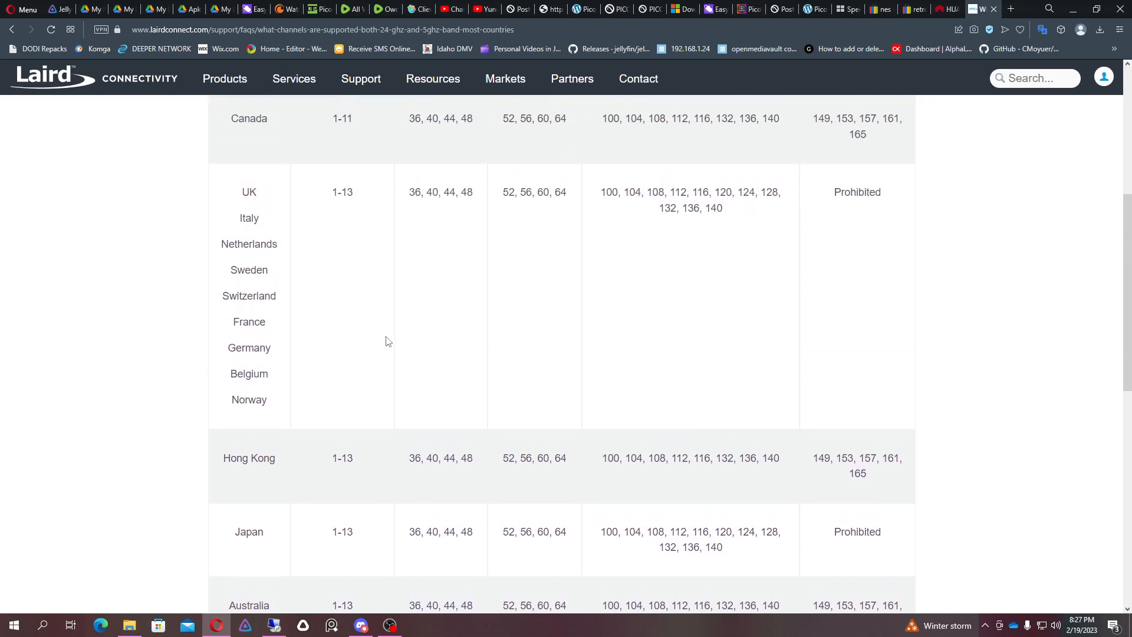
scroll(down, 3)
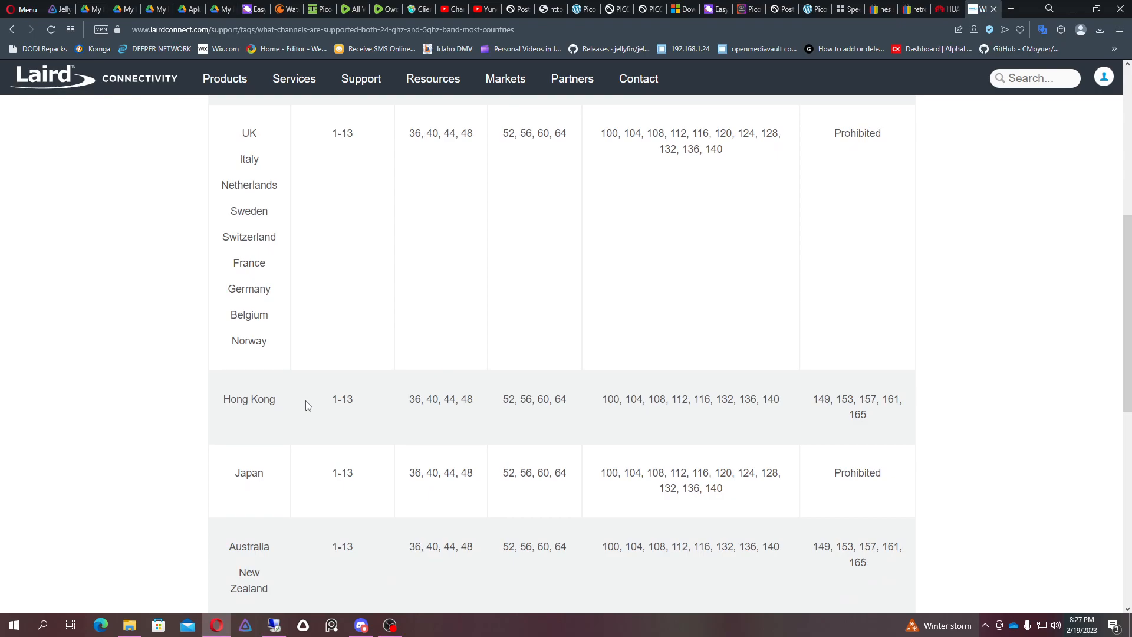
mouse_move(293, 410)
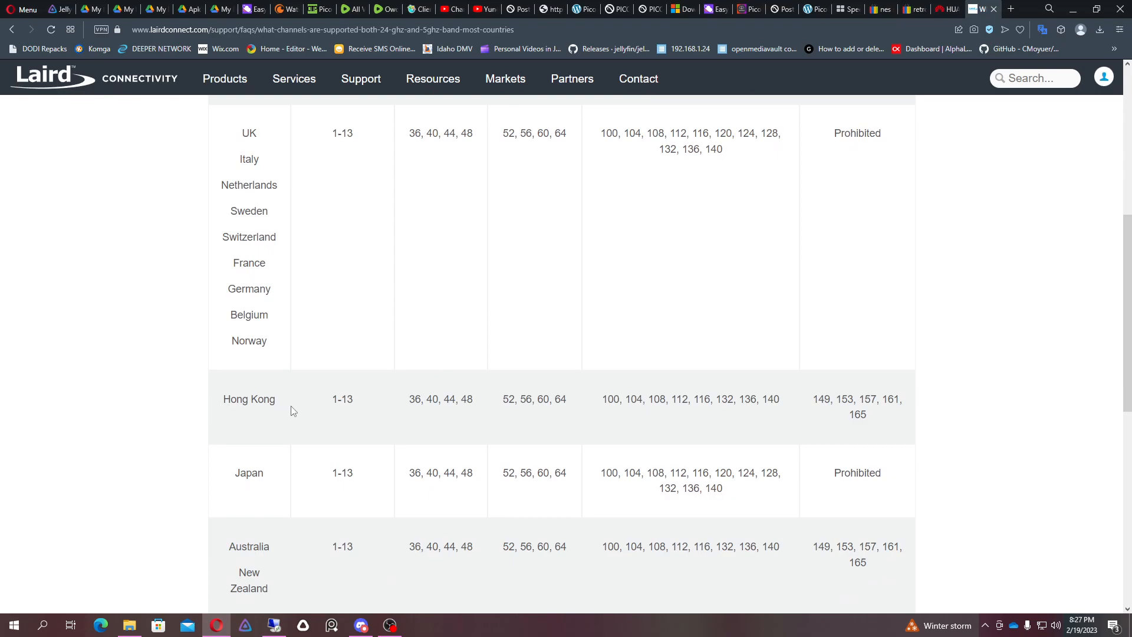
mouse_move(245, 410)
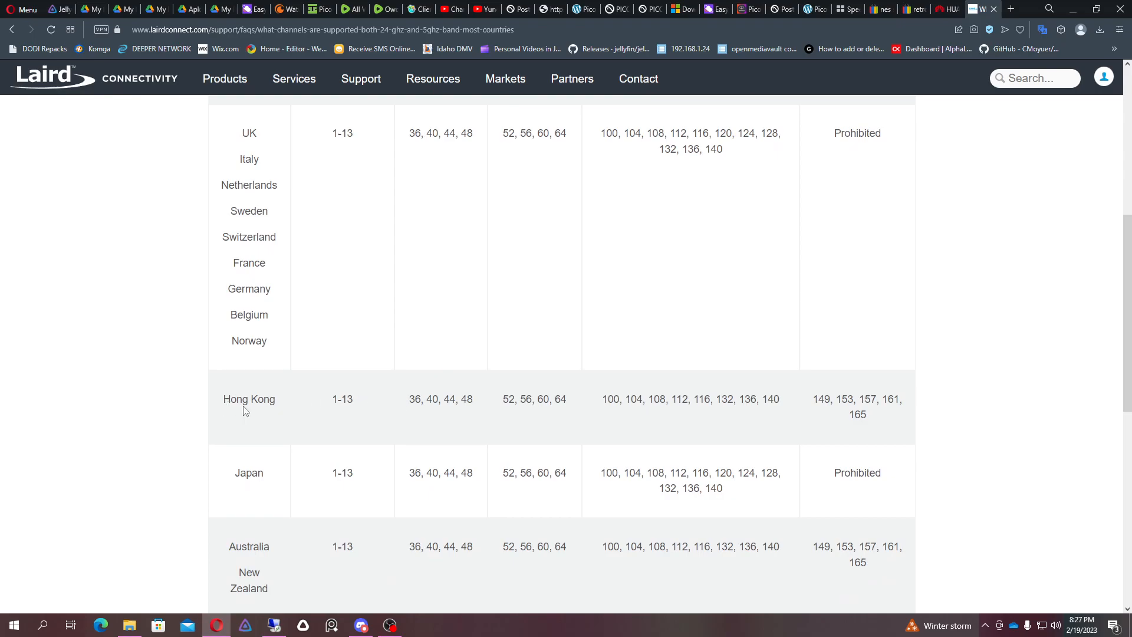
mouse_move(461, 431)
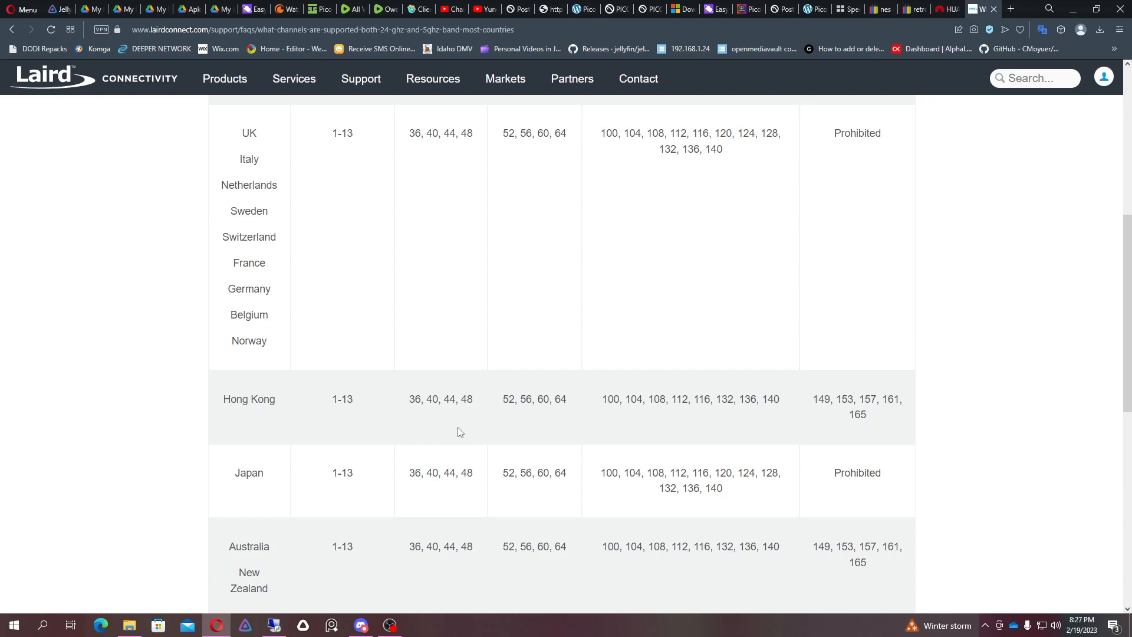
mouse_move(421, 405)
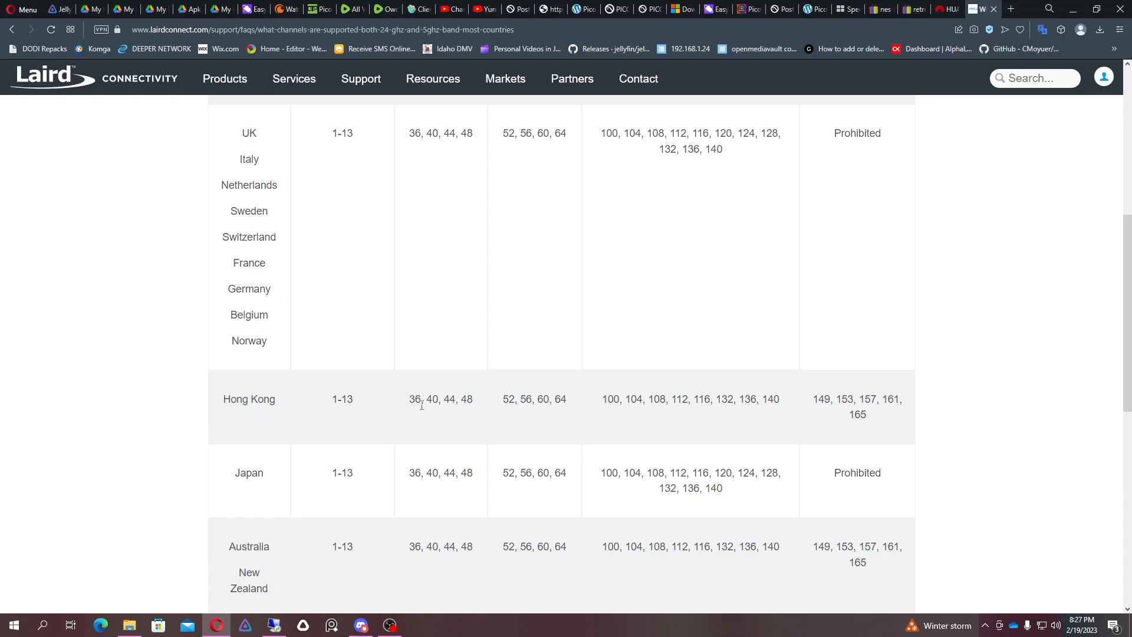
mouse_move(509, 422)
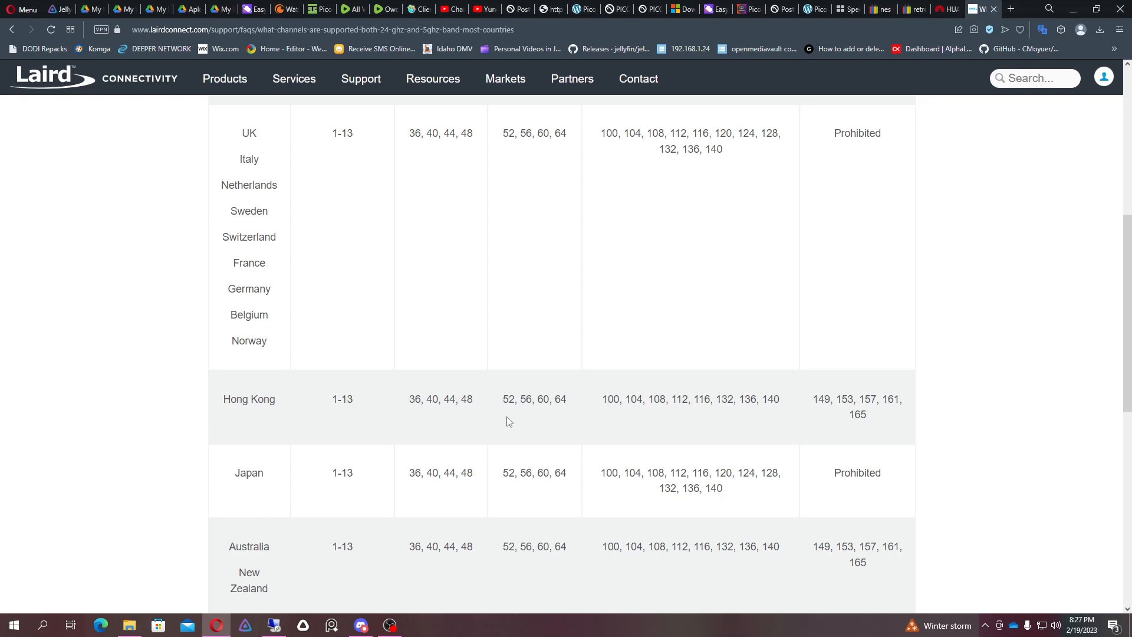
scroll(up, 3)
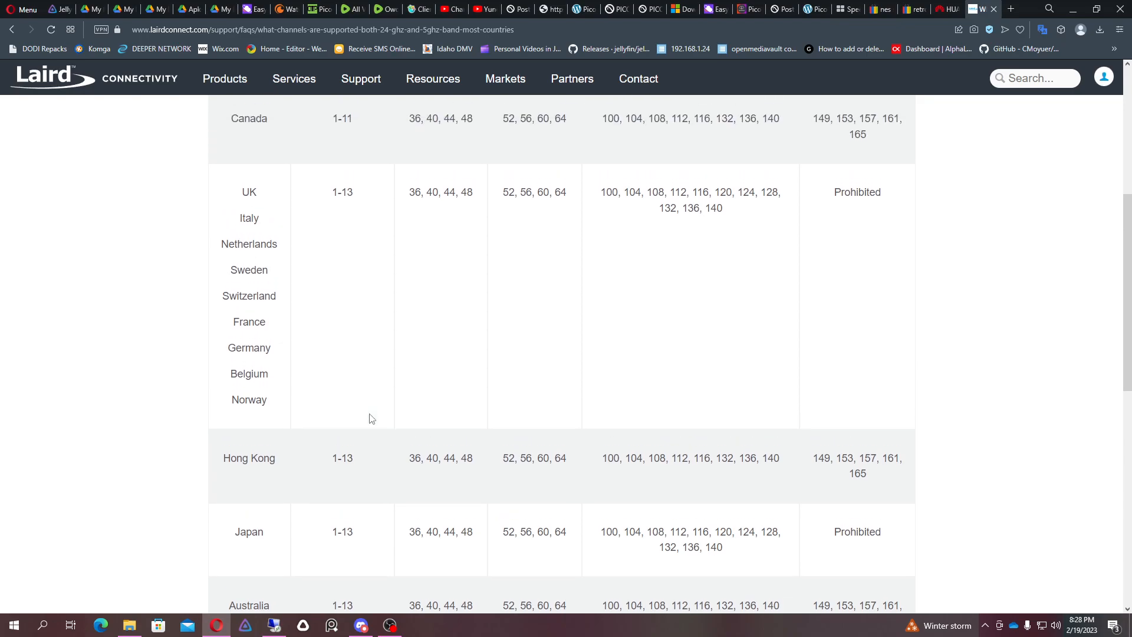
scroll(down, 3)
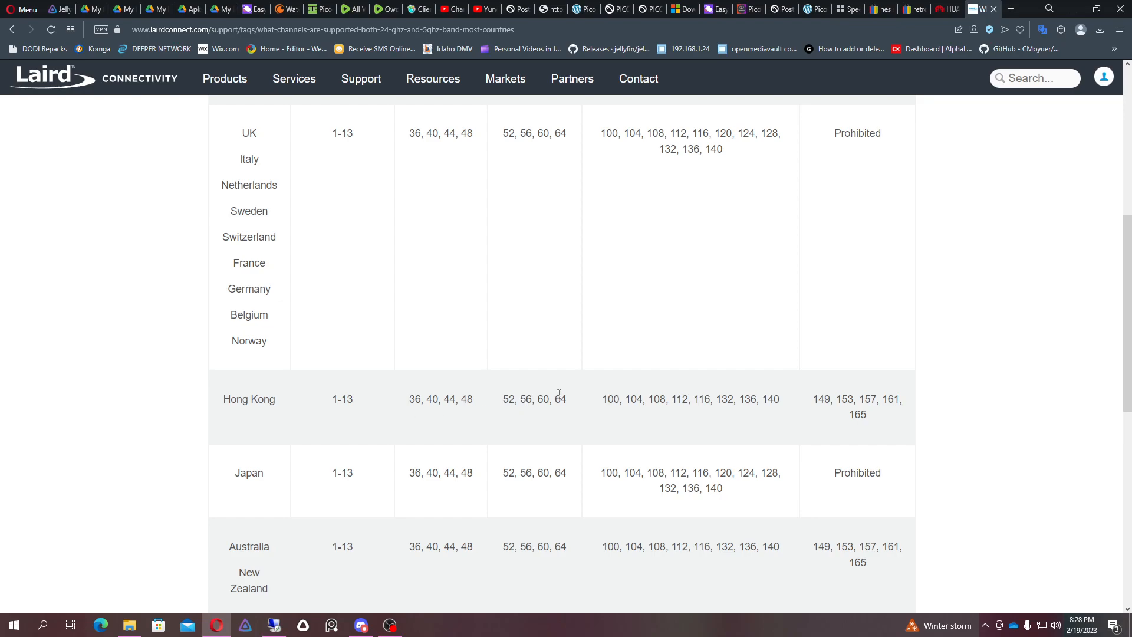
scroll(down, 3)
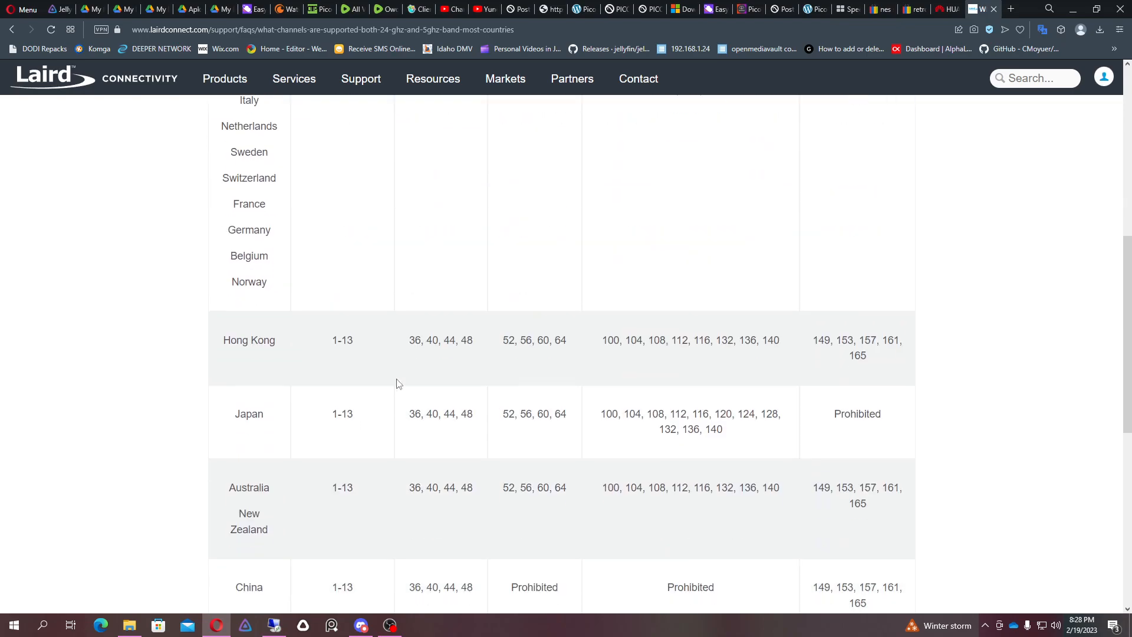
mouse_move(842, 308)
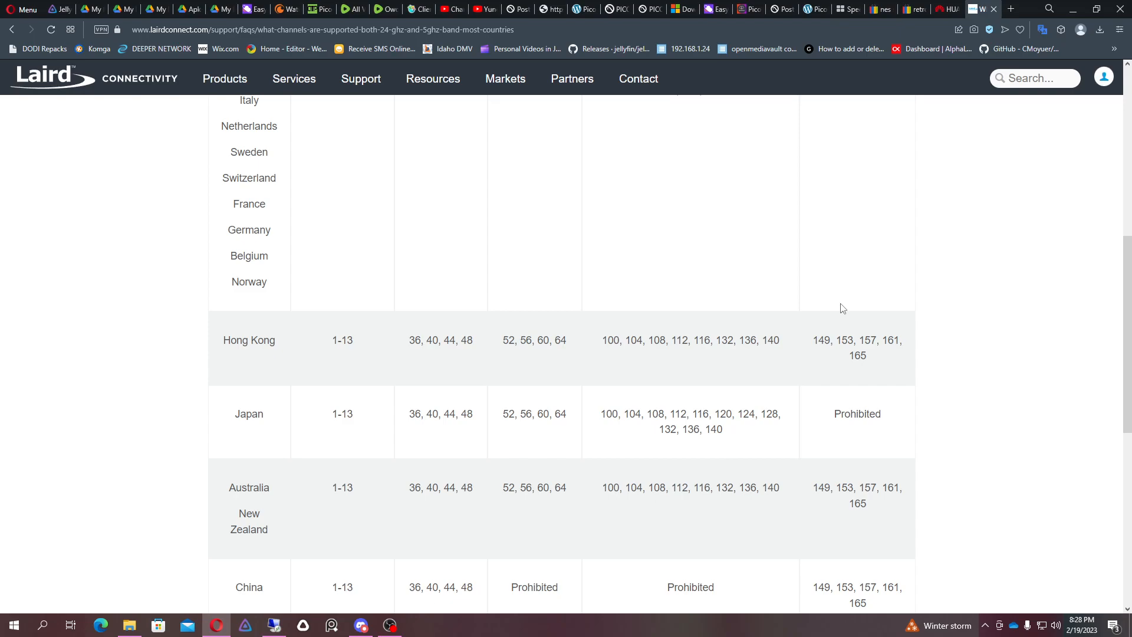
scroll(up, 3)
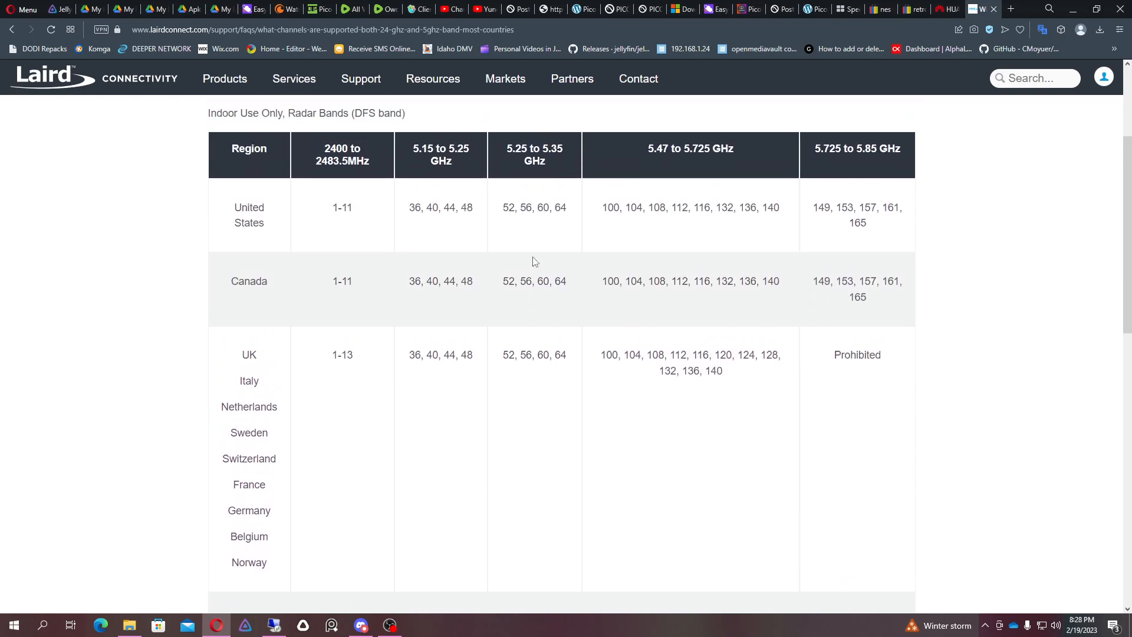
scroll(down, 3)
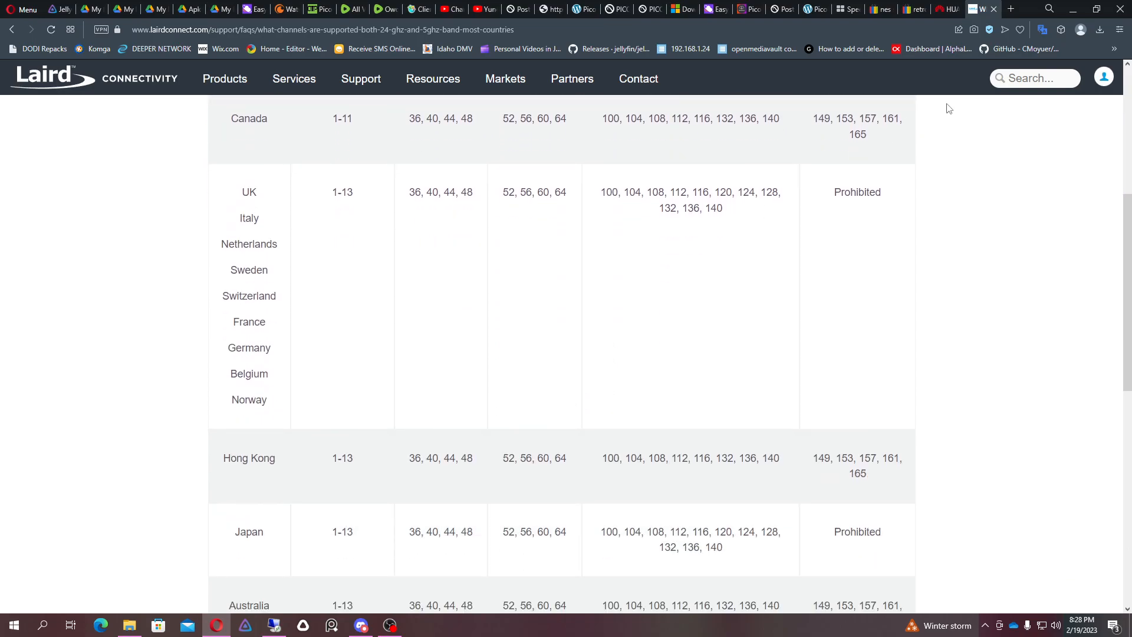
scroll(up, 3)
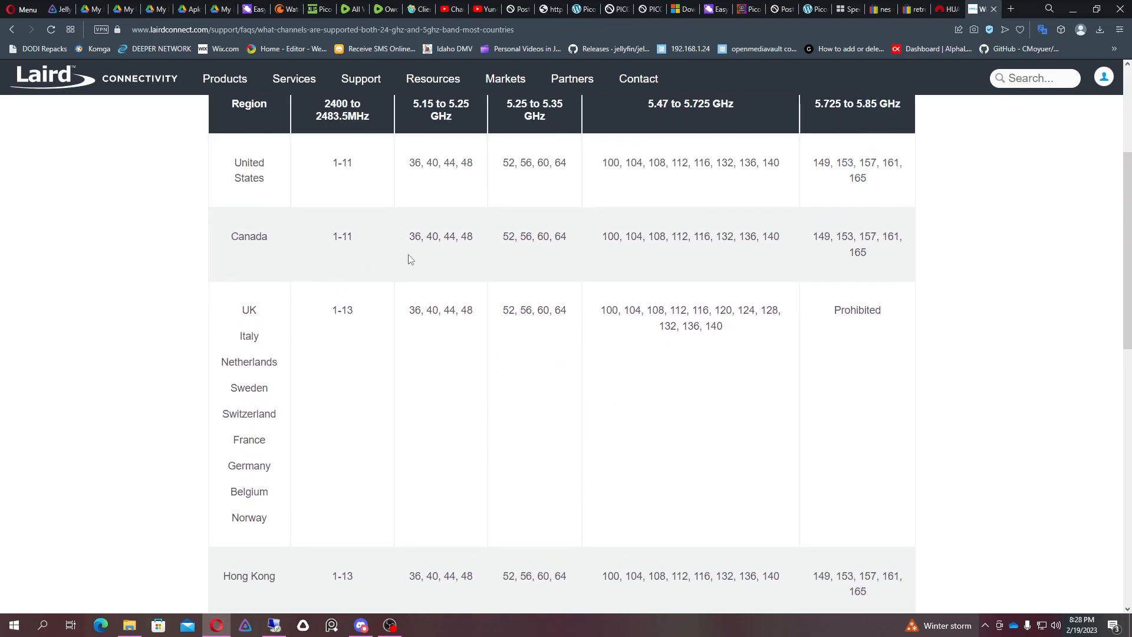
mouse_move(246, 284)
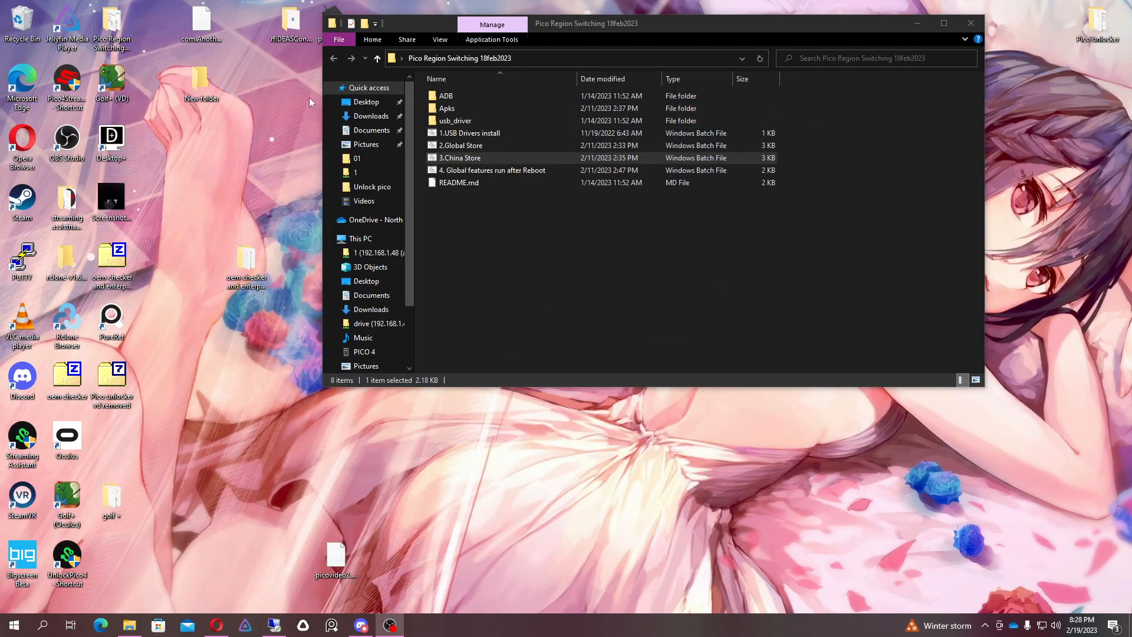
- Show the Pico Region Switching 18feb2023 folder in File Explorer
click(970, 22)
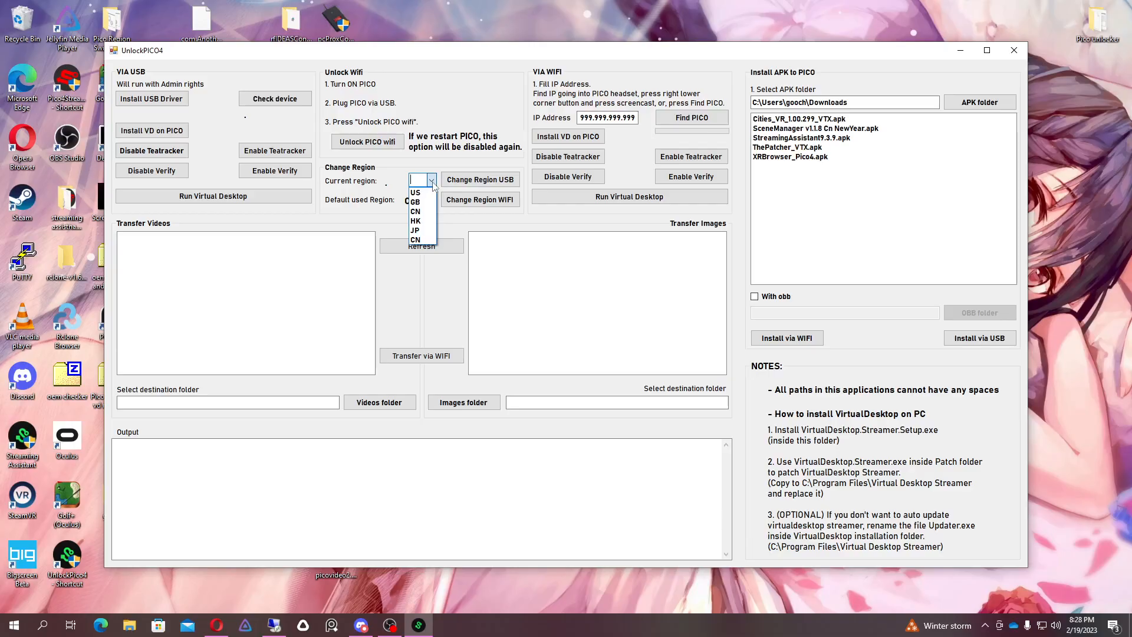
- Set the headset's current region to HK, dismissing the IP error and applying it over USB
click(413, 220)
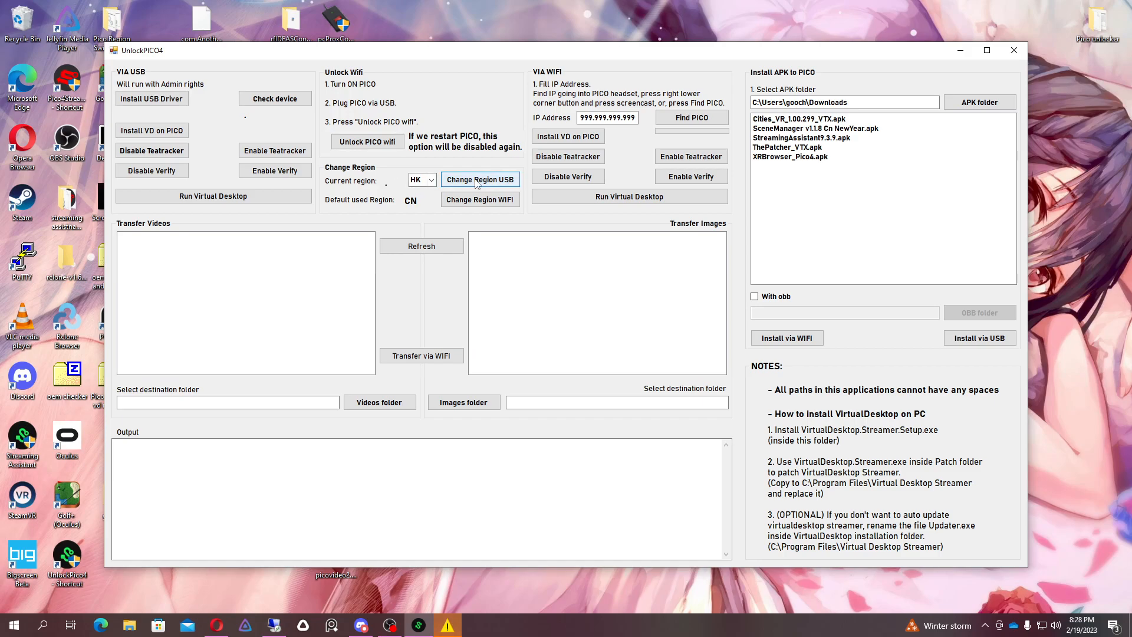
click(480, 200)
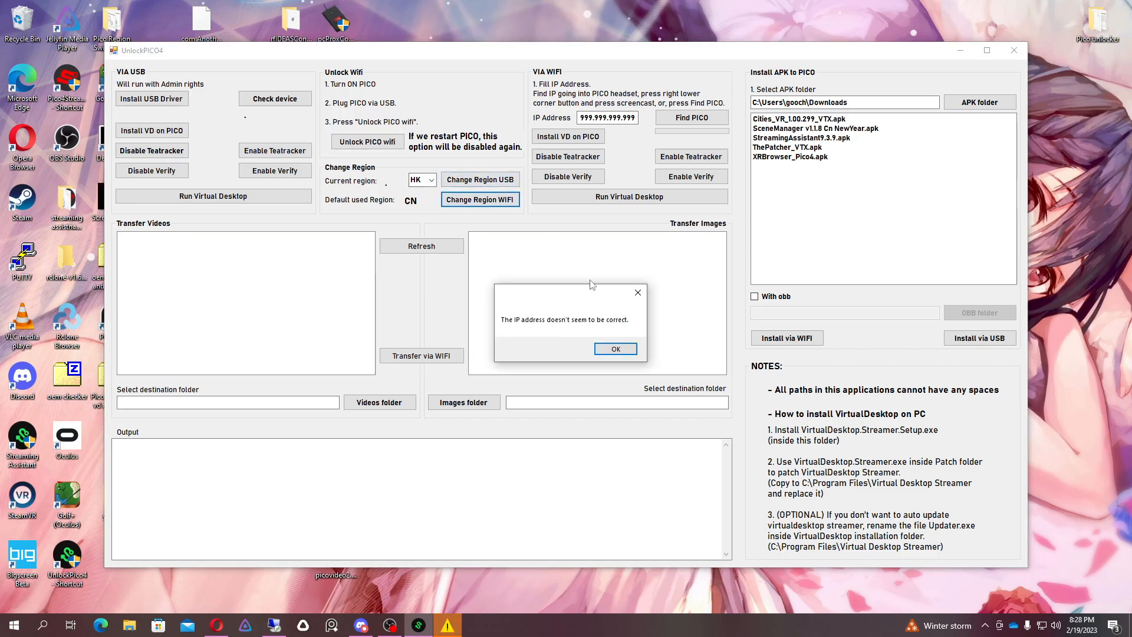
click(614, 349)
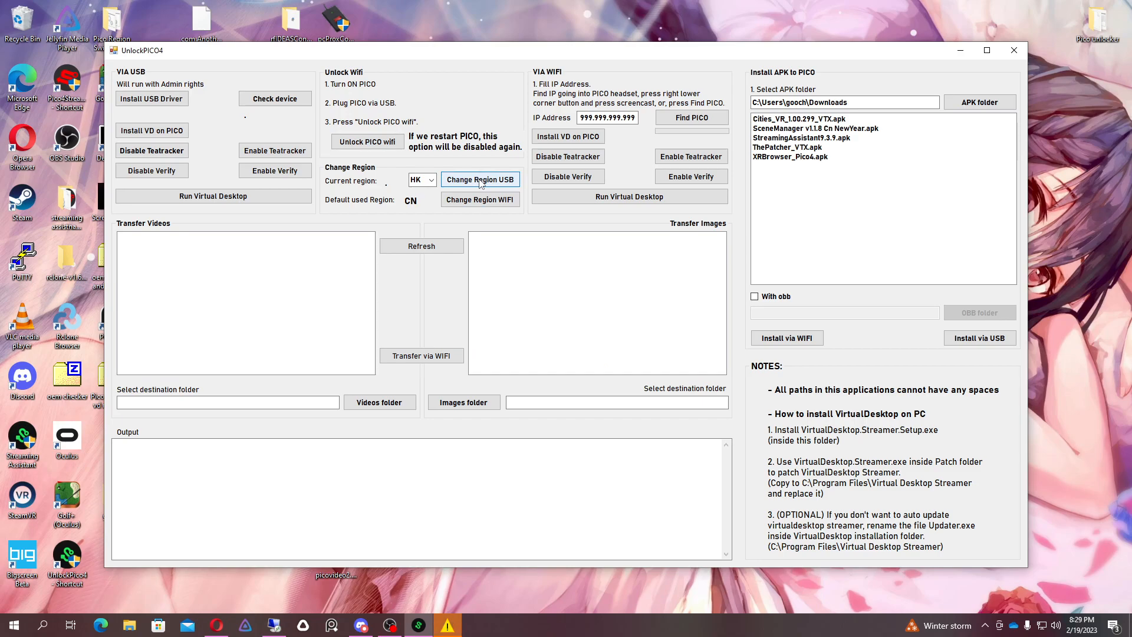
click(275, 98)
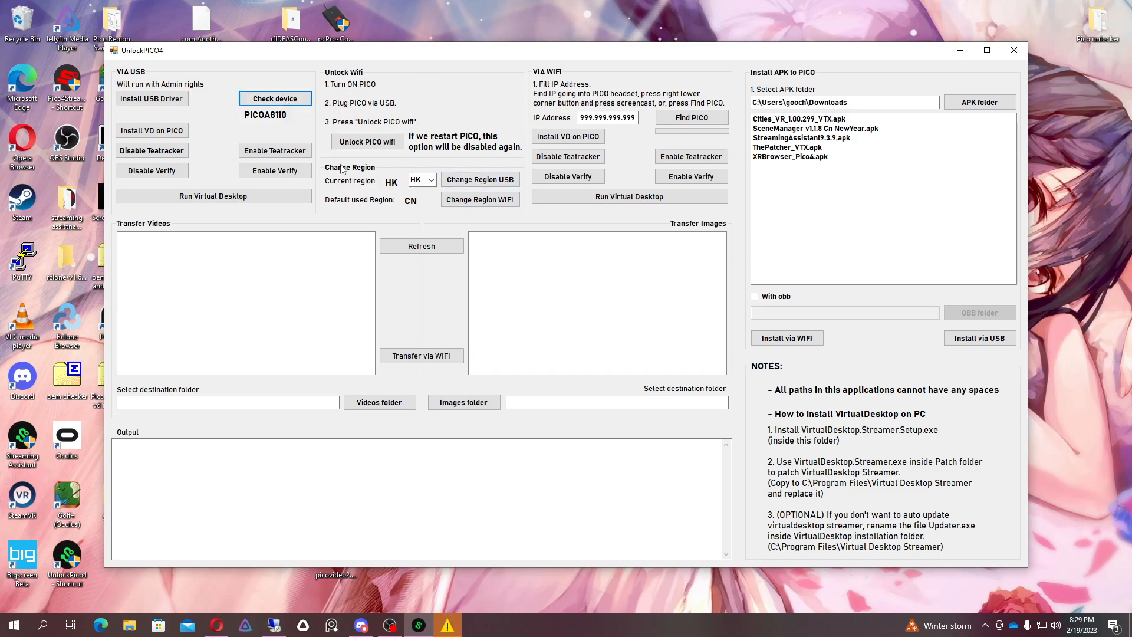
mouse_move(604, 285)
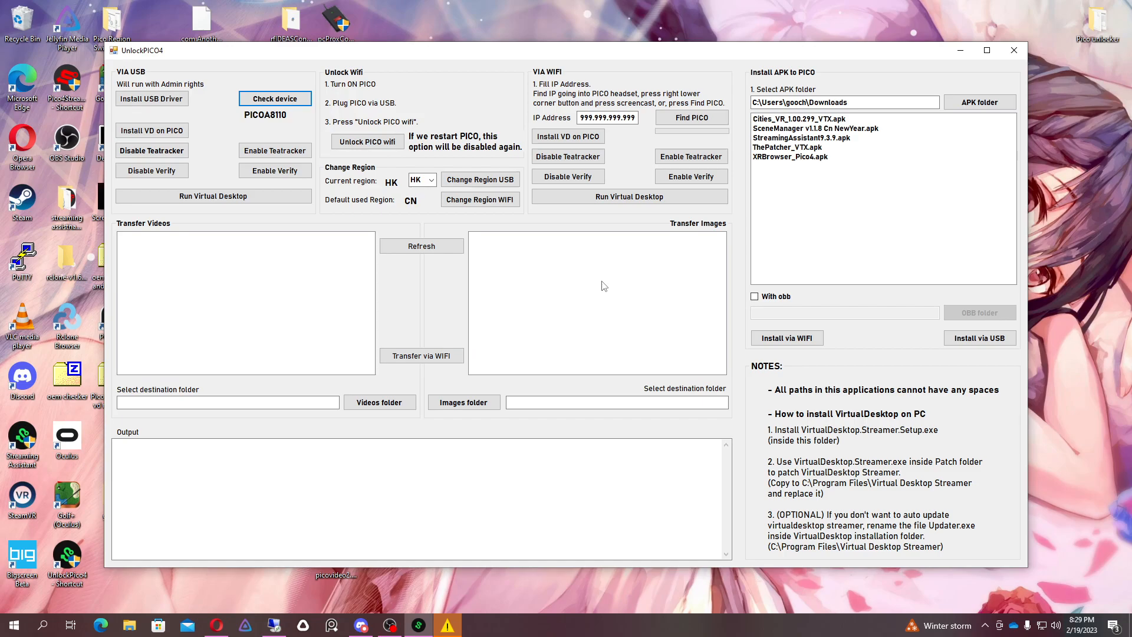
mouse_move(537, 593)
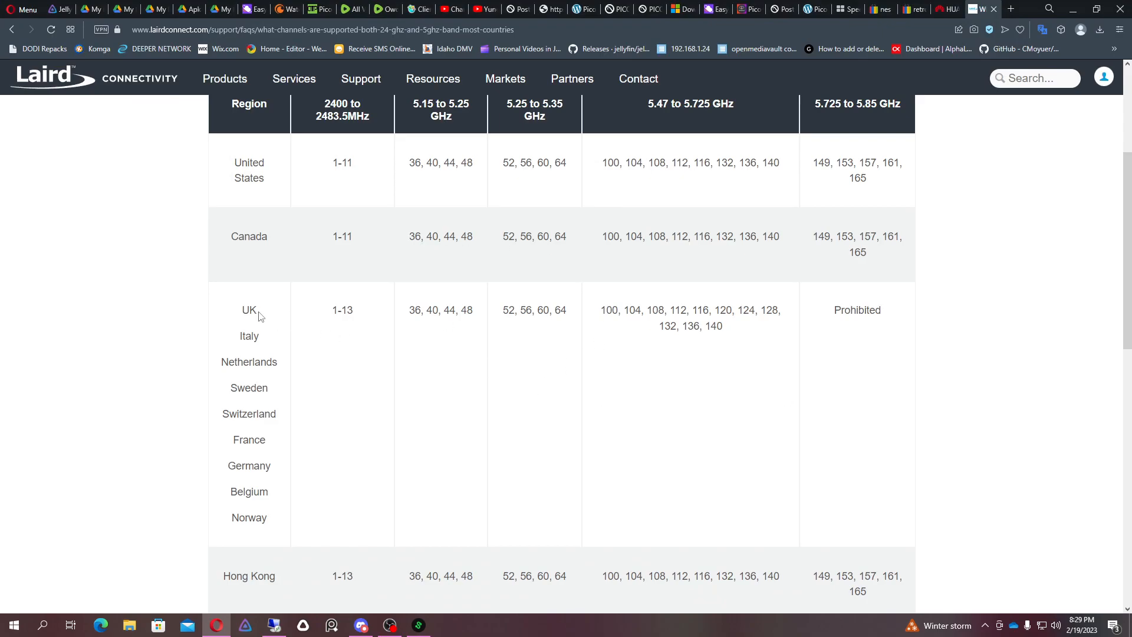
mouse_move(424, 311)
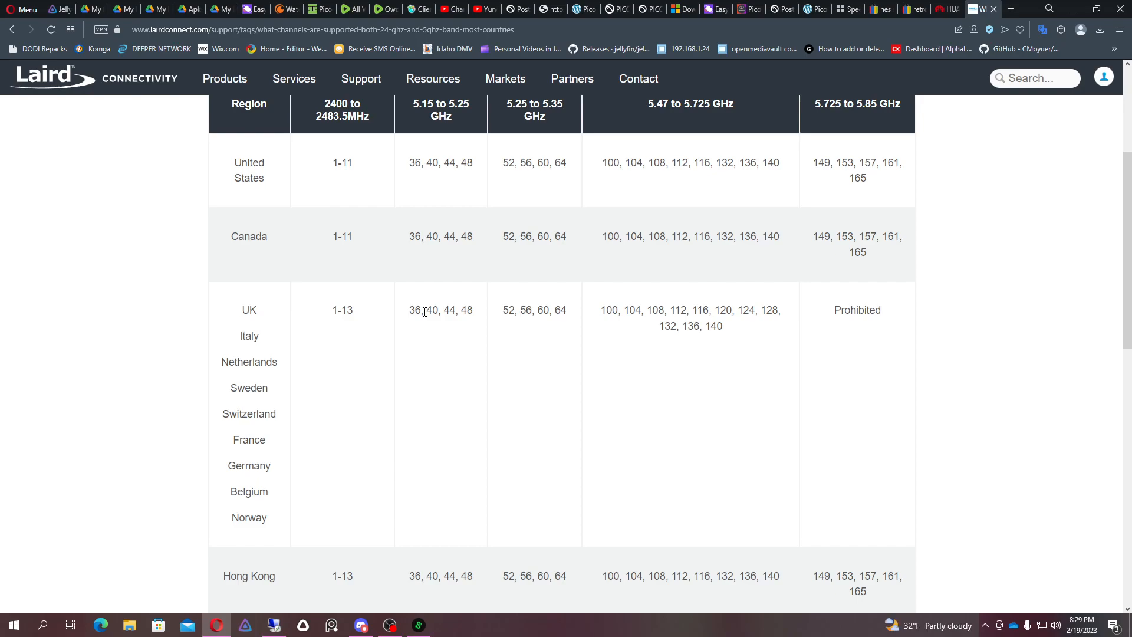
scroll(down, 3)
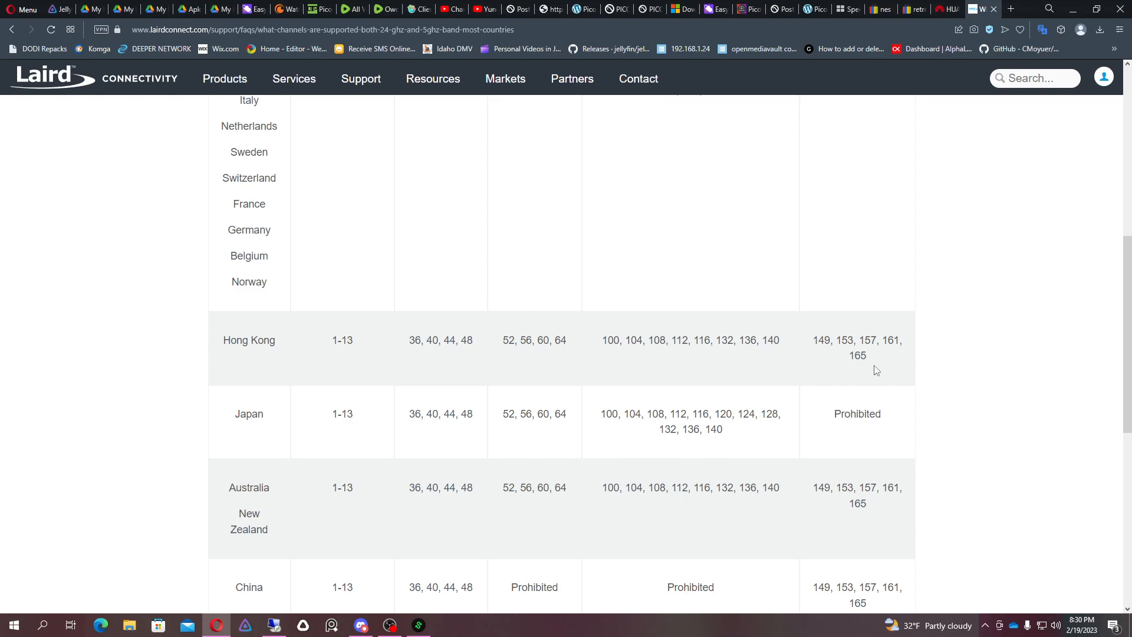
mouse_move(945, 92)
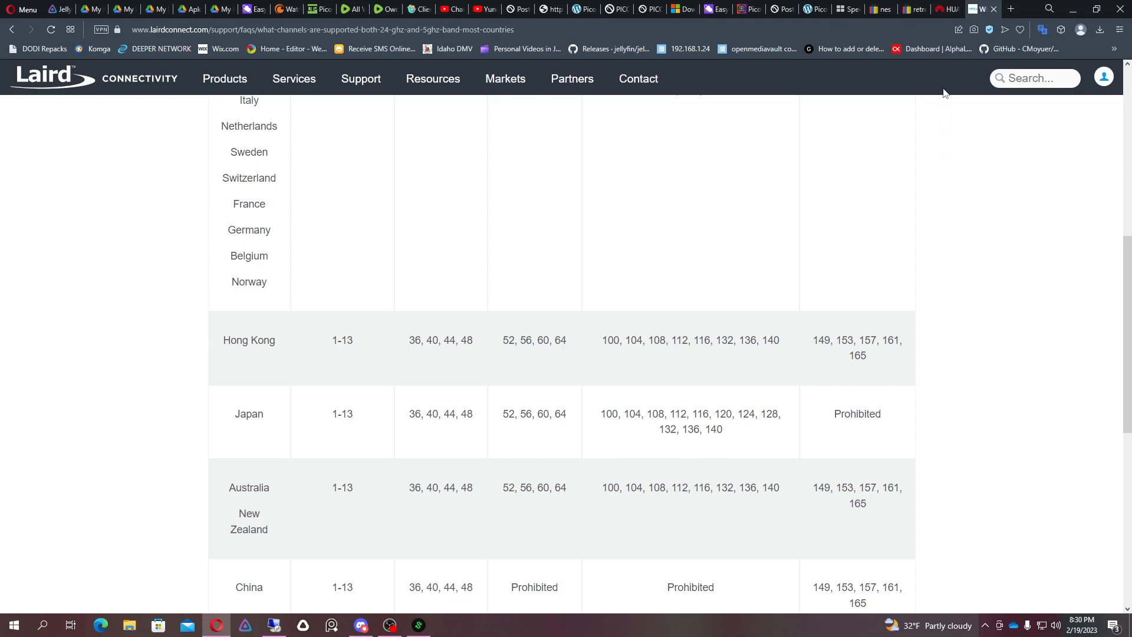
- Log in to the router admin and bring up the Wi-Fi settings under More Functions
click(944, 8)
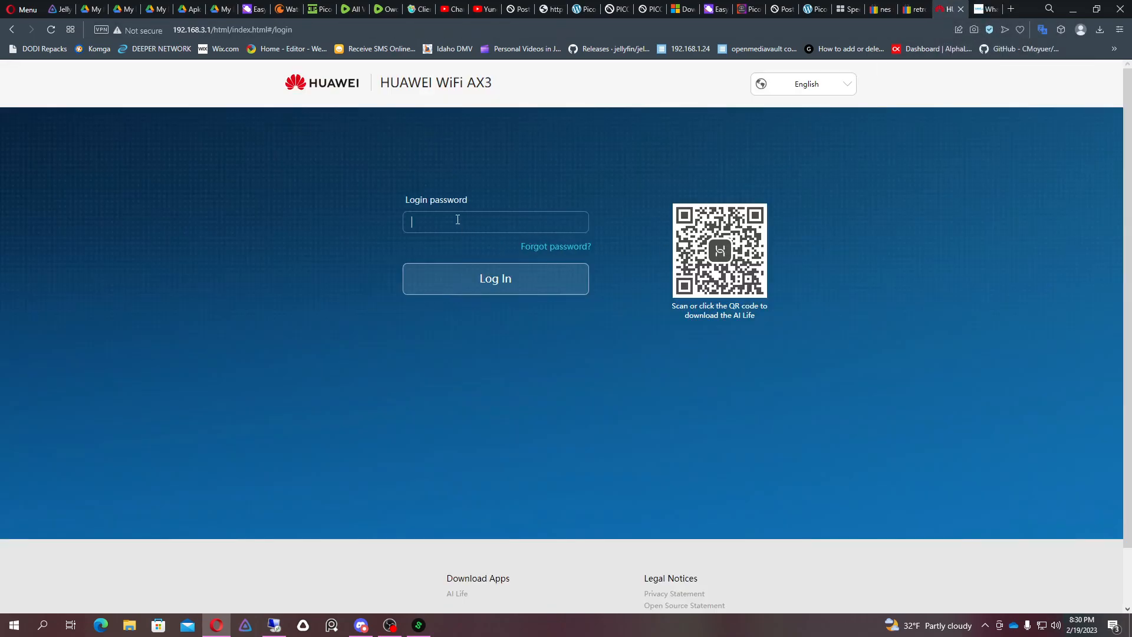
click(494, 279)
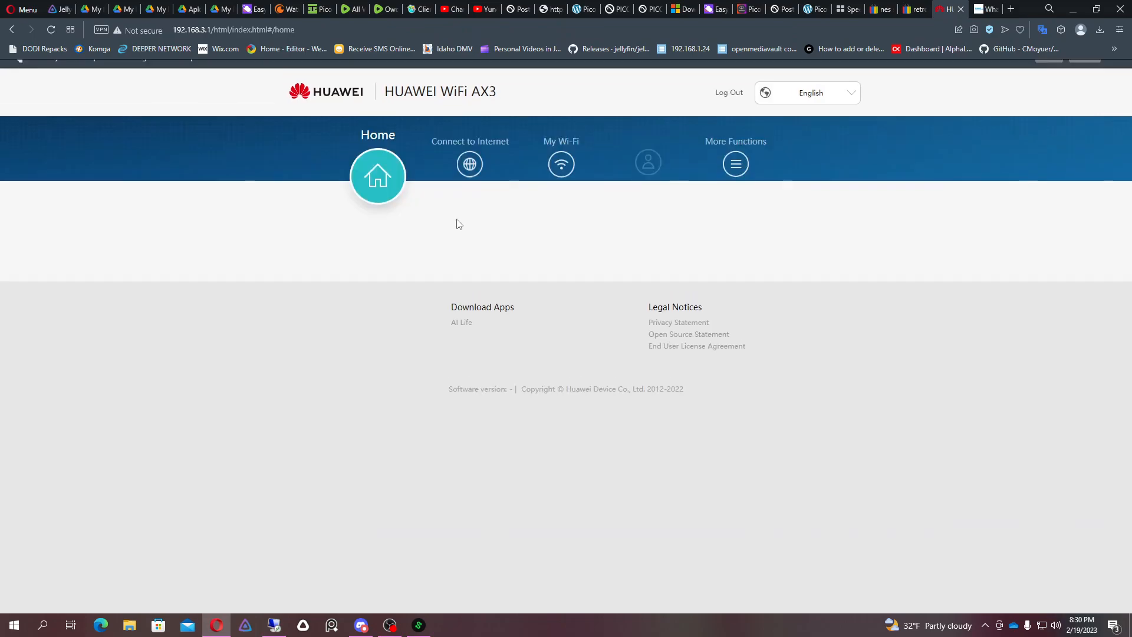
click(734, 163)
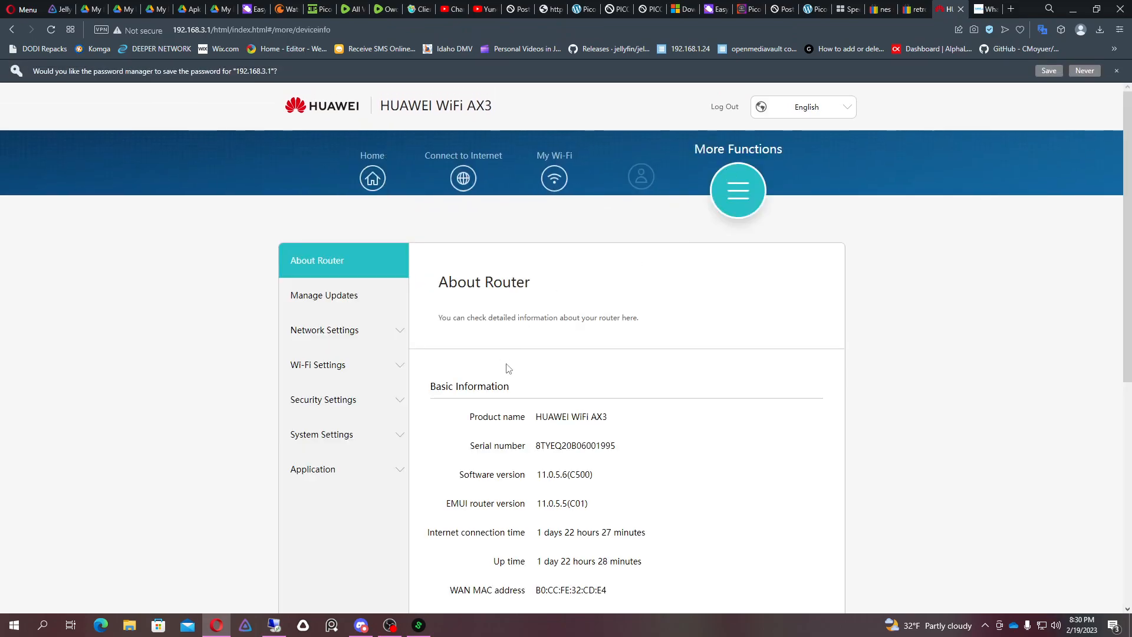
scroll(down, 3)
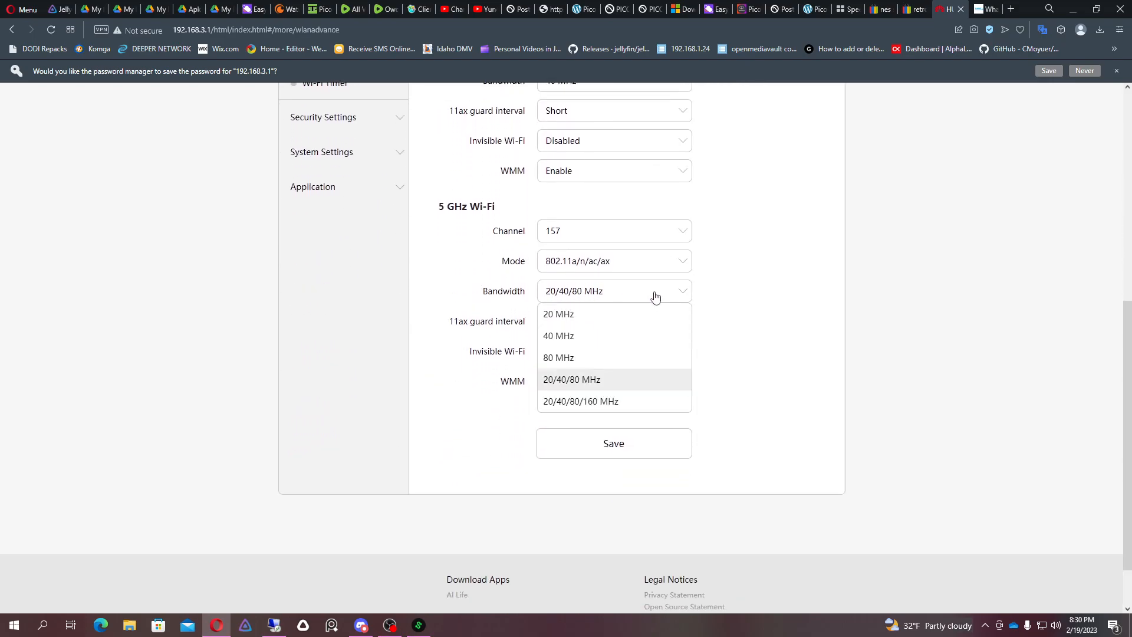
- Set 5 GHz to channel 128 with 20/40/80/160 MHz bandwidth and save
click(572, 378)
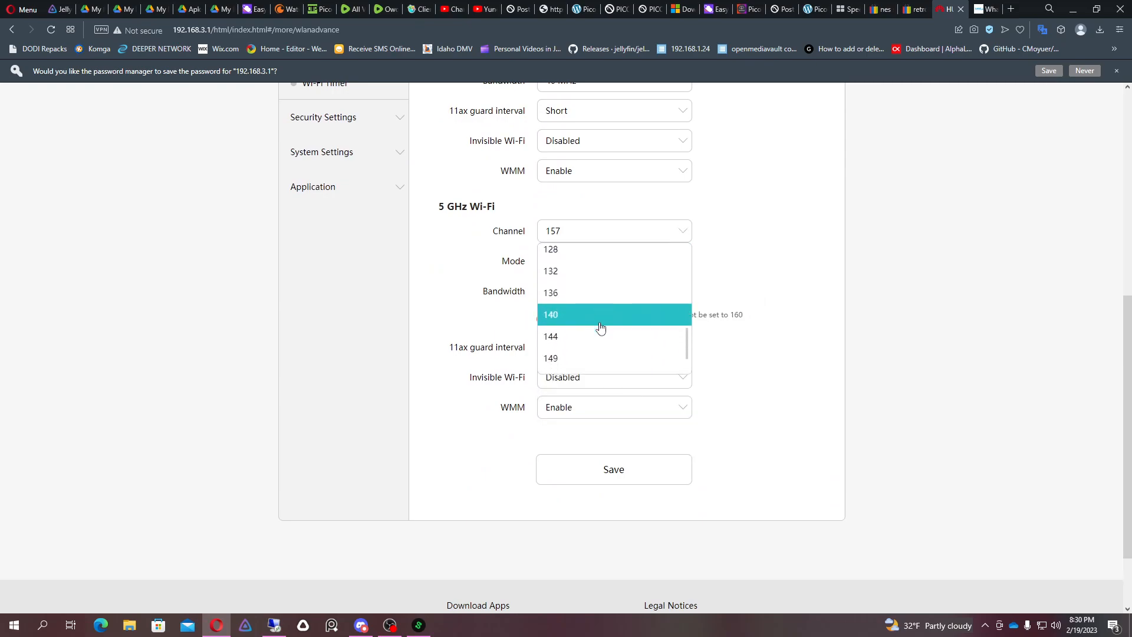
click(551, 248)
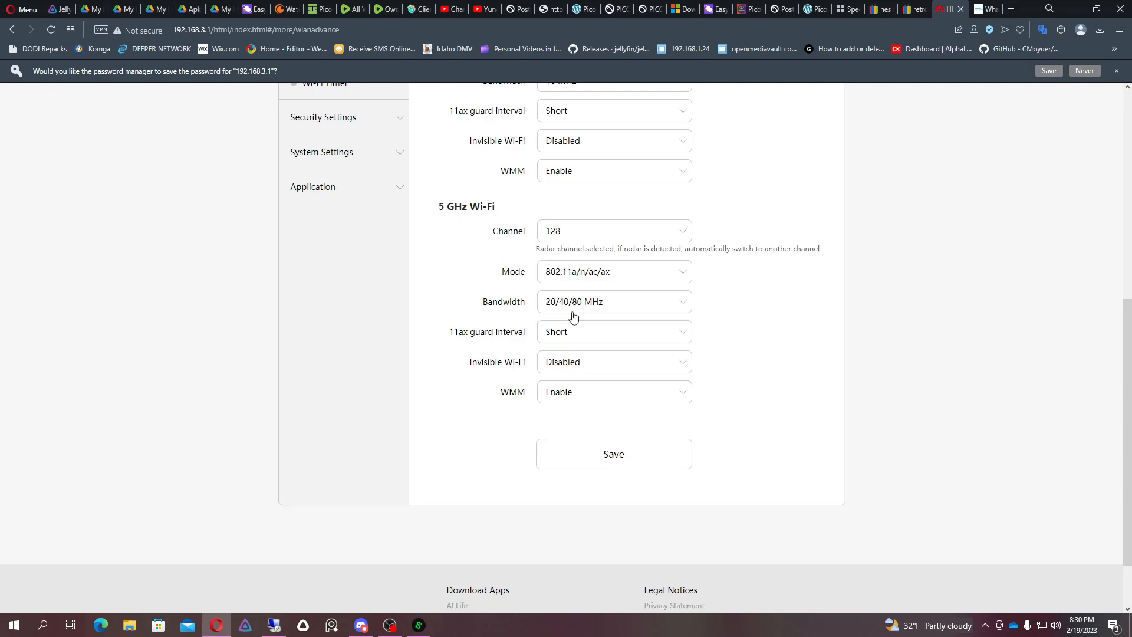
click(613, 301)
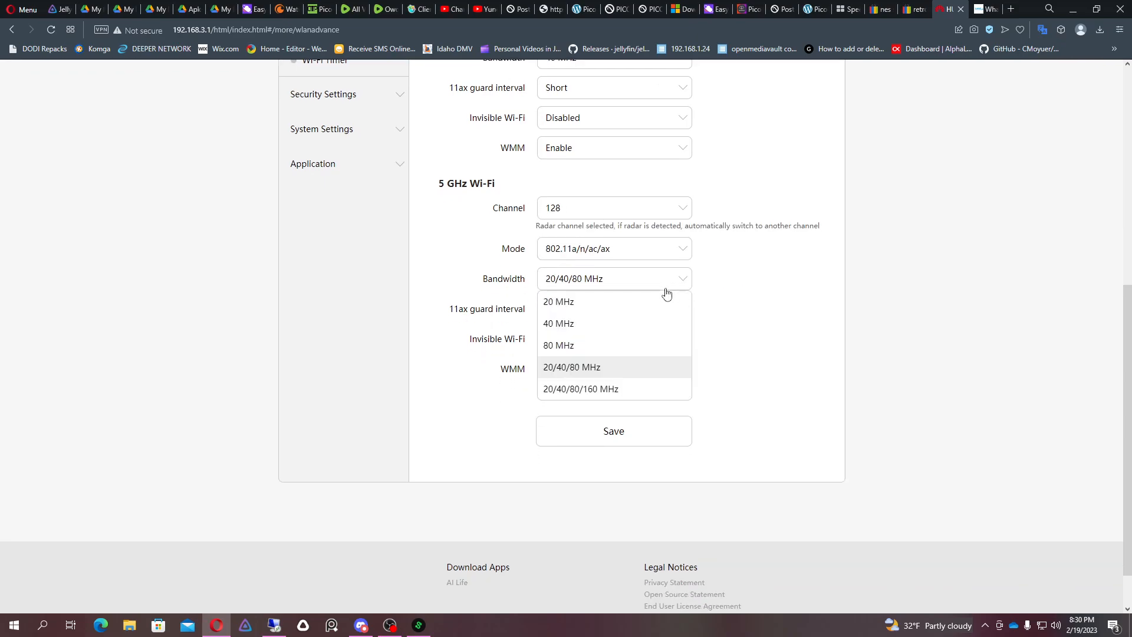
click(580, 389)
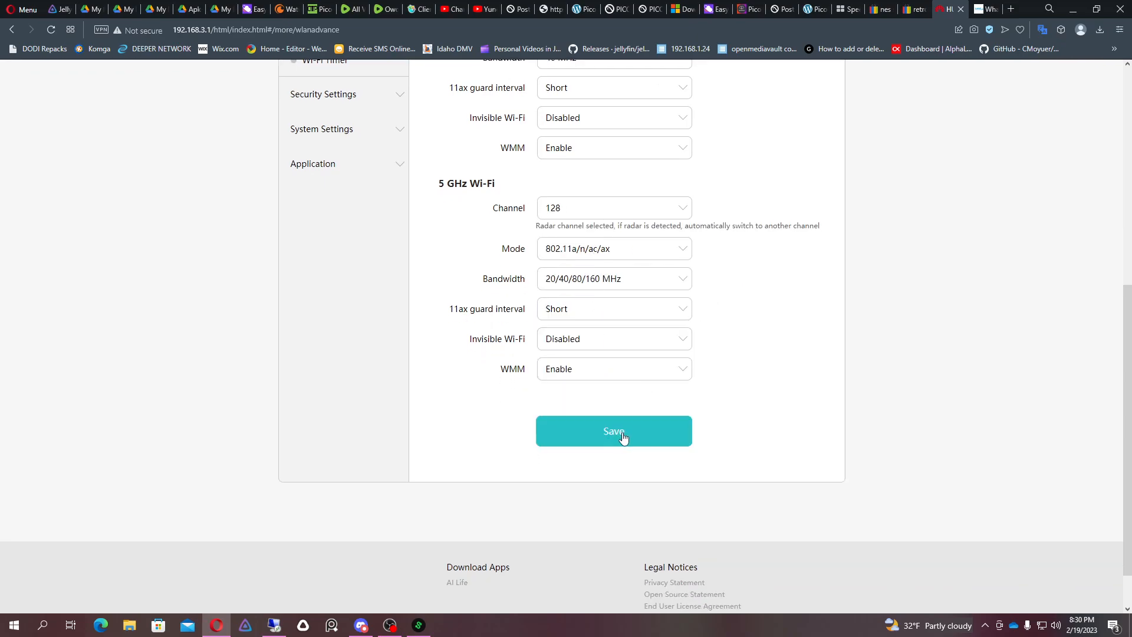
click(613, 432)
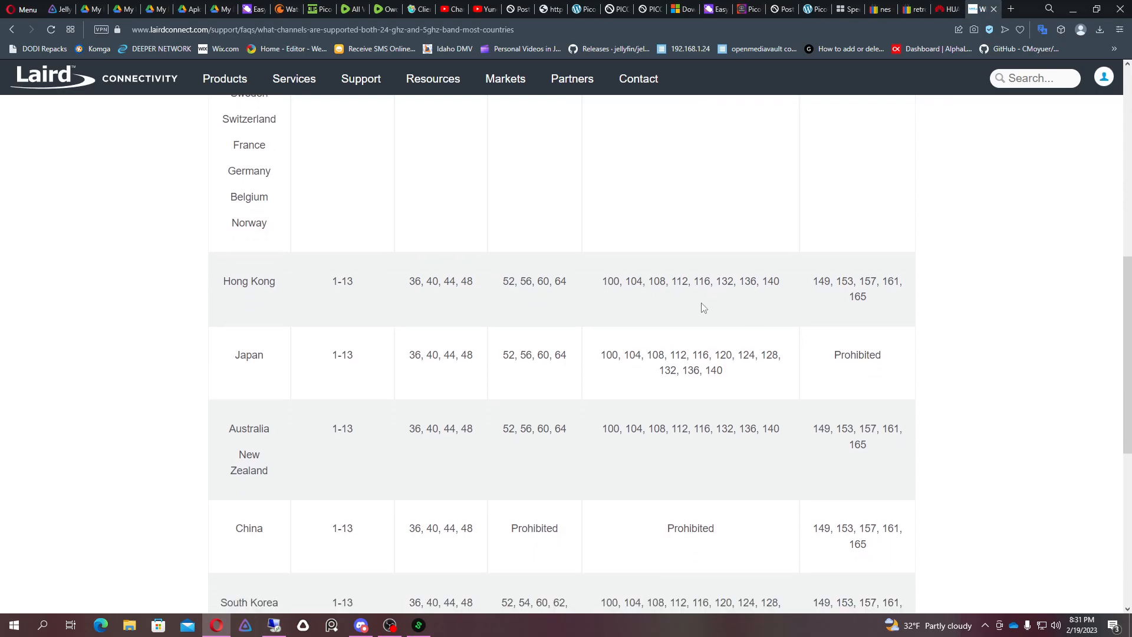
mouse_move(677, 292)
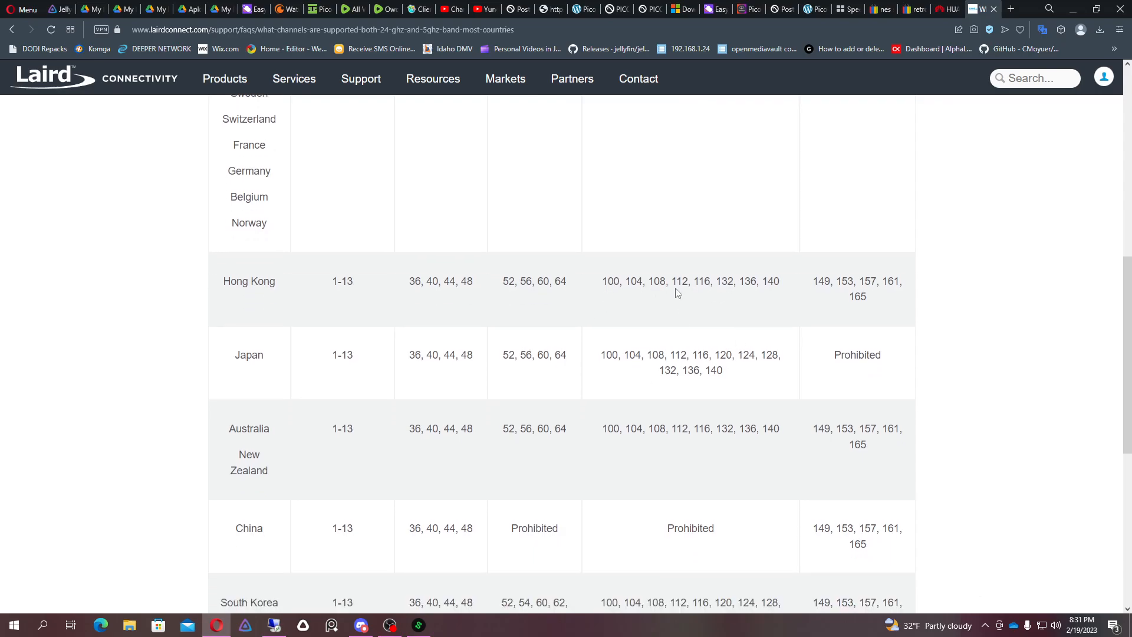
mouse_move(718, 295)
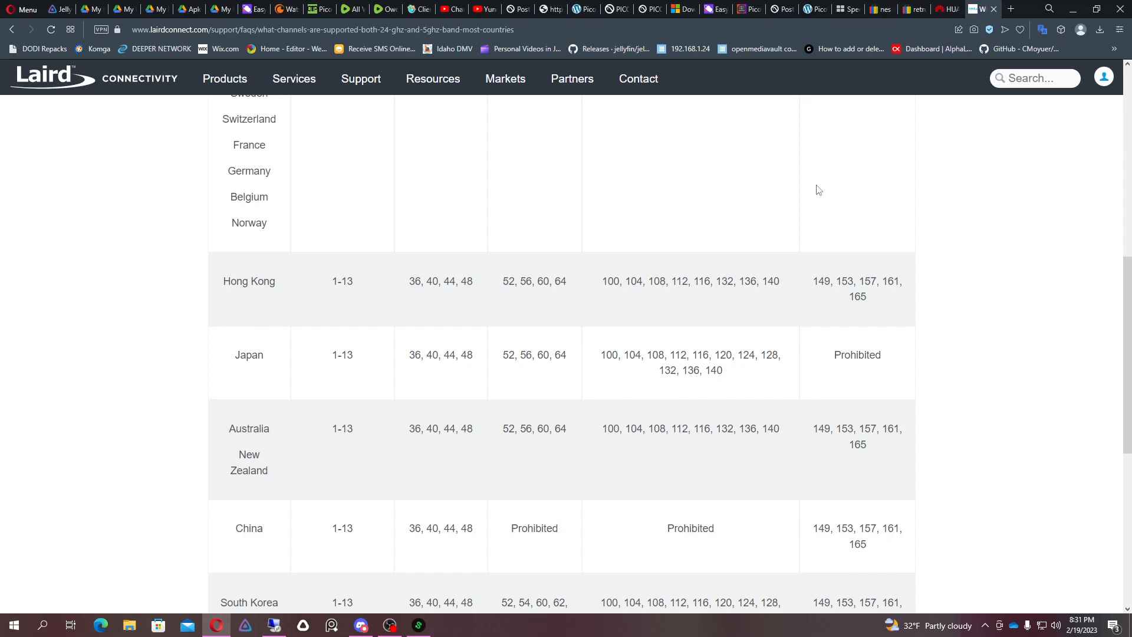
- Change 5 GHz from channel 132 to DFS channel 116 with 20/40/80/160 MHz bandwidth and save
click(945, 8)
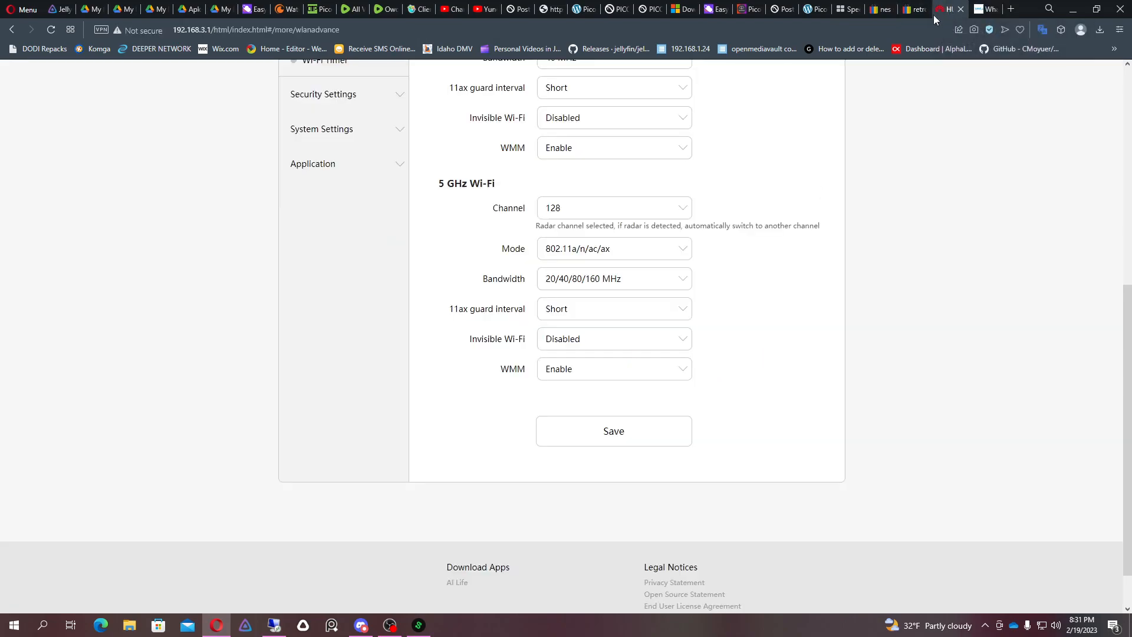
click(614, 208)
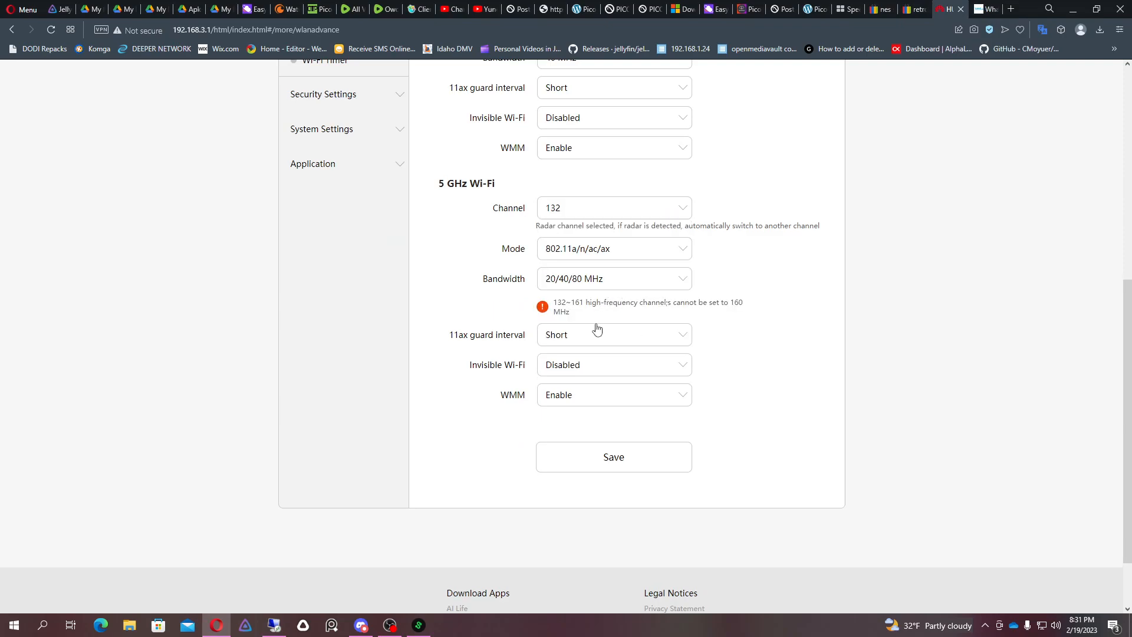
mouse_move(684, 259)
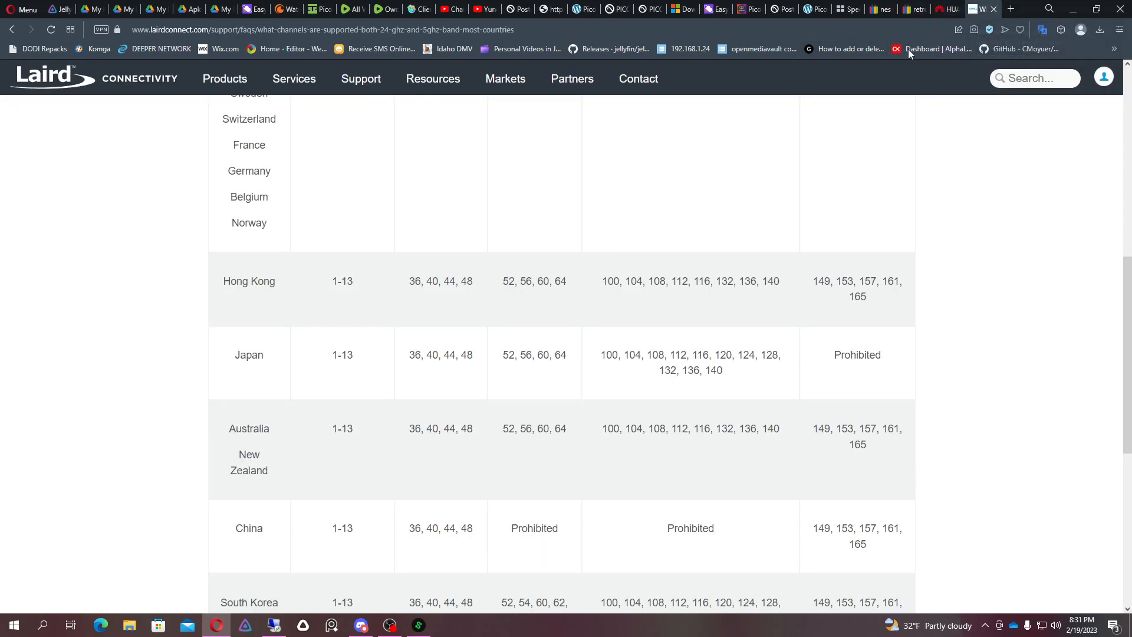
mouse_move(940, 59)
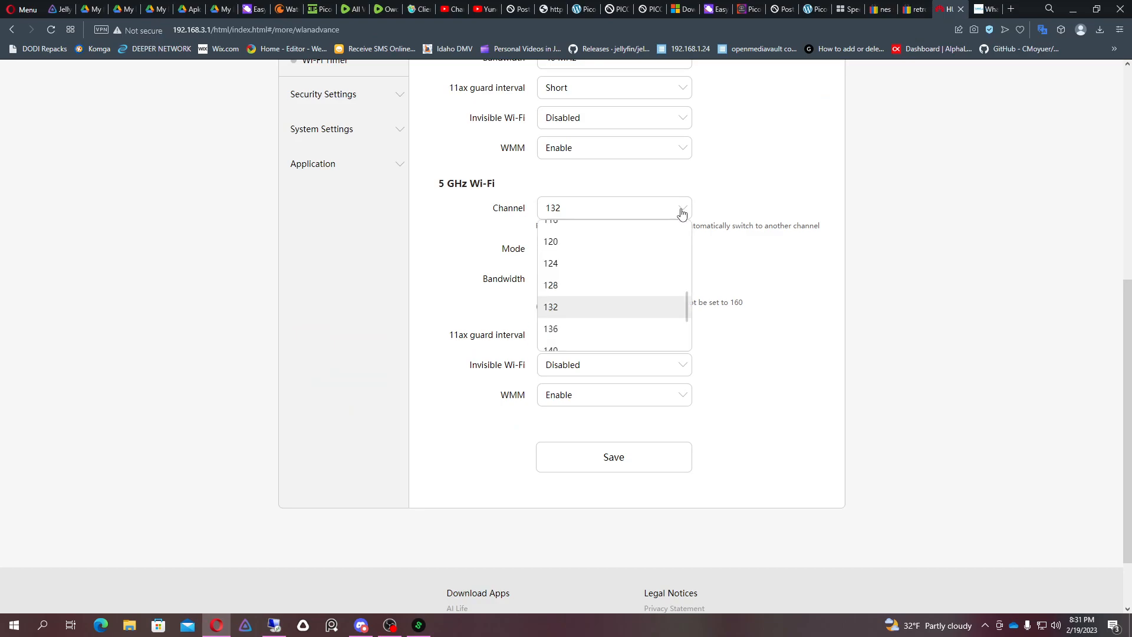
click(551, 219)
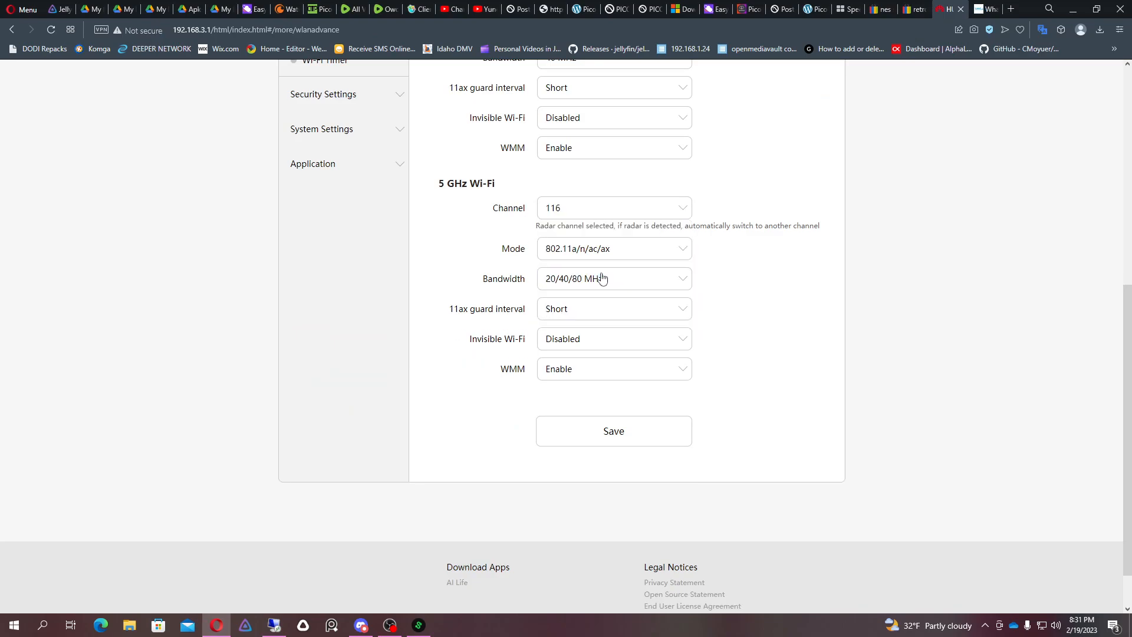
click(614, 431)
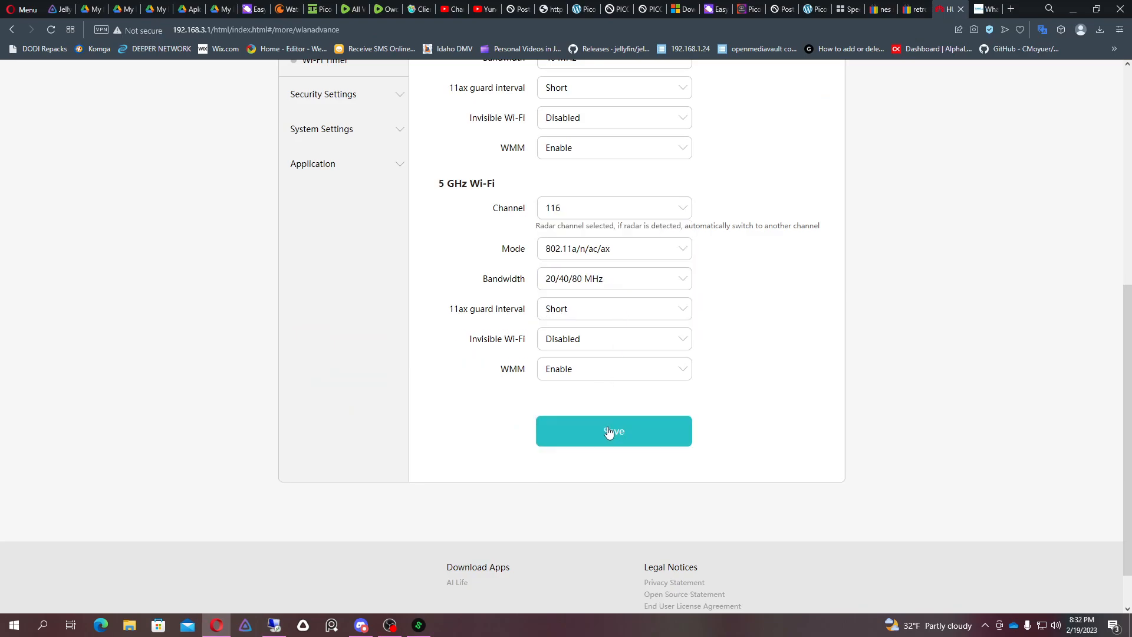
click(613, 279)
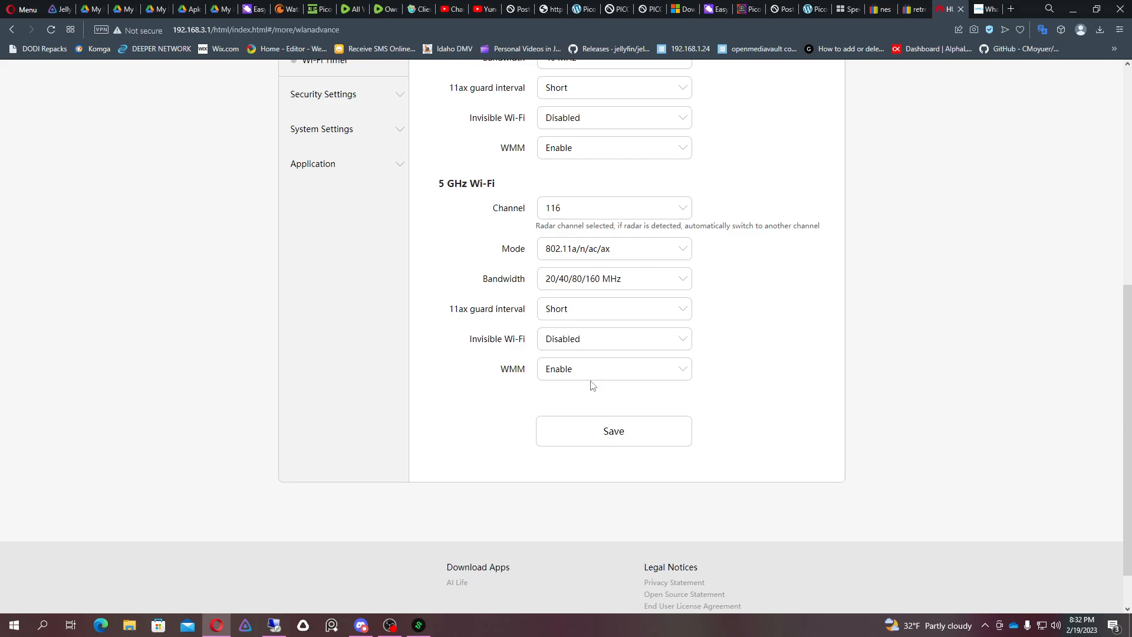
click(614, 430)
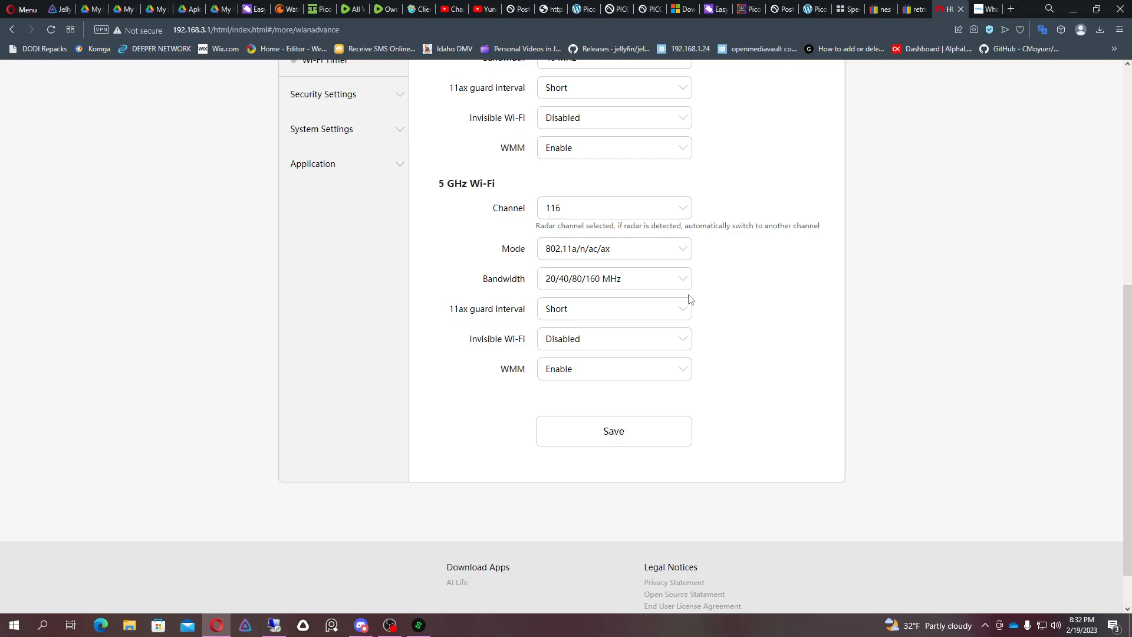
mouse_move(720, 199)
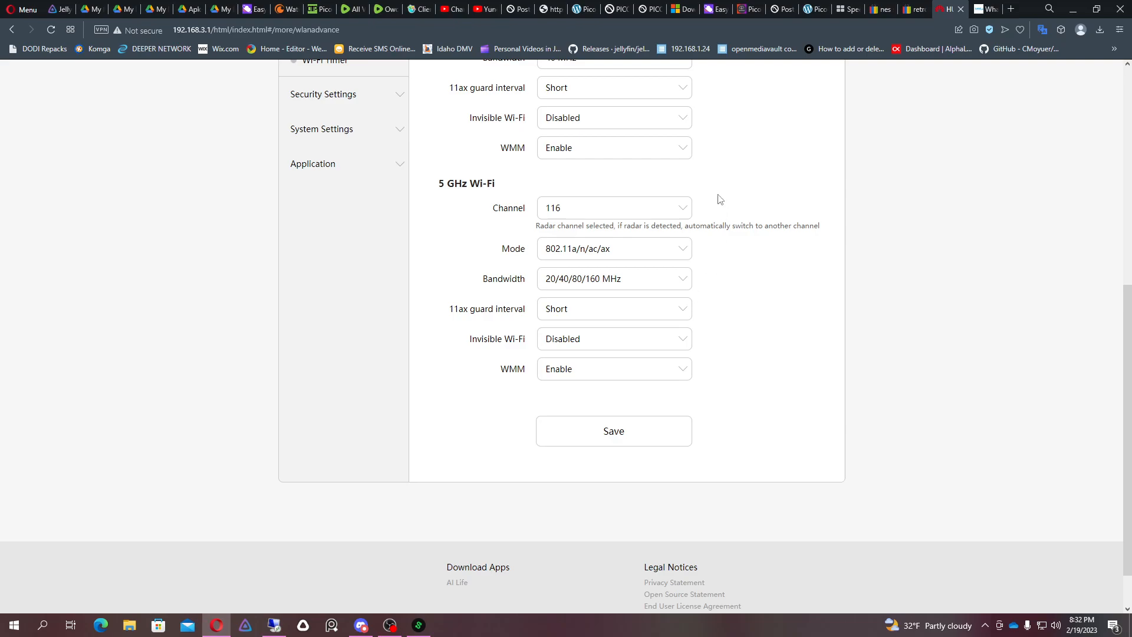
click(613, 430)
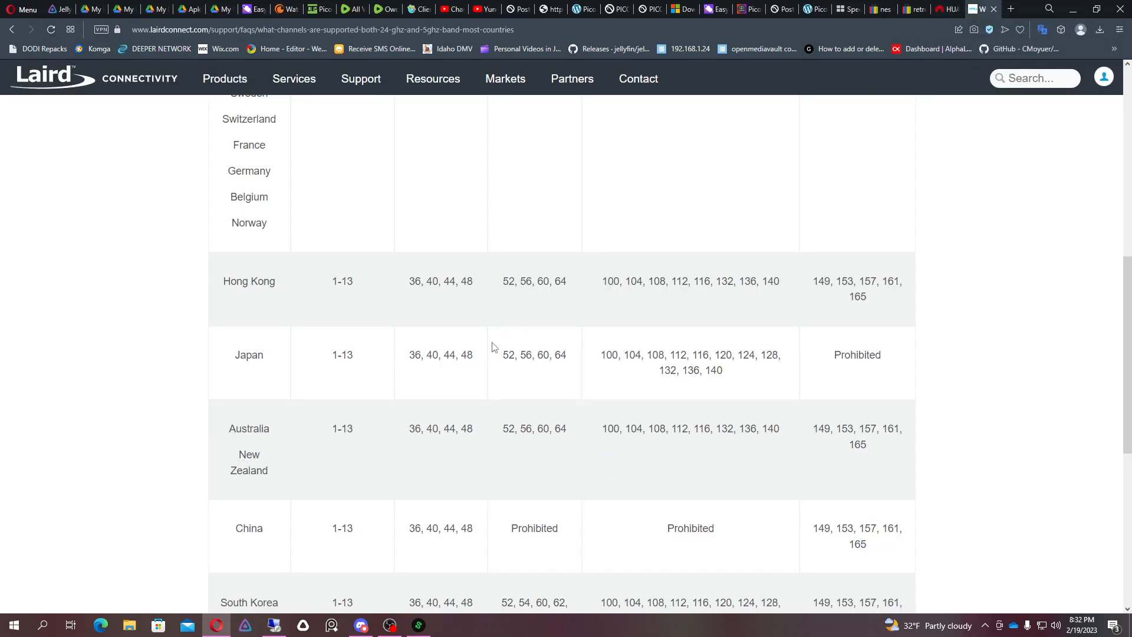
- Highlight channel 120 in the Japan row and 116 in the Hong Kong row, then return to the router tab
double_click(700, 355)
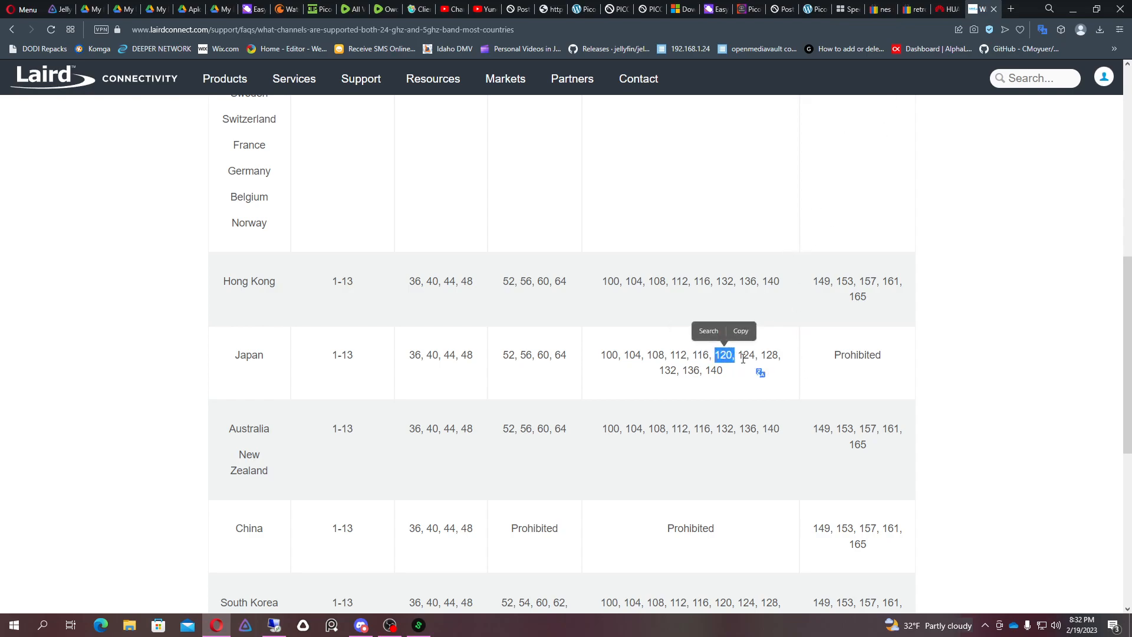
double_click(748, 355)
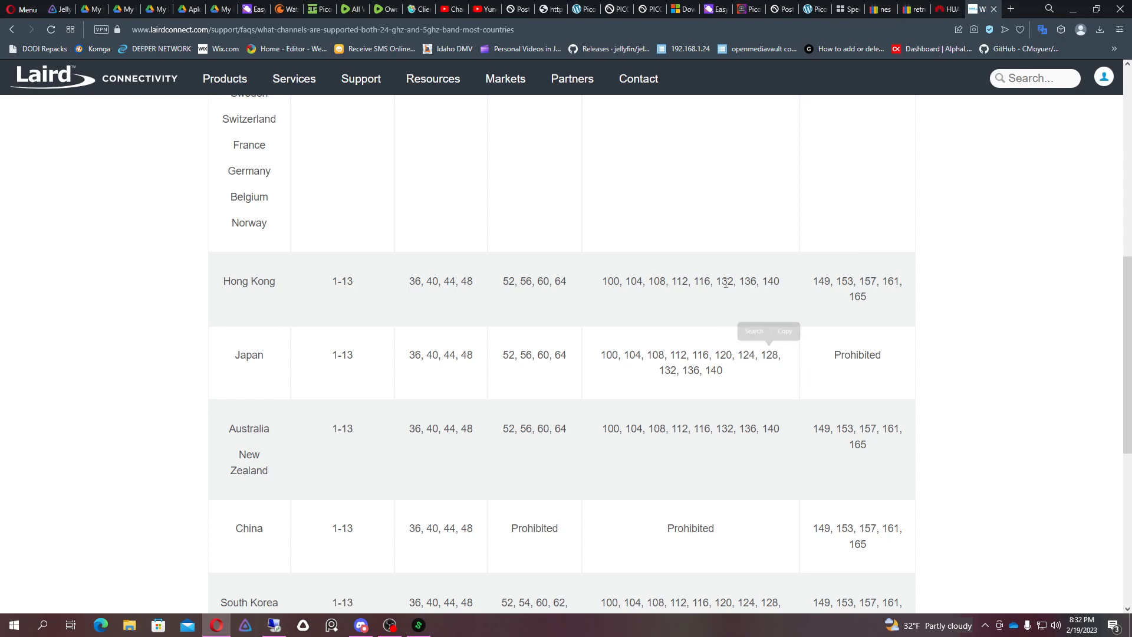
double_click(704, 281)
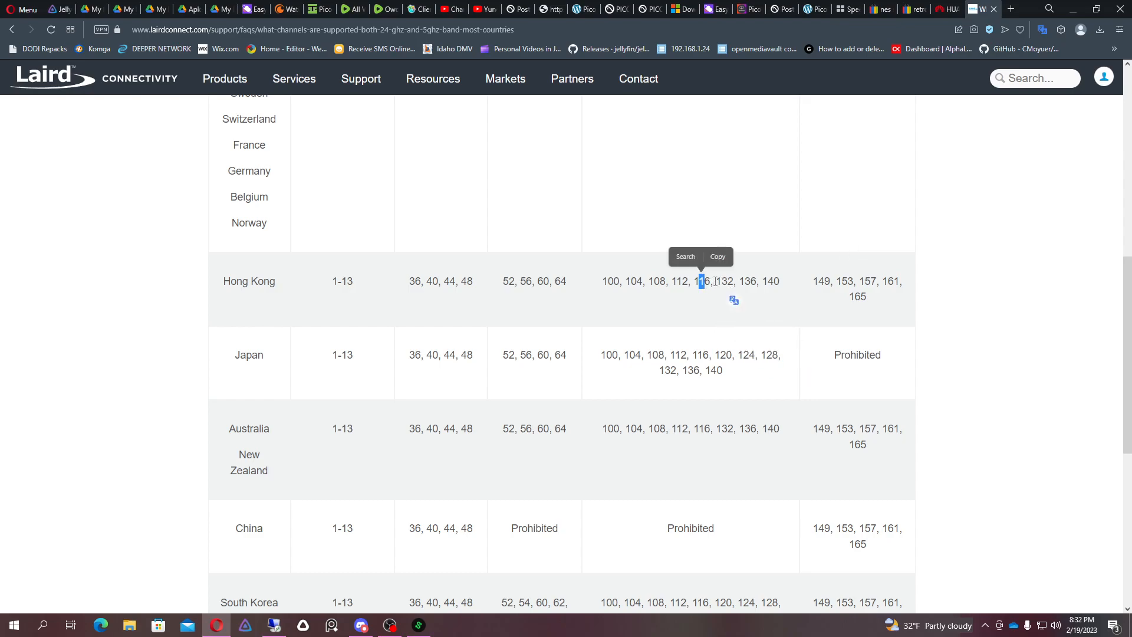
click(945, 8)
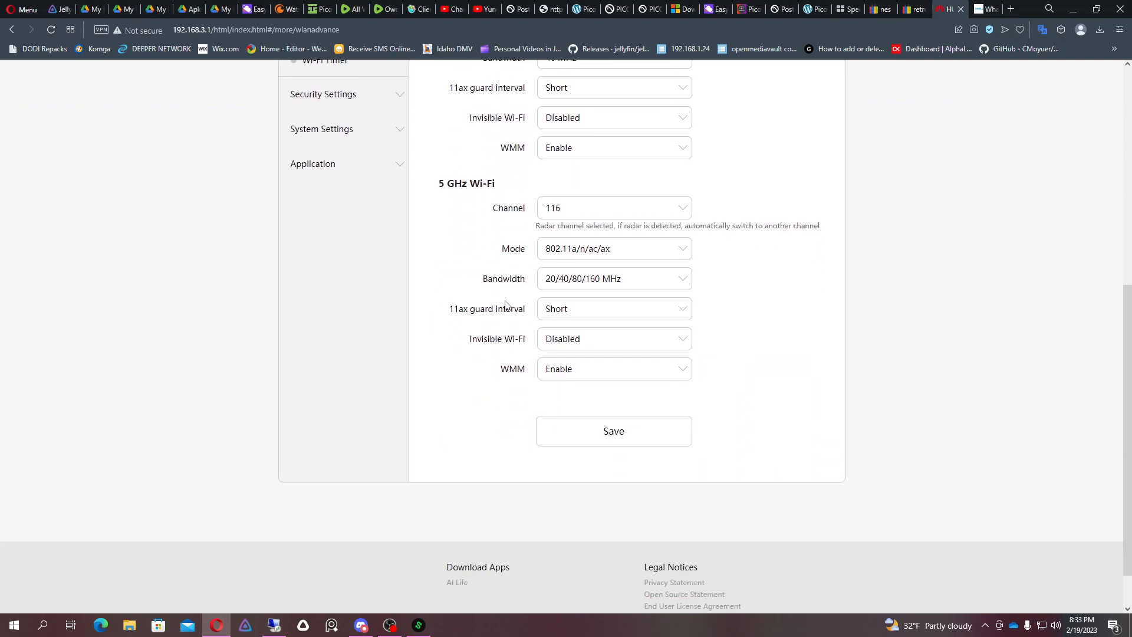
mouse_move(577, 220)
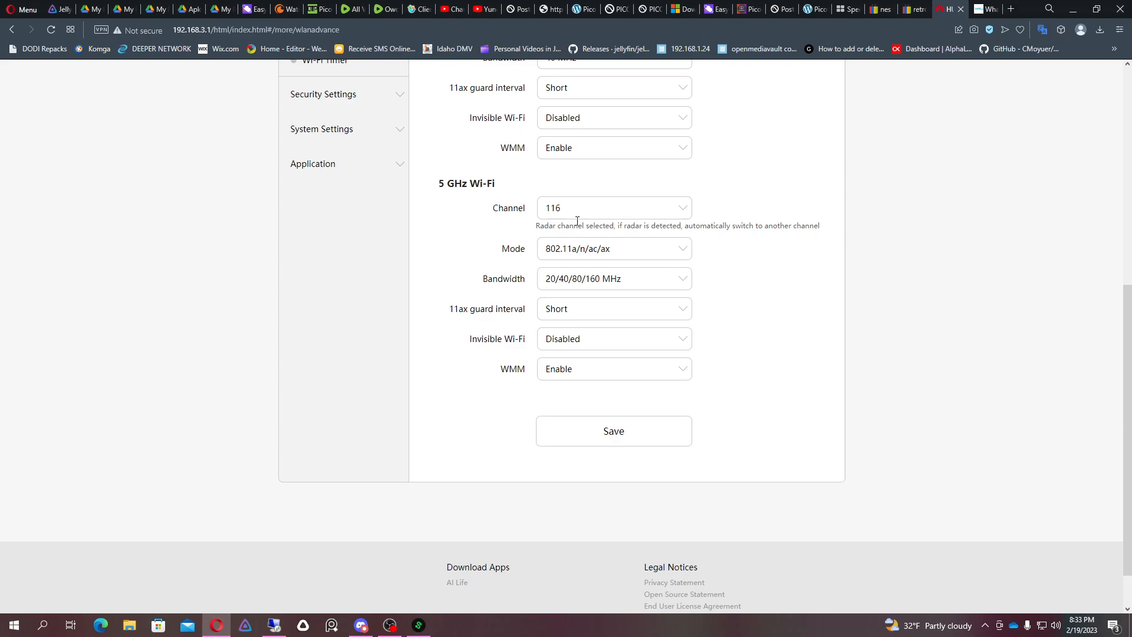
mouse_move(765, 136)
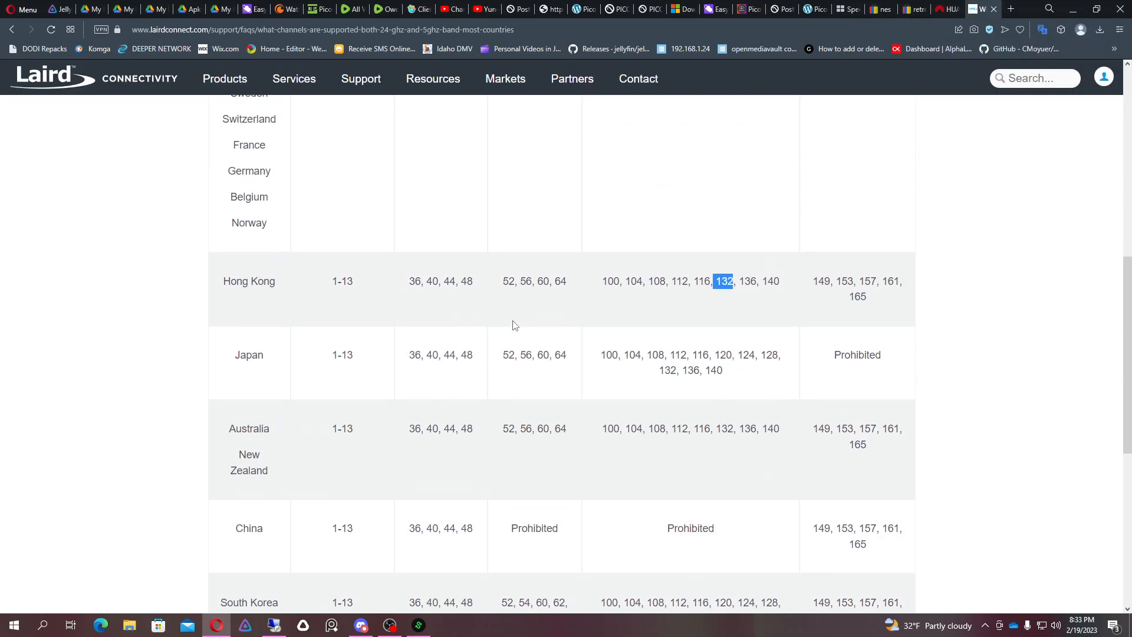
- Scroll the regional channel table and highlight the China row's Prohibited 5 GHz entries
scroll(up, 3)
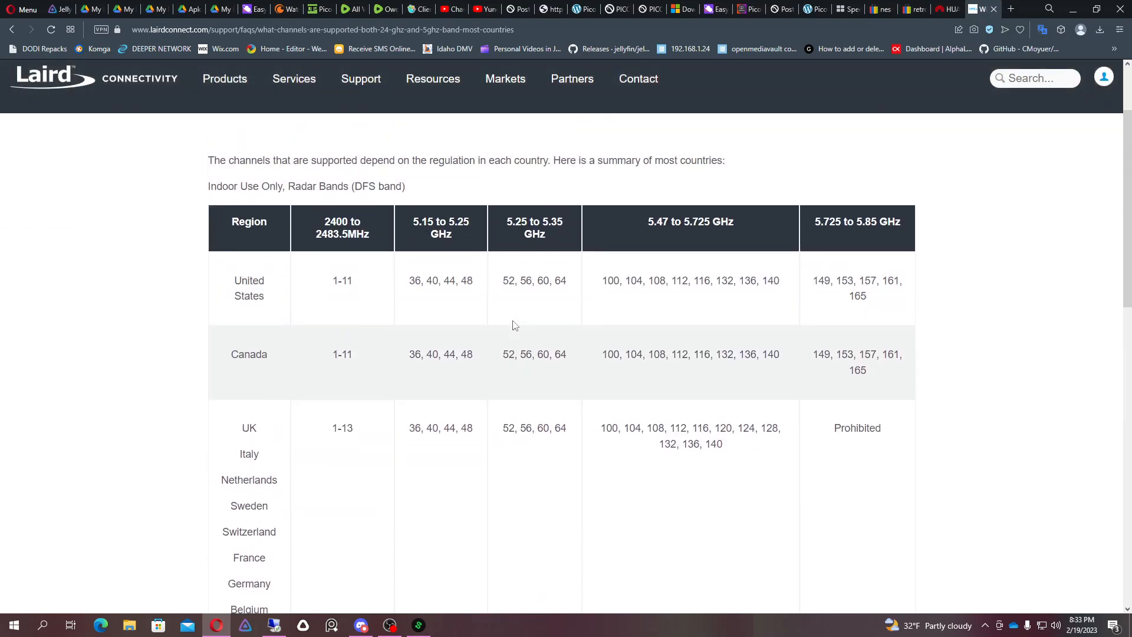
scroll(down, 3)
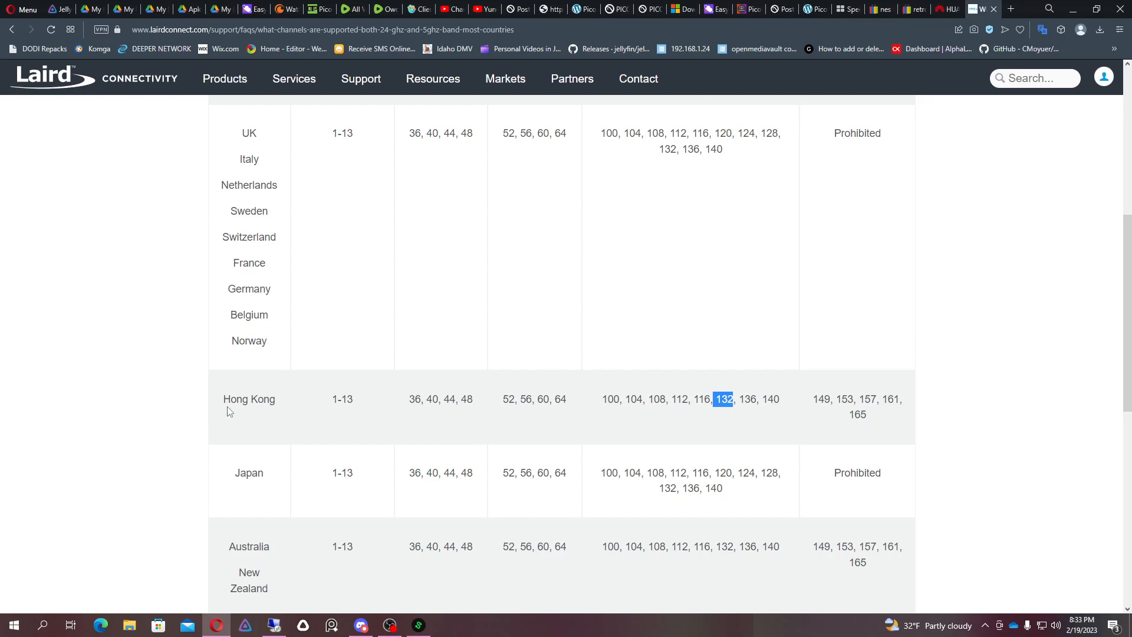
click(232, 403)
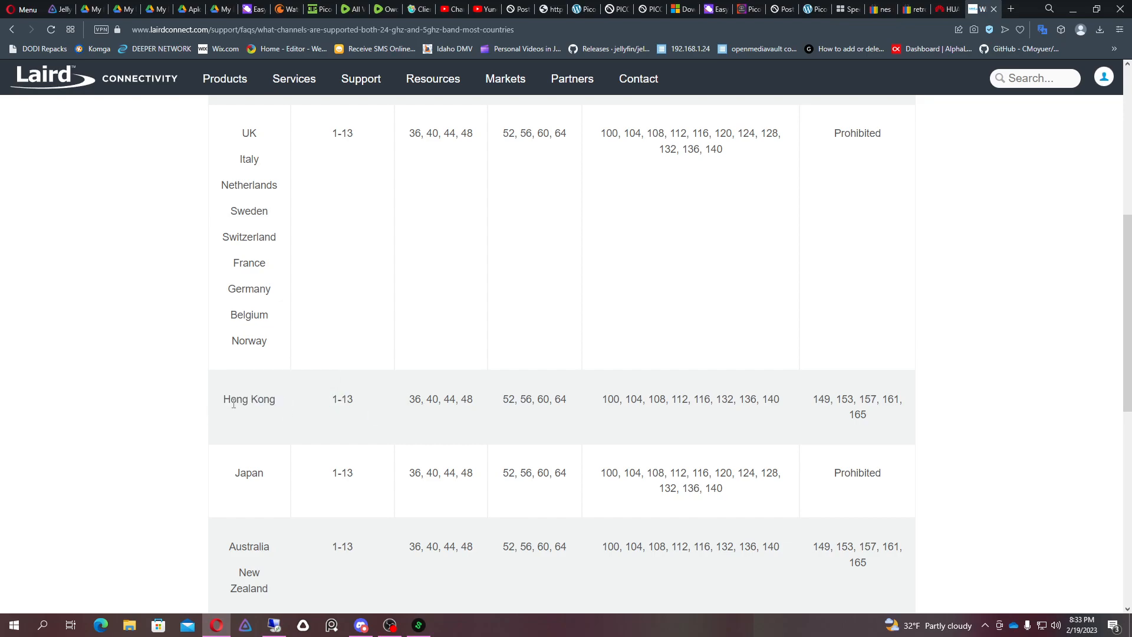
mouse_move(280, 398)
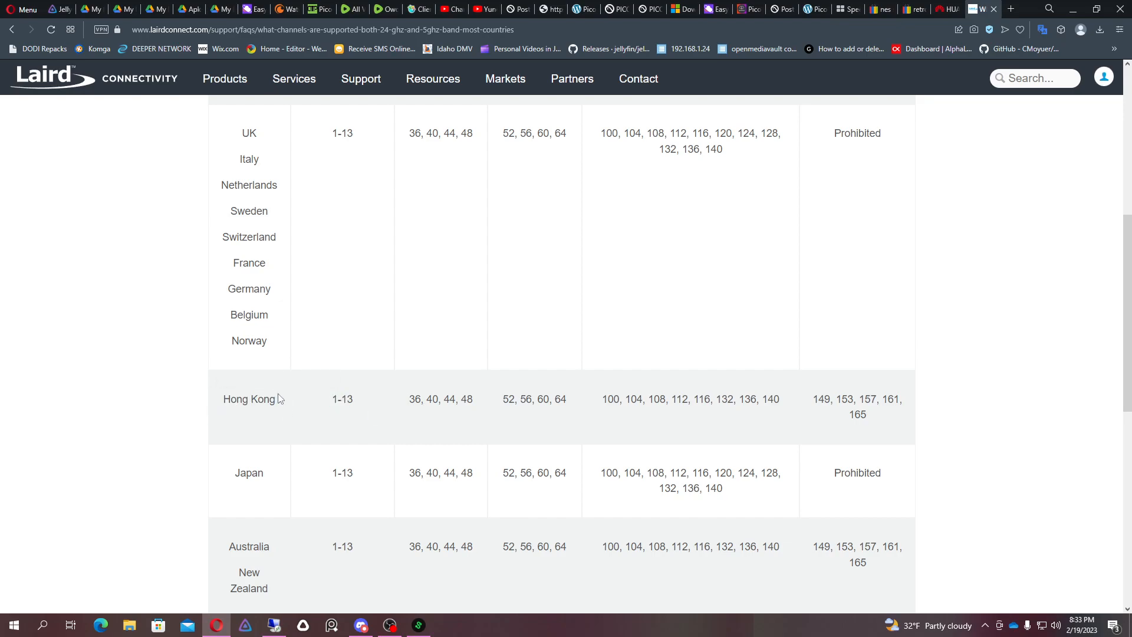
scroll(up, 3)
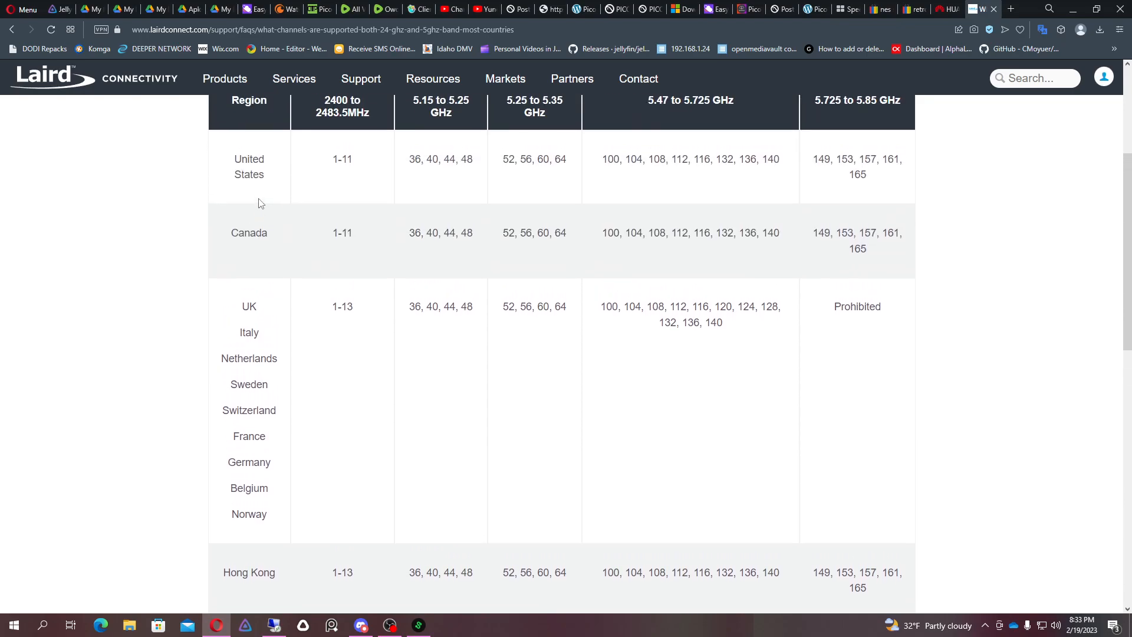
scroll(down, 3)
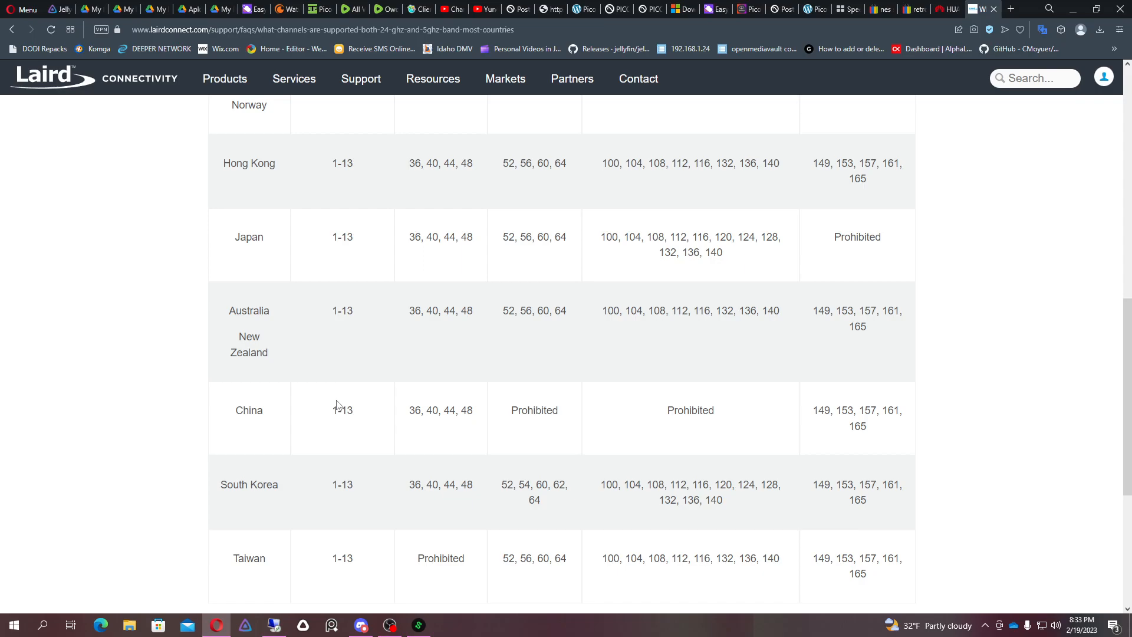
mouse_move(347, 399)
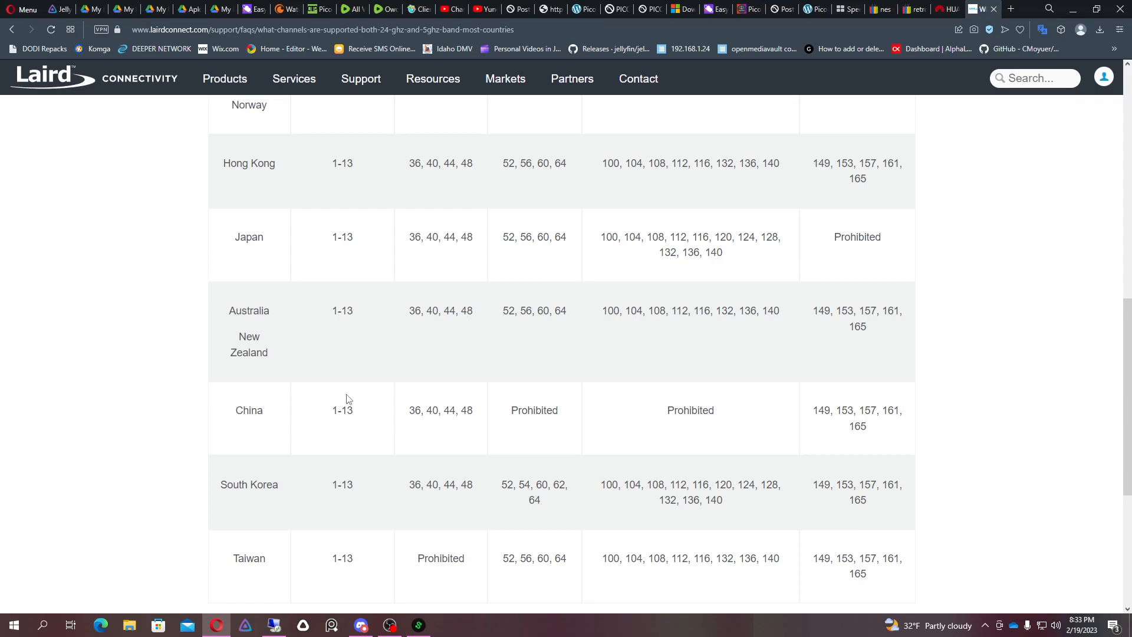
mouse_move(295, 401)
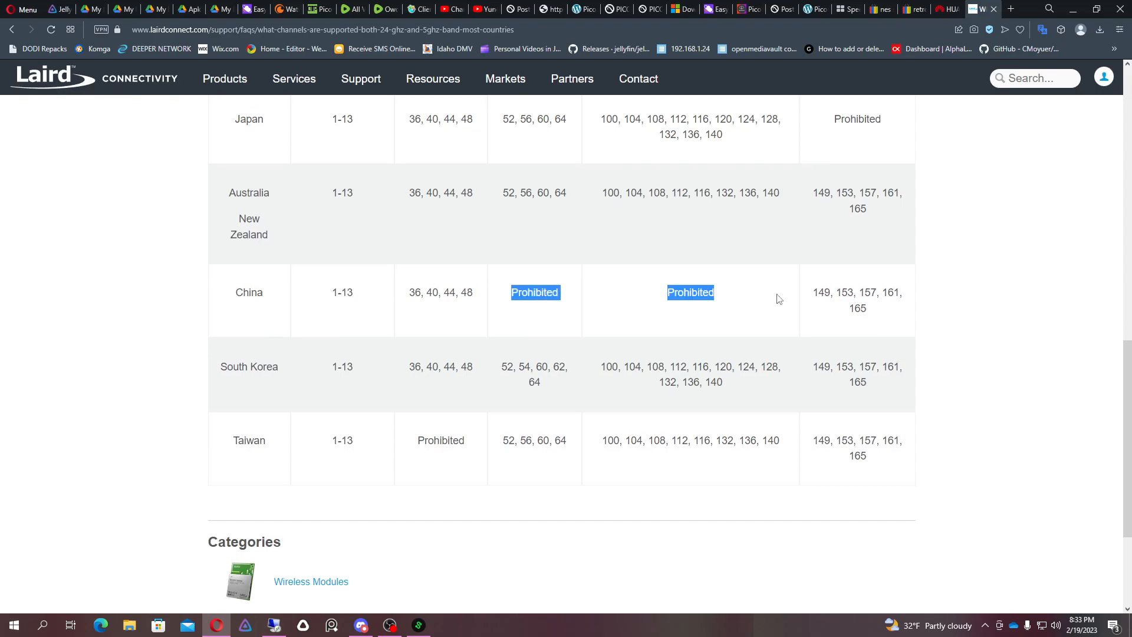
scroll(up, 3)
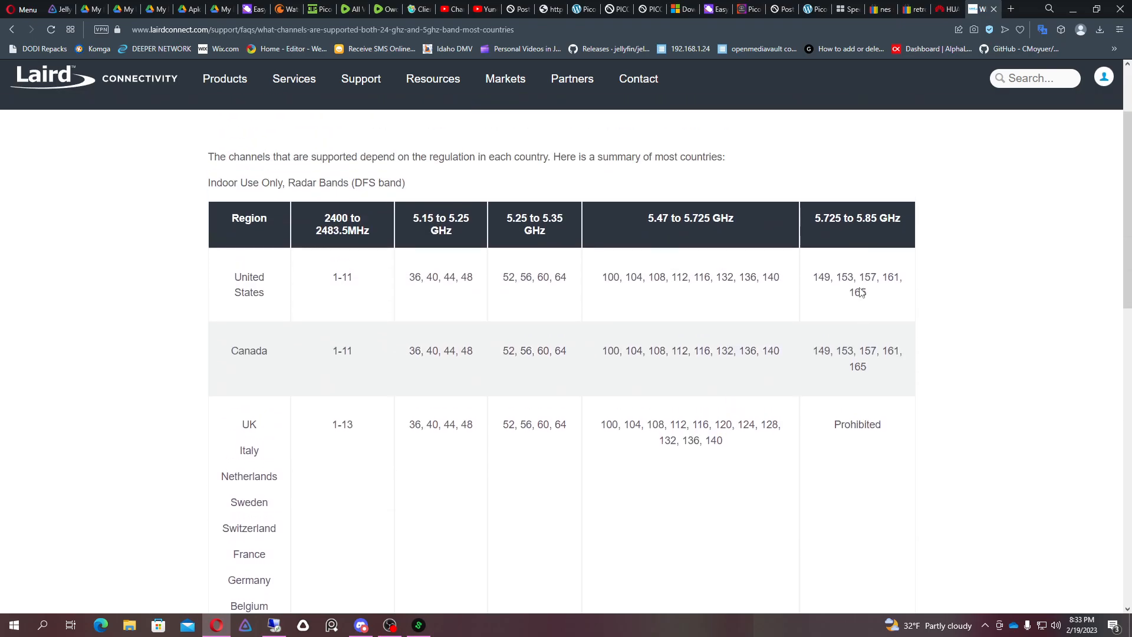
scroll(down, 3)
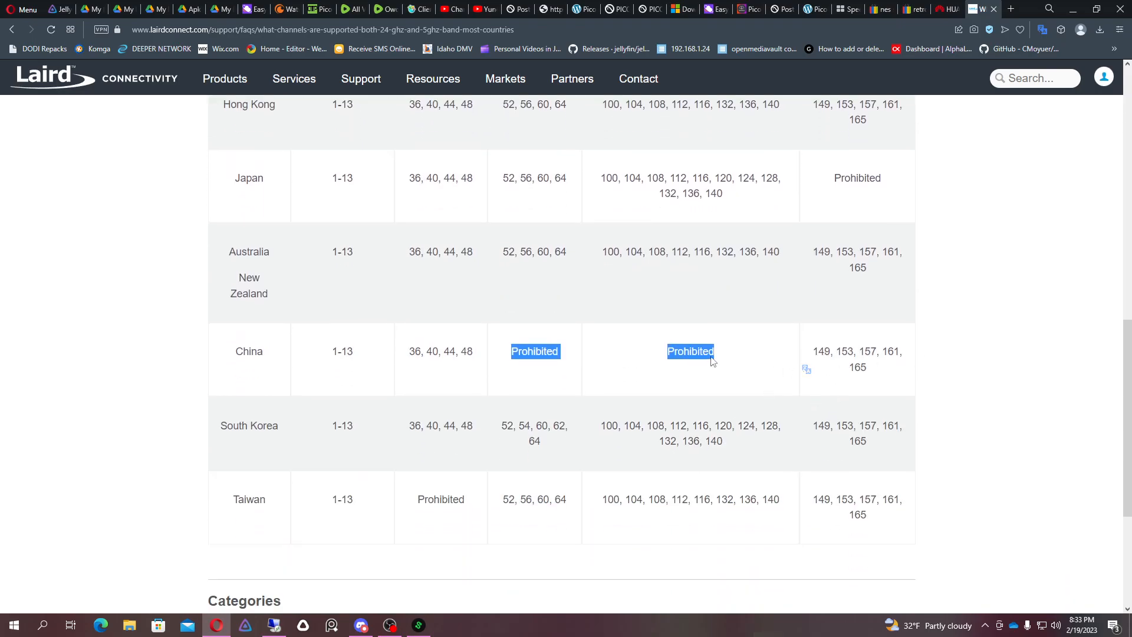
- Scroll the channel table down to the Taiwan row and back to the top rows
scroll(up, 3)
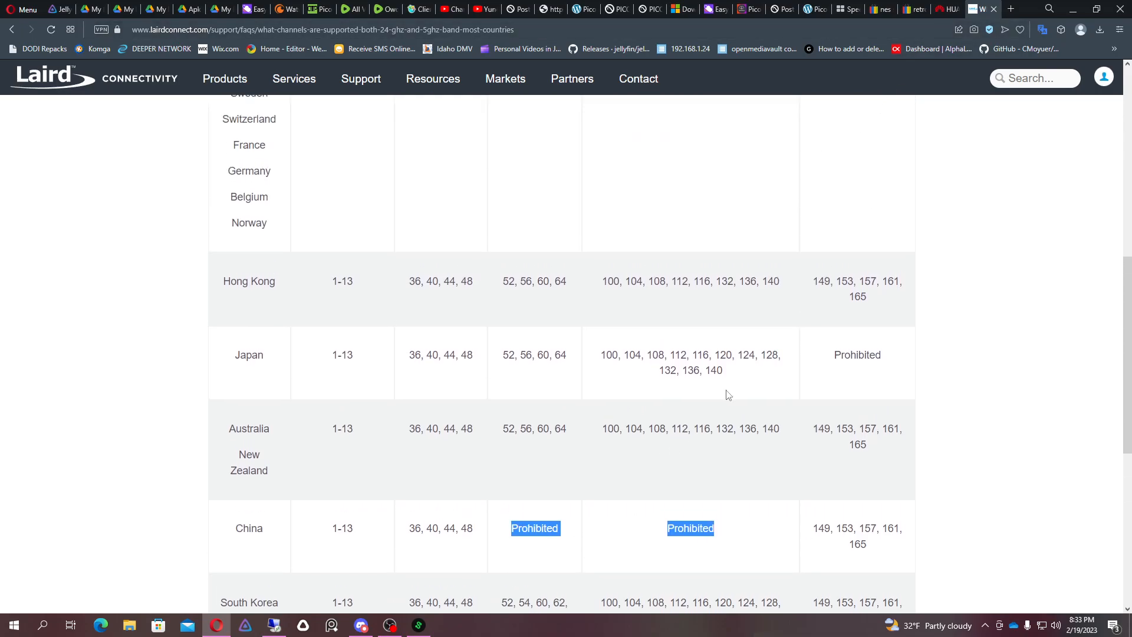
scroll(down, 3)
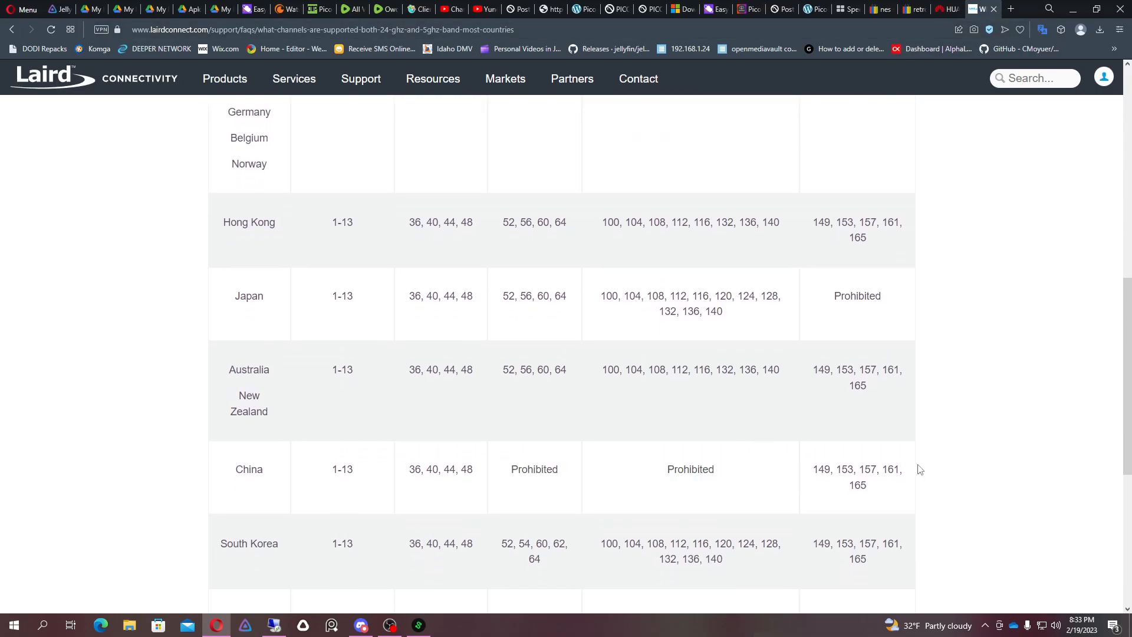
scroll(up, 3)
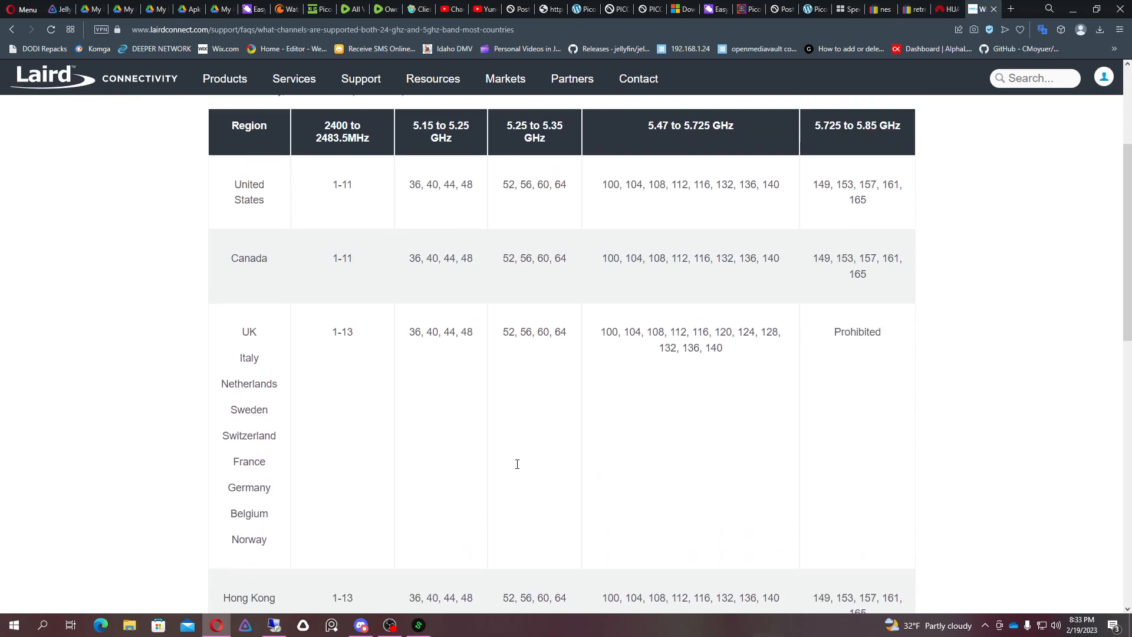
scroll(down, 3)
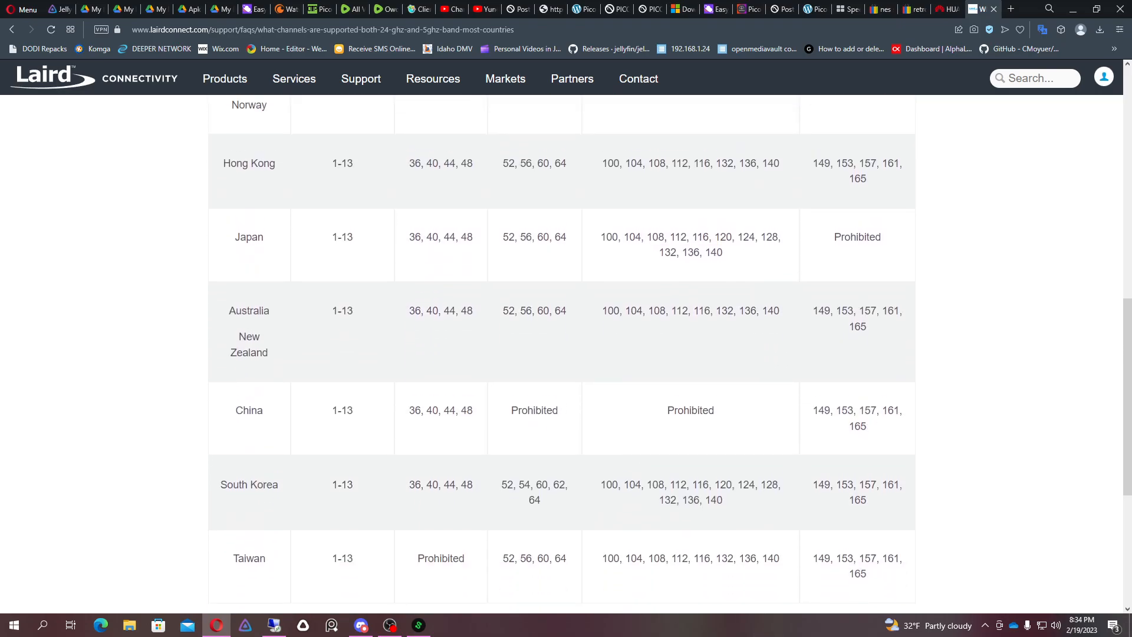
mouse_move(403, 435)
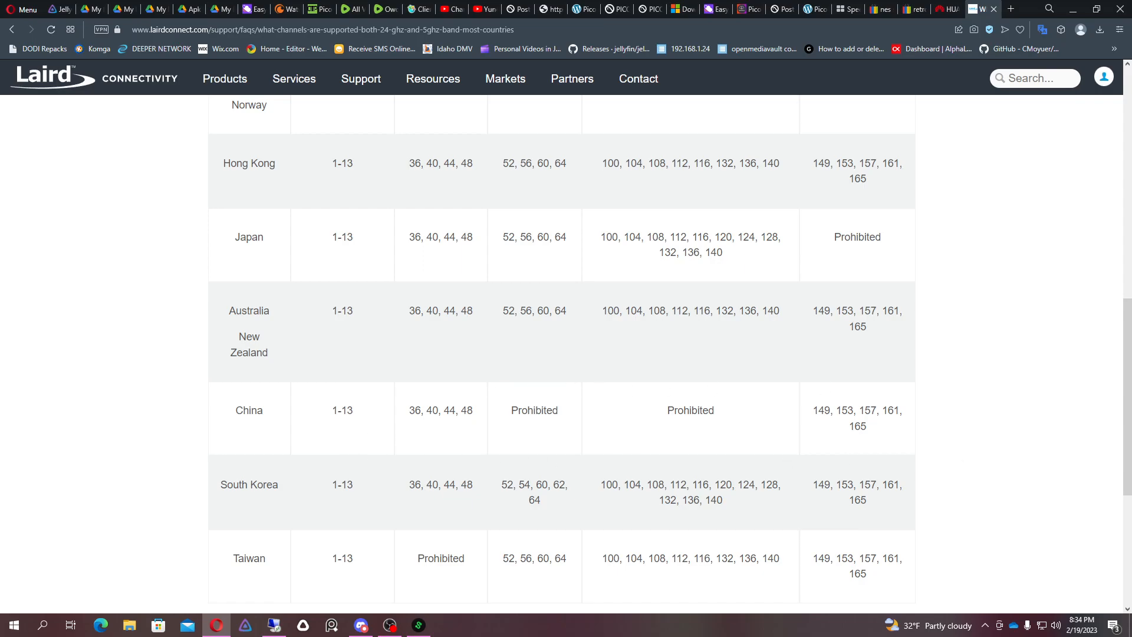
scroll(up, 3)
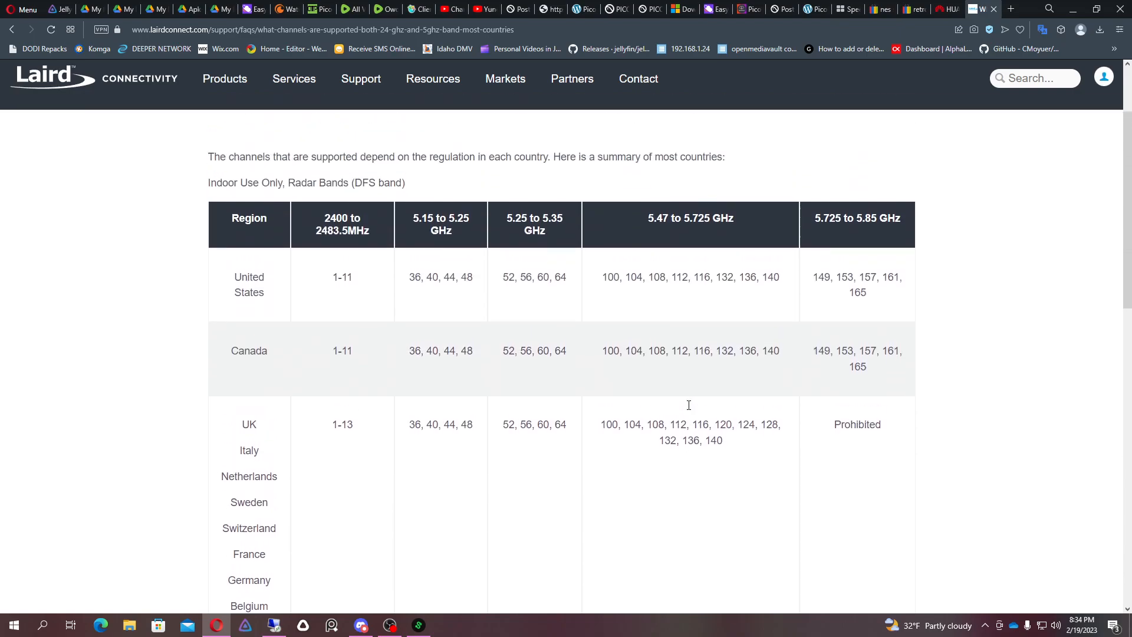
scroll(down, 3)
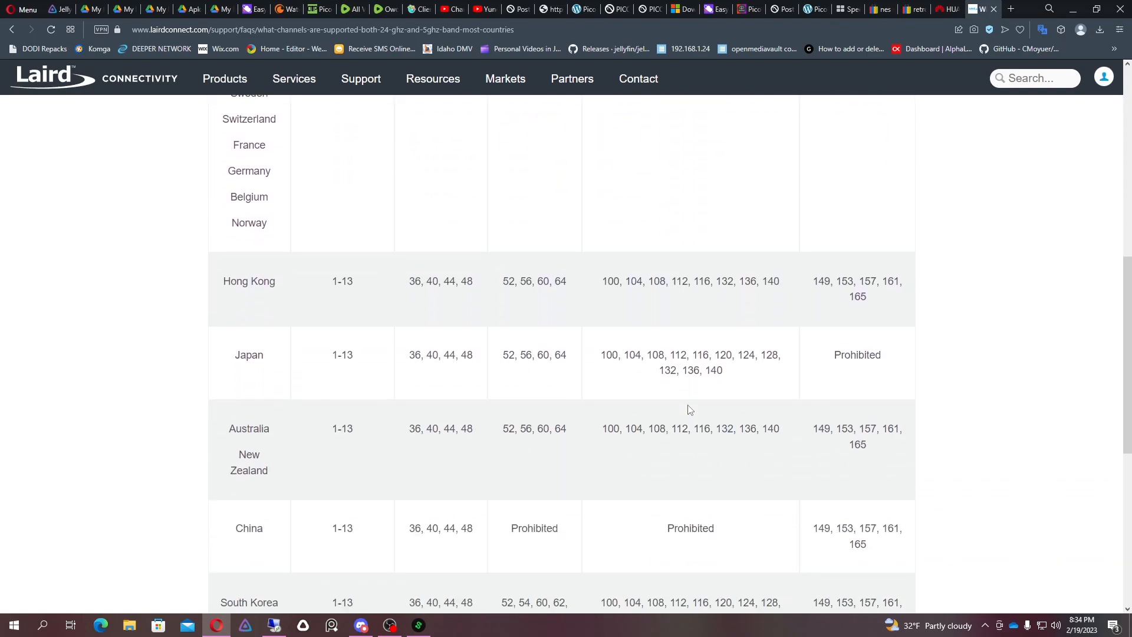
scroll(down, 3)
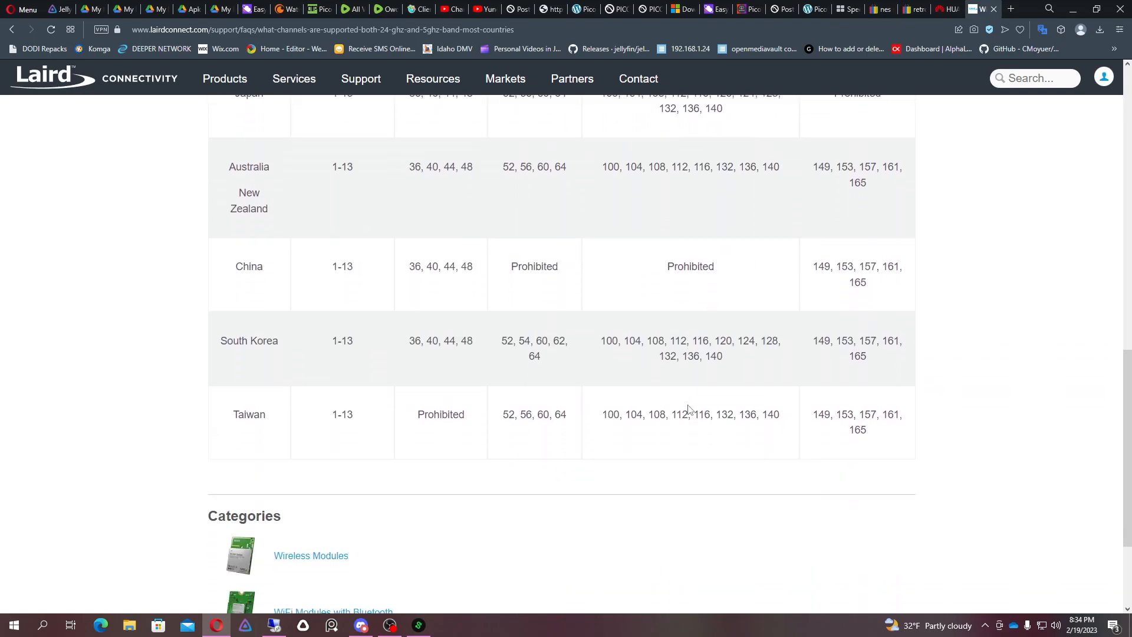
scroll(up, 3)
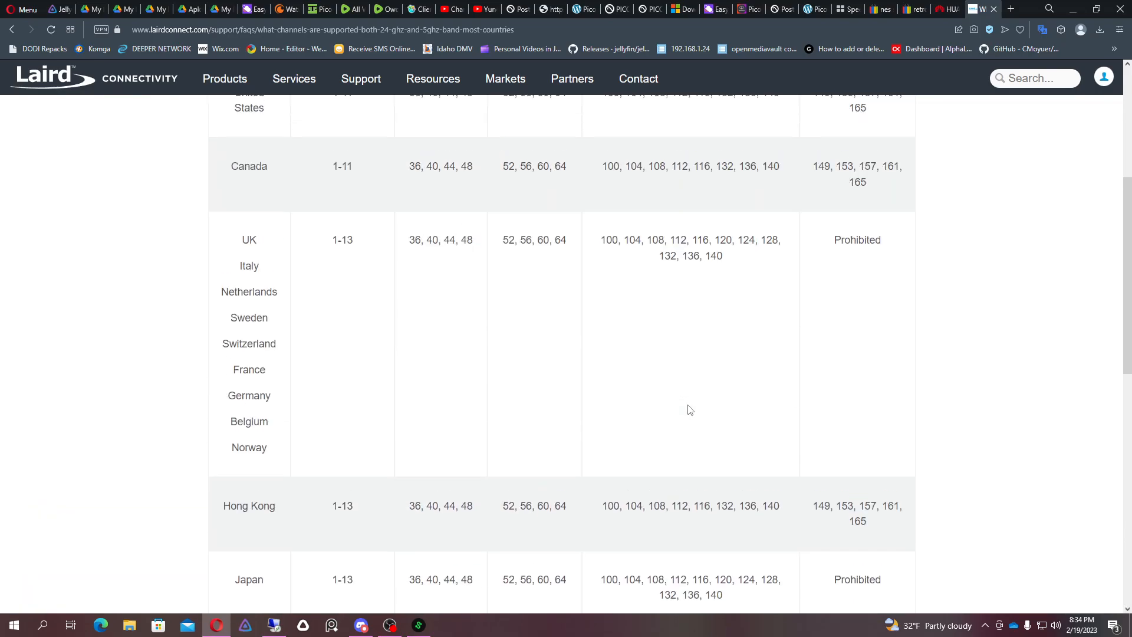
scroll(up, 3)
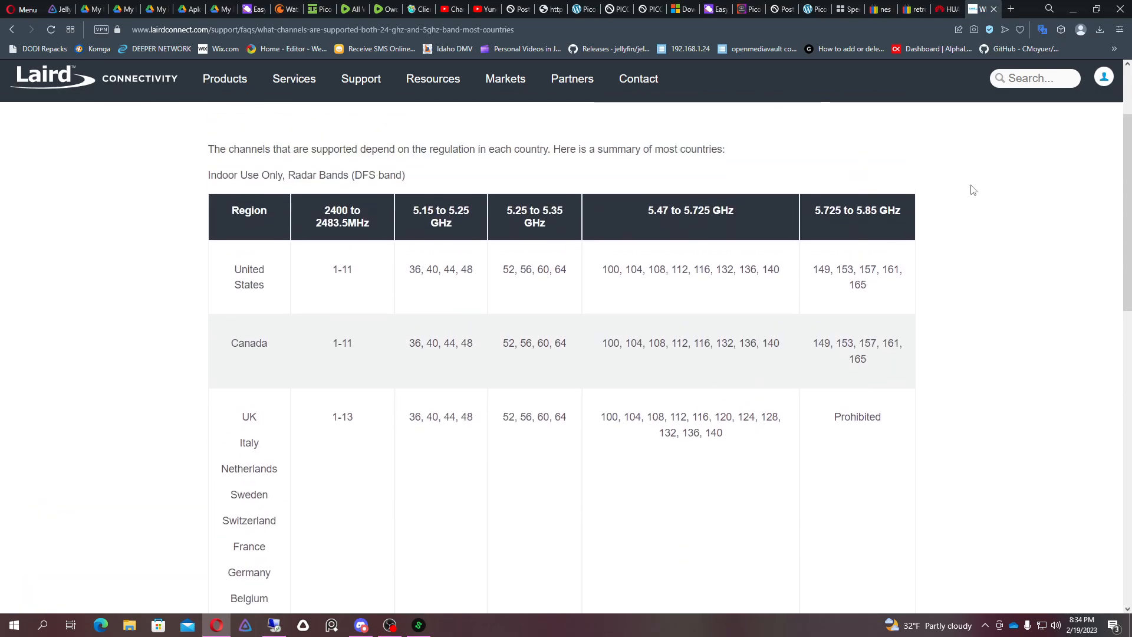
- Bookmark the Laird channel-support page to Opera's Bookmarks bar
click(1018, 29)
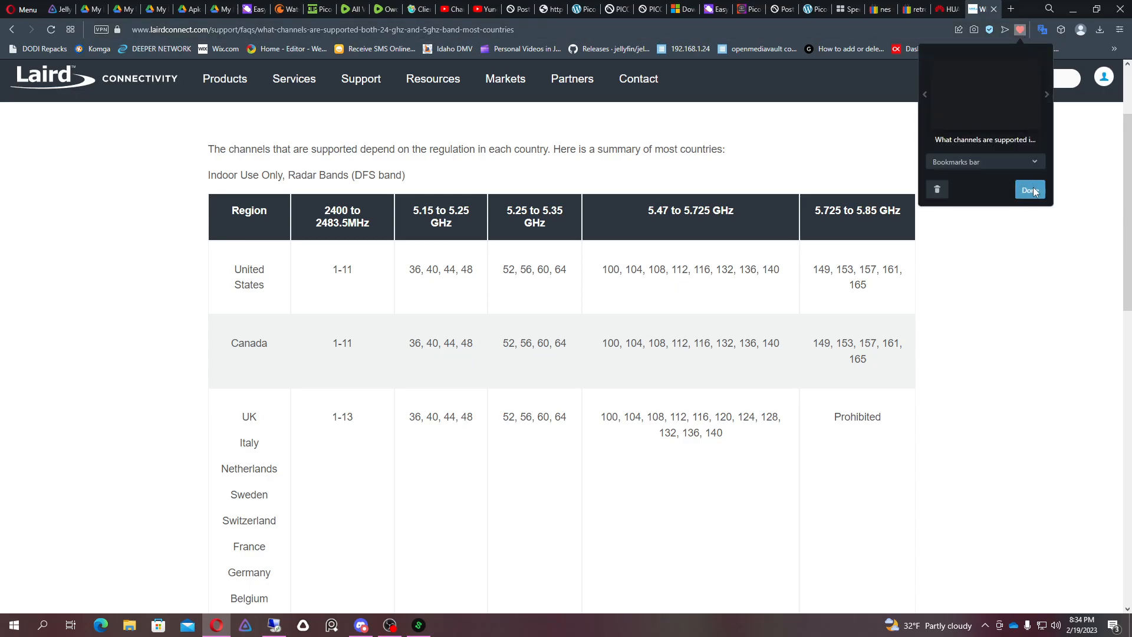
click(1028, 190)
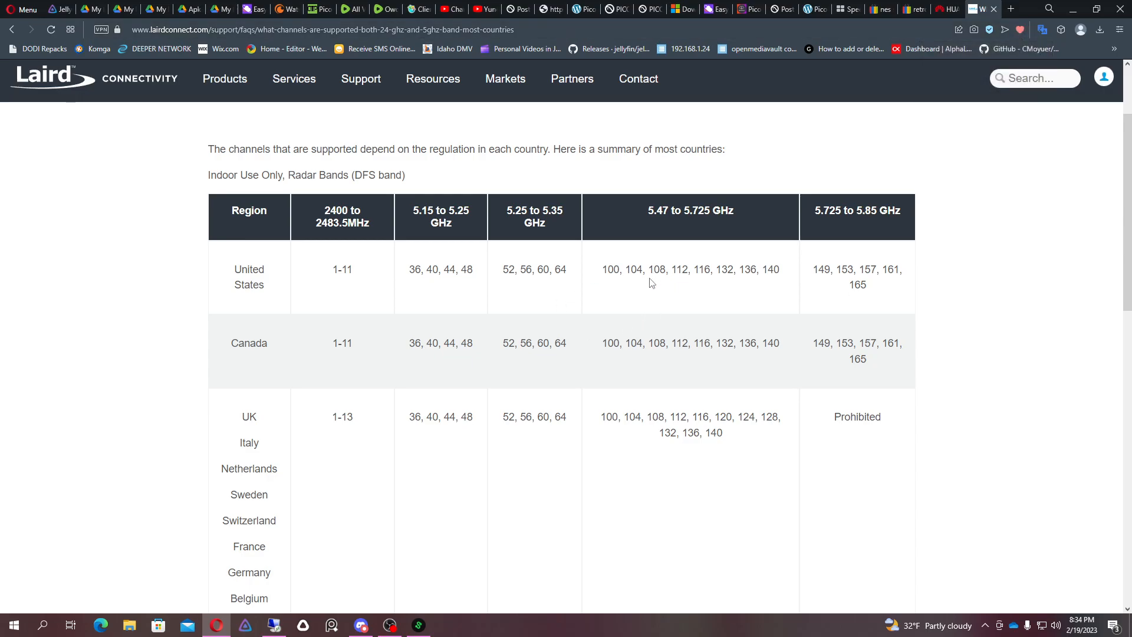
mouse_move(1051, 352)
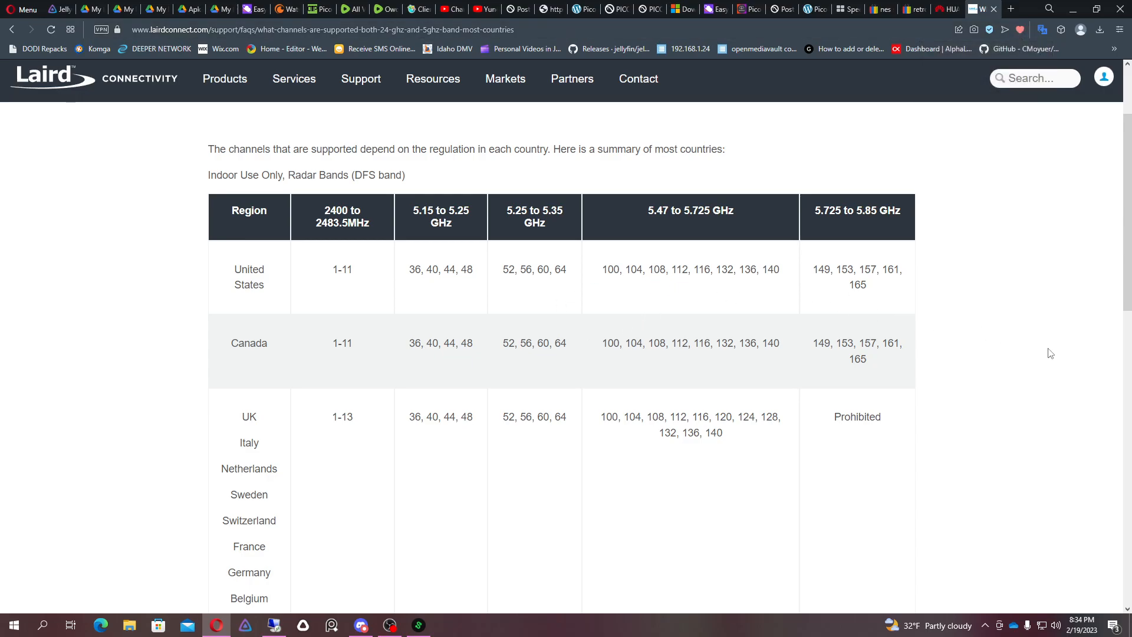